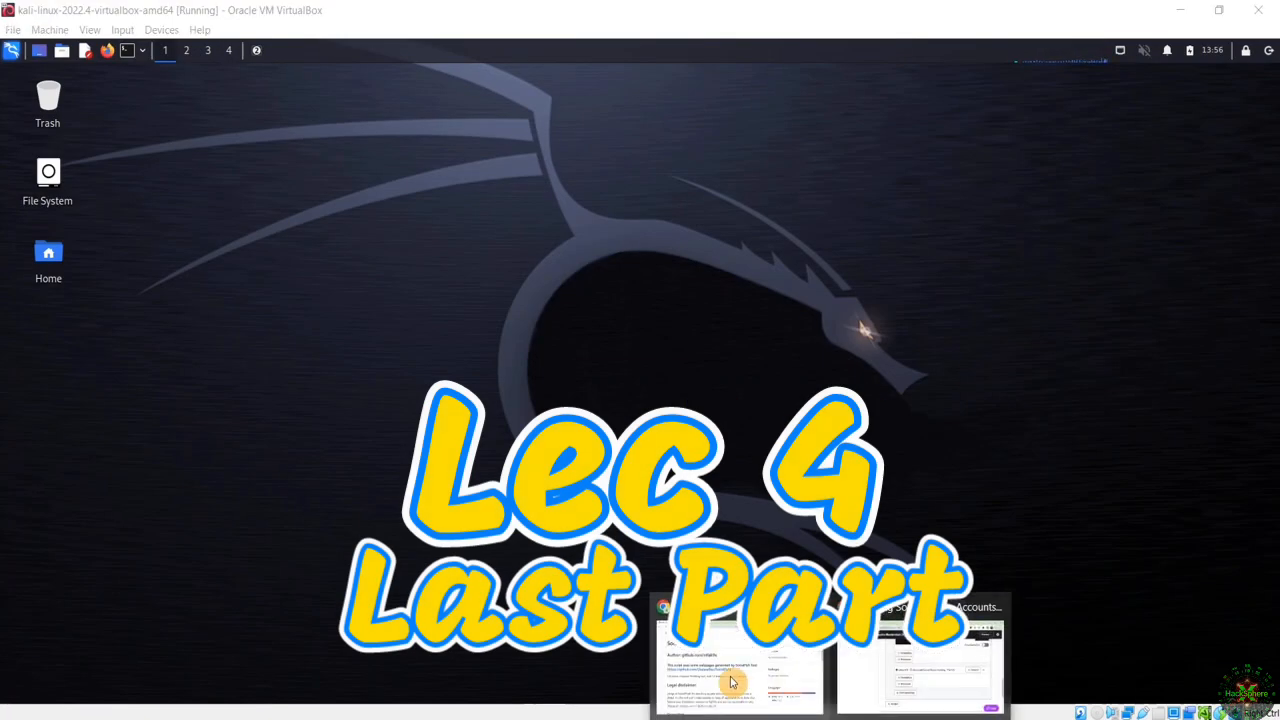
- Switch to the browser showing the SocialPhish v1.6 GitHub README
click(738, 660)
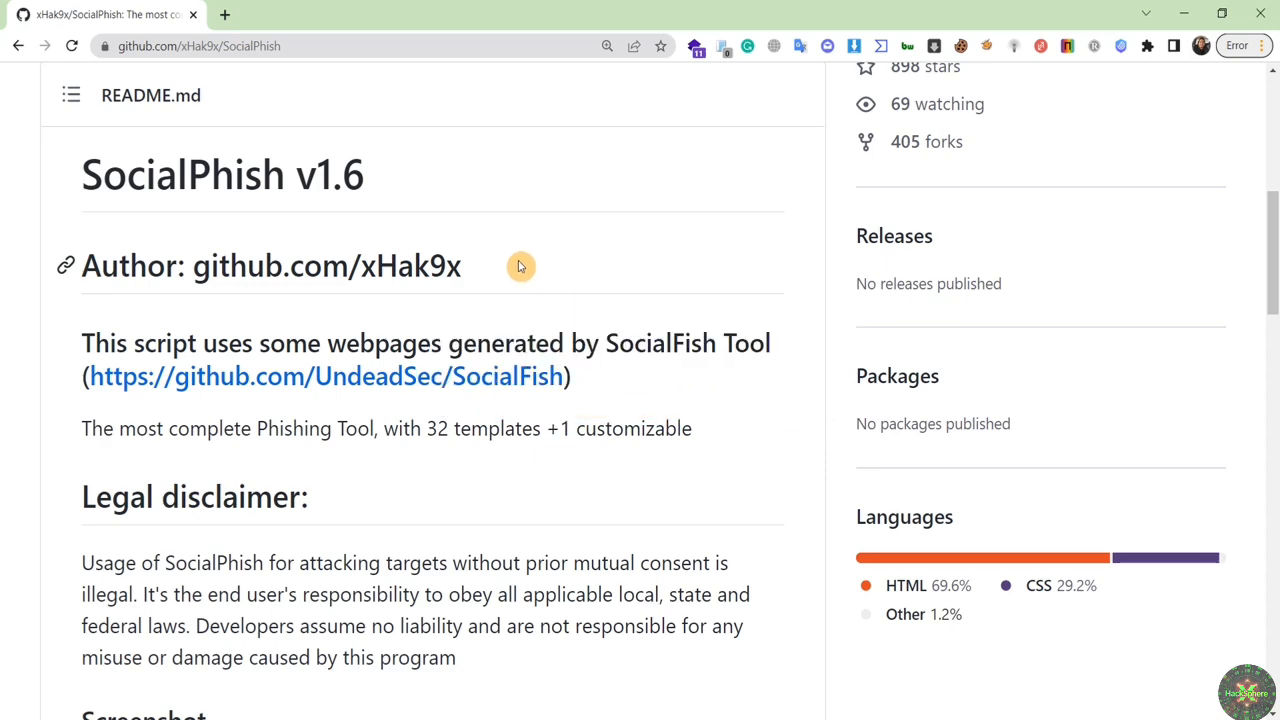
- Scroll the README to the screenshot of SocialPhish's 32-template menu plus Custom
scroll(down, 3)
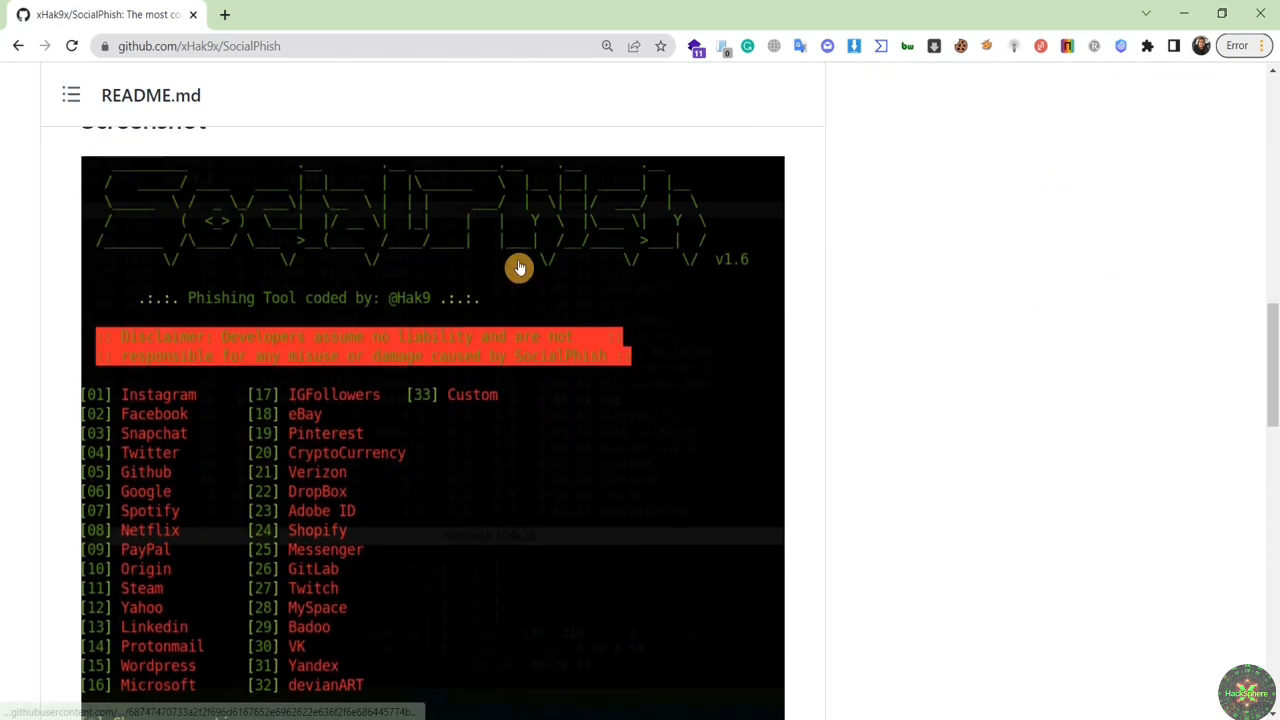
scroll(up, 3)
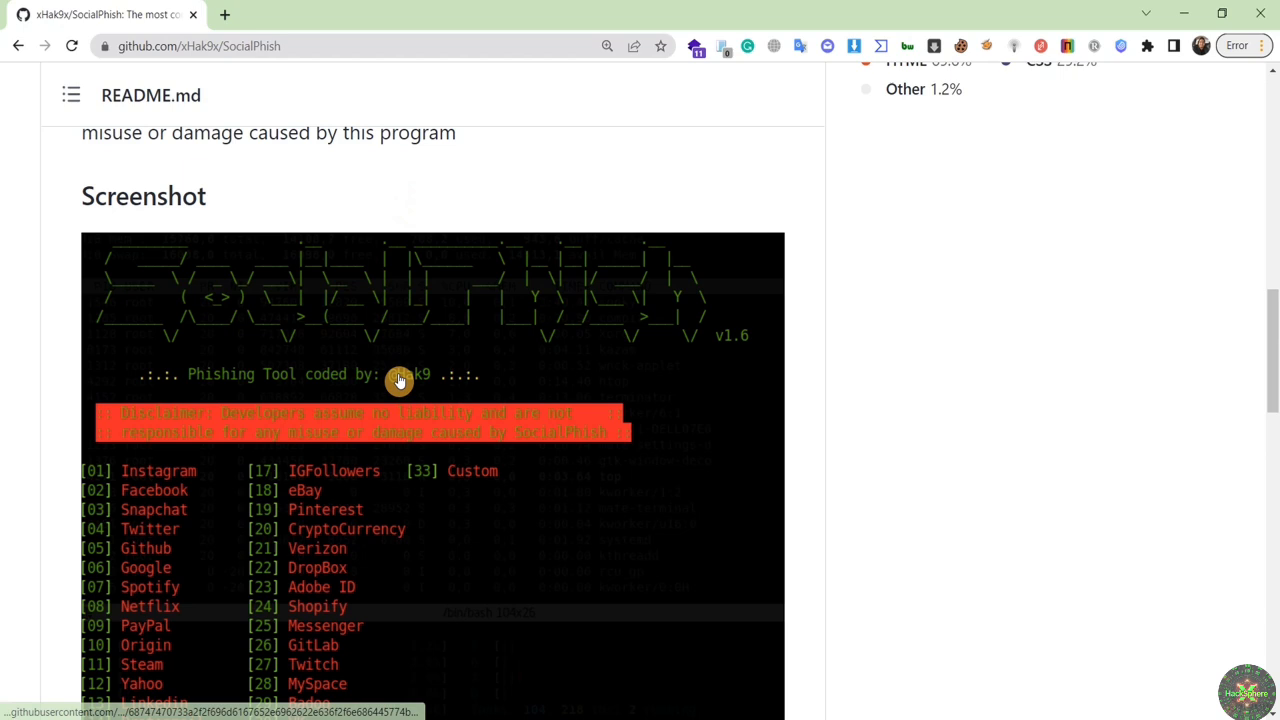
scroll(down, 3)
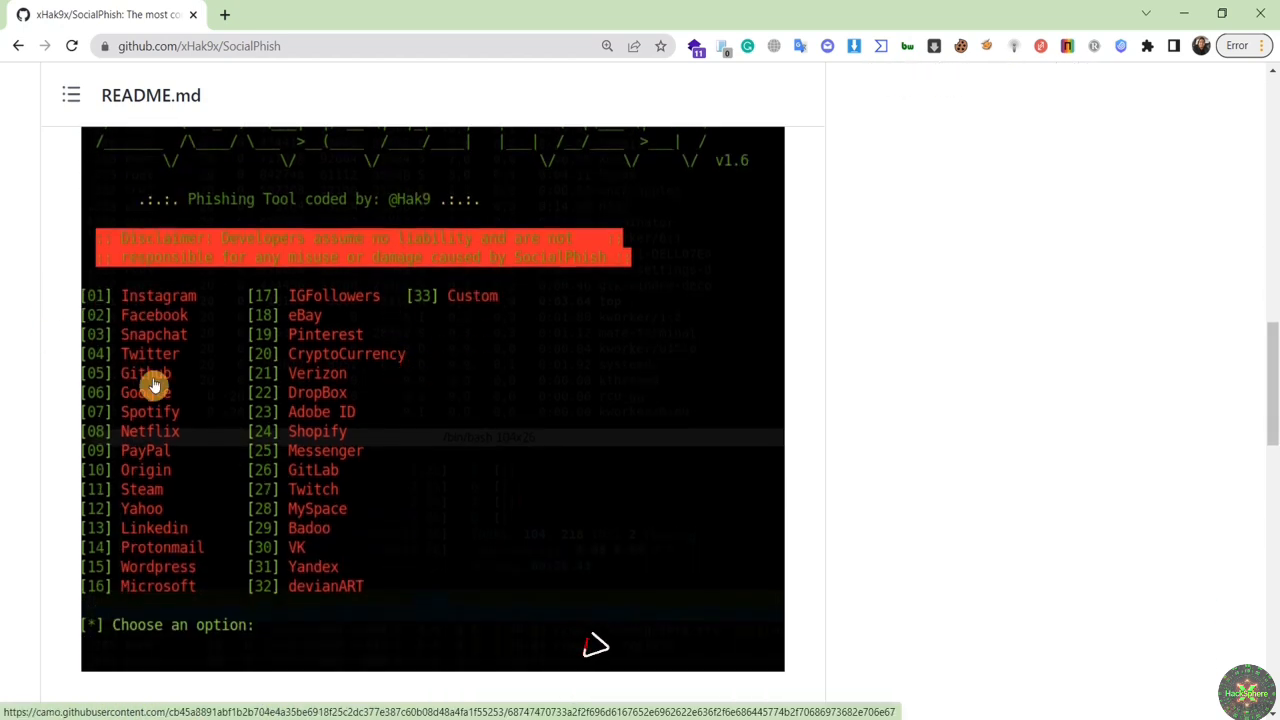
mouse_move(417, 427)
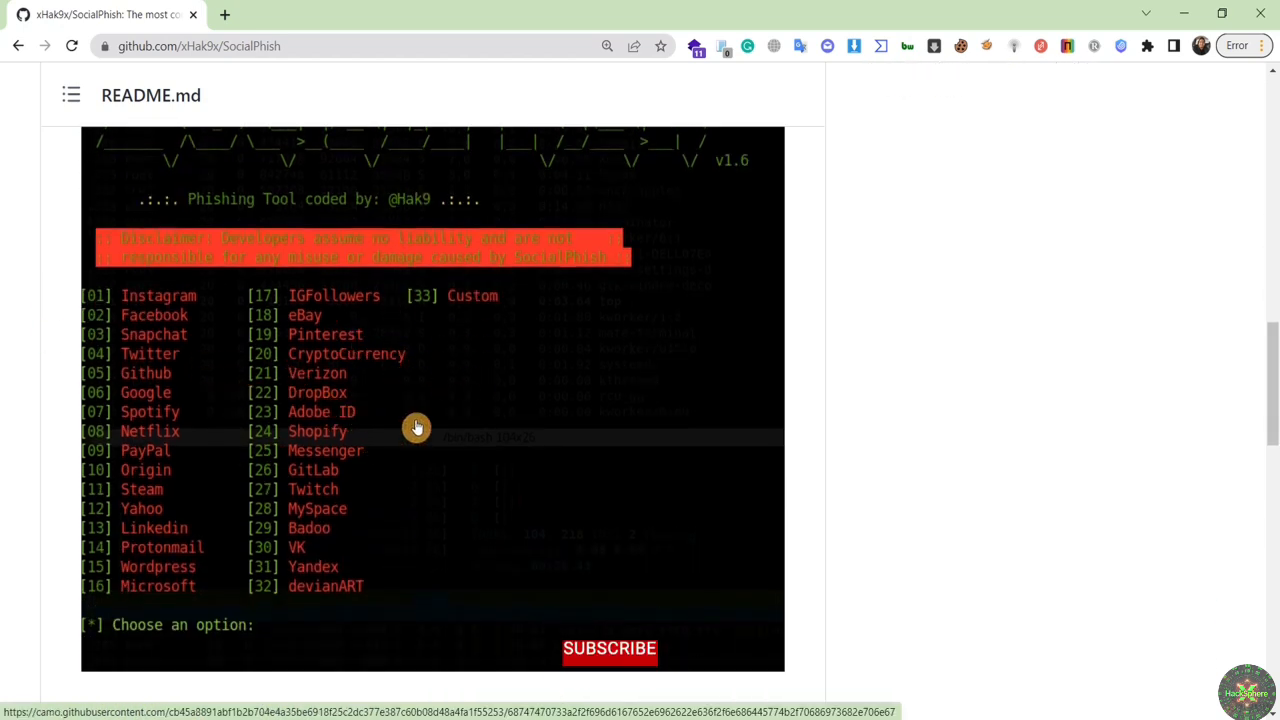
mouse_move(548, 508)
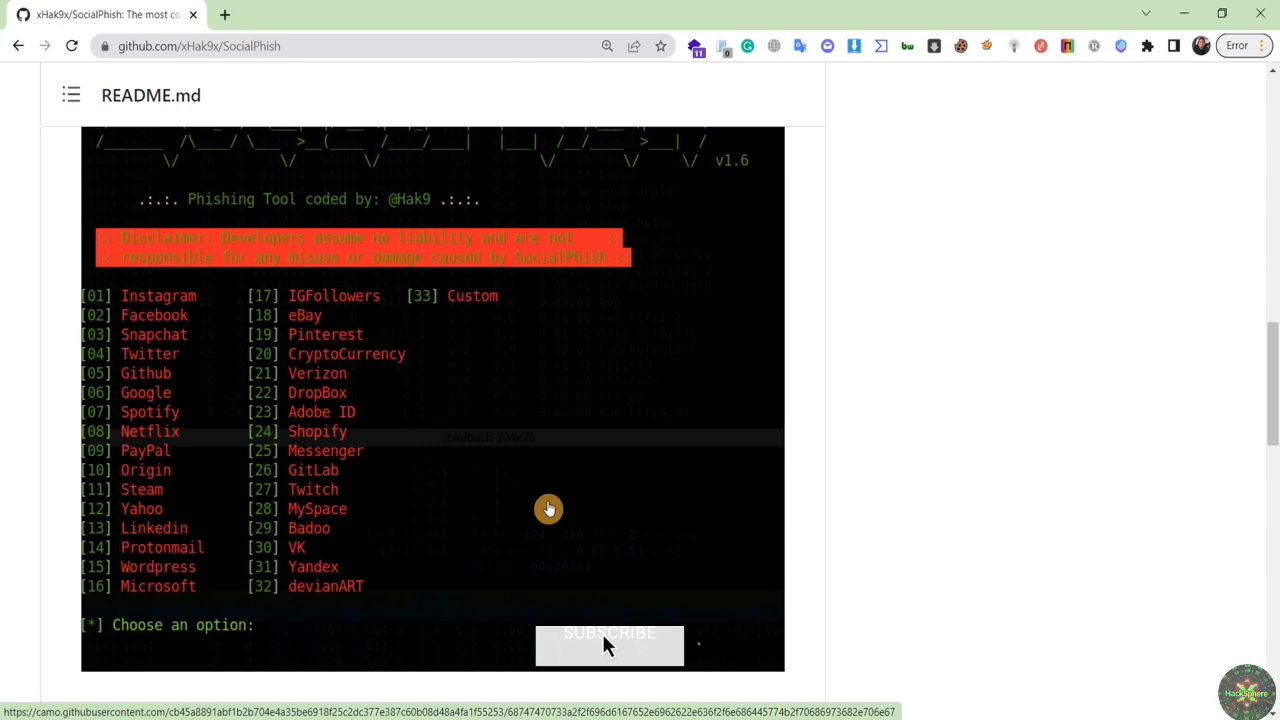
mouse_move(422, 330)
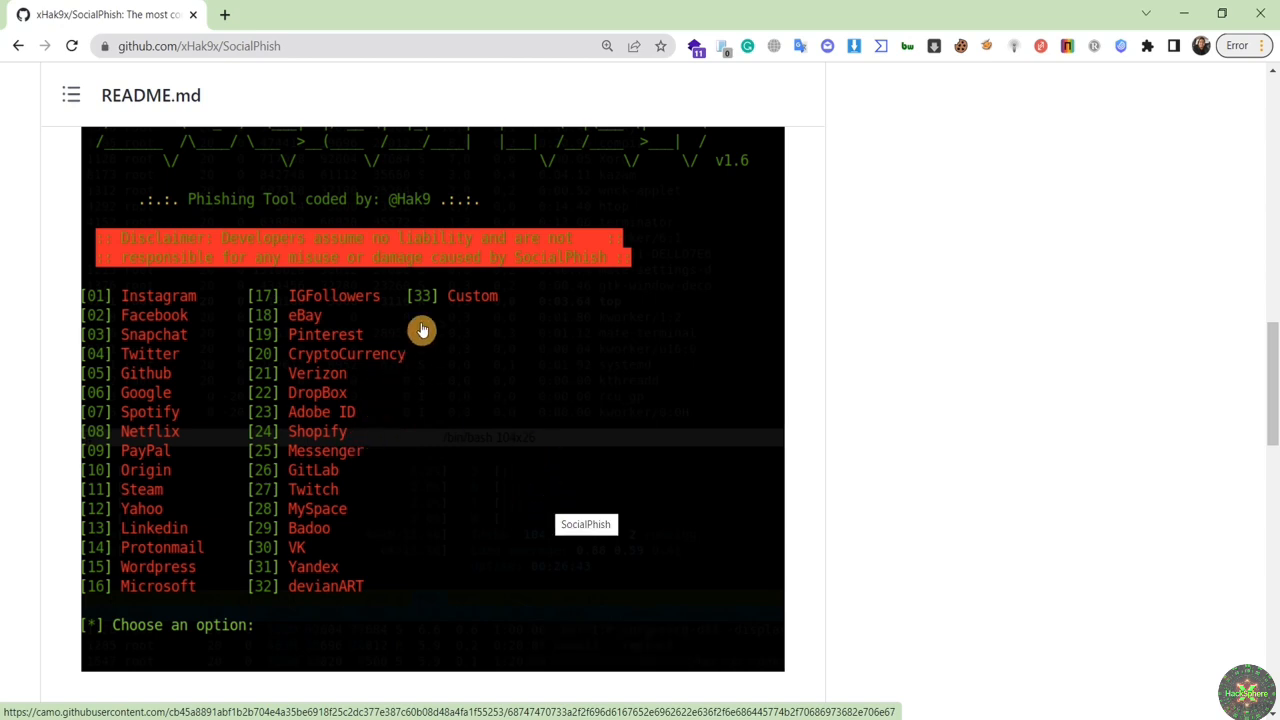
mouse_move(490, 307)
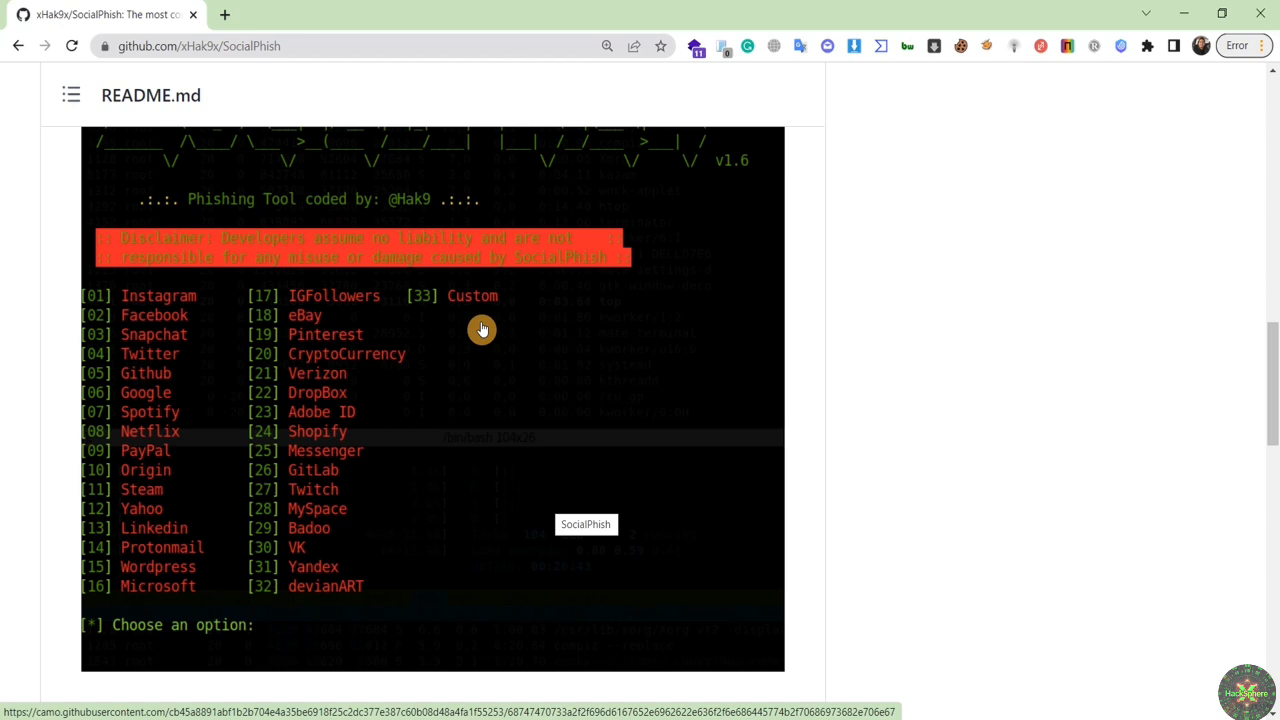
mouse_move(462, 323)
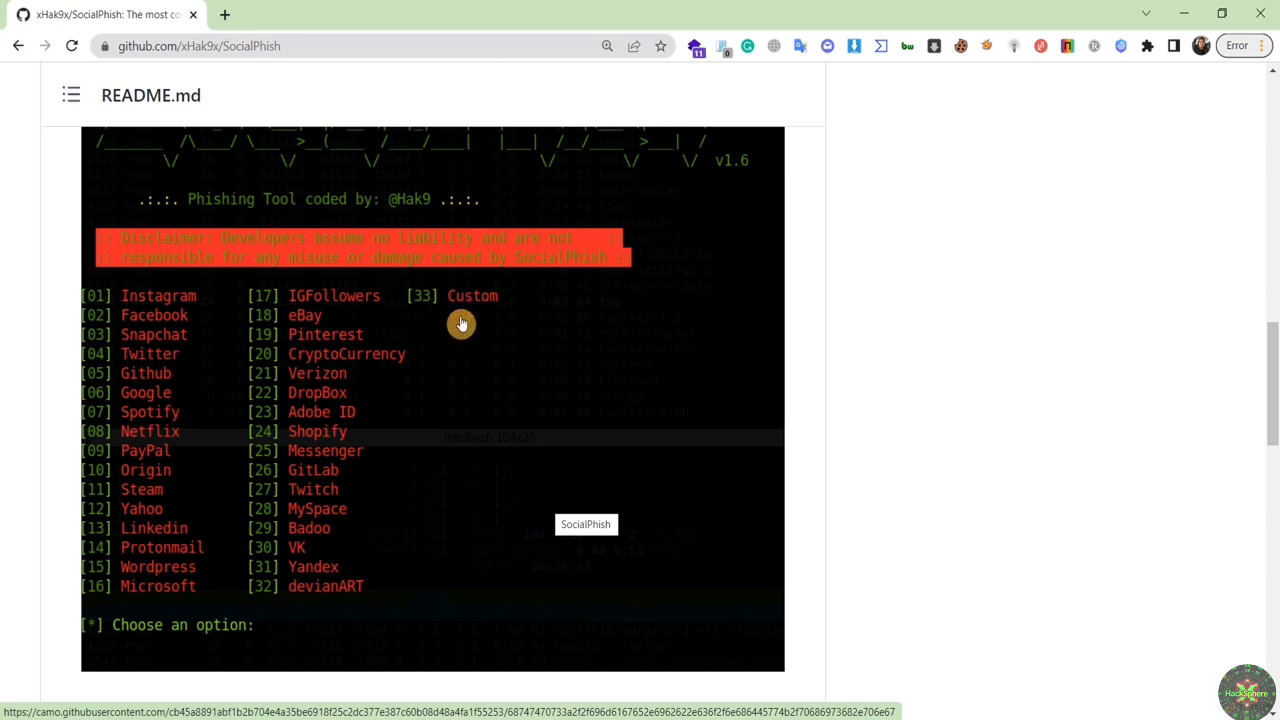
mouse_move(231, 431)
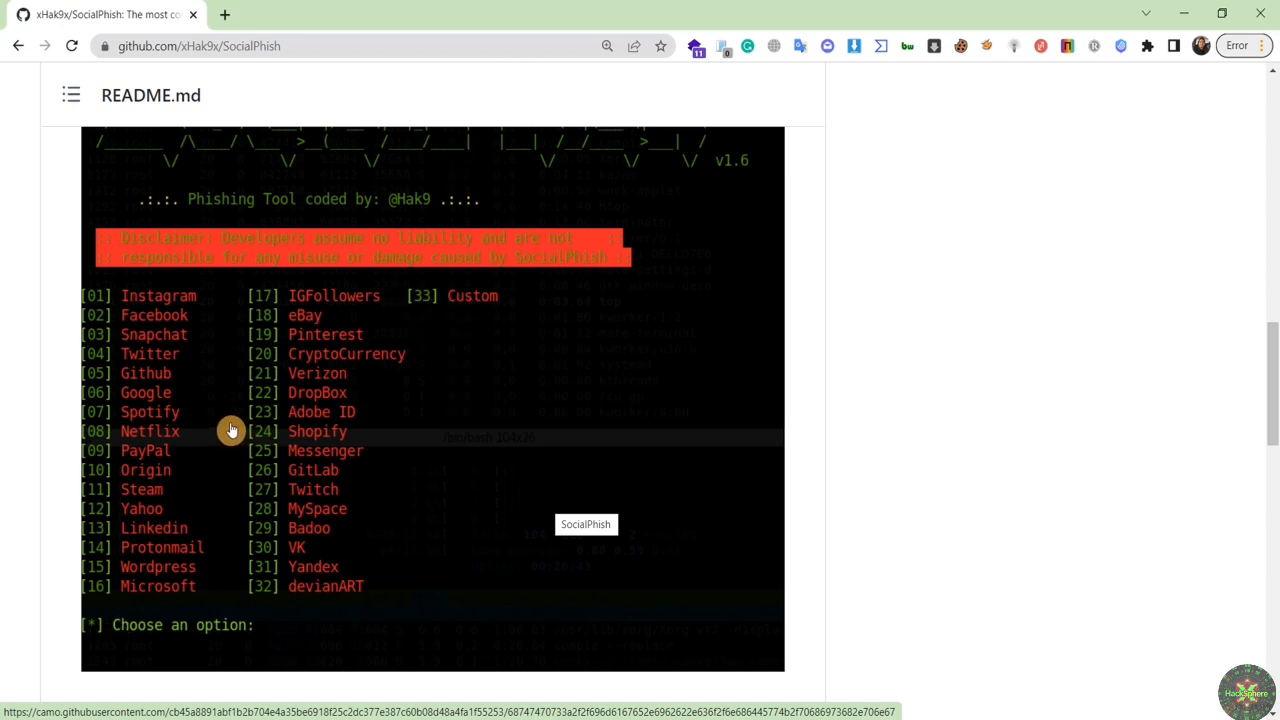
mouse_move(408, 462)
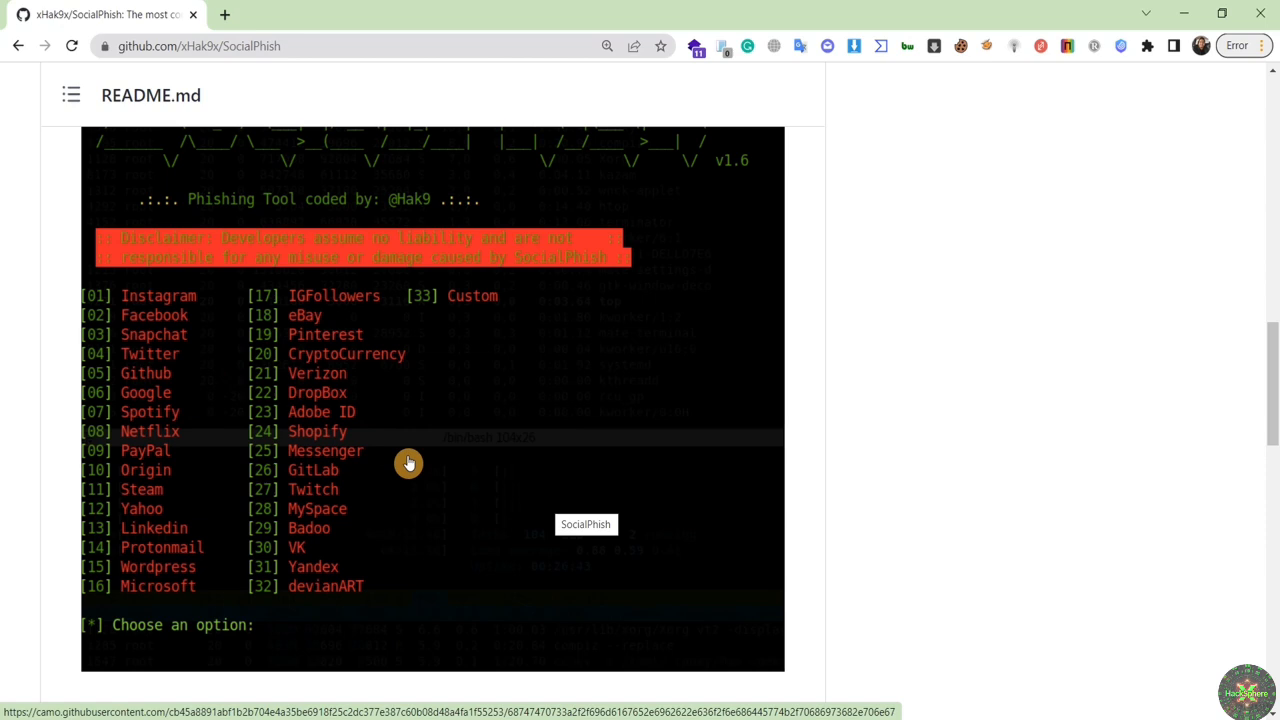
mouse_move(422, 483)
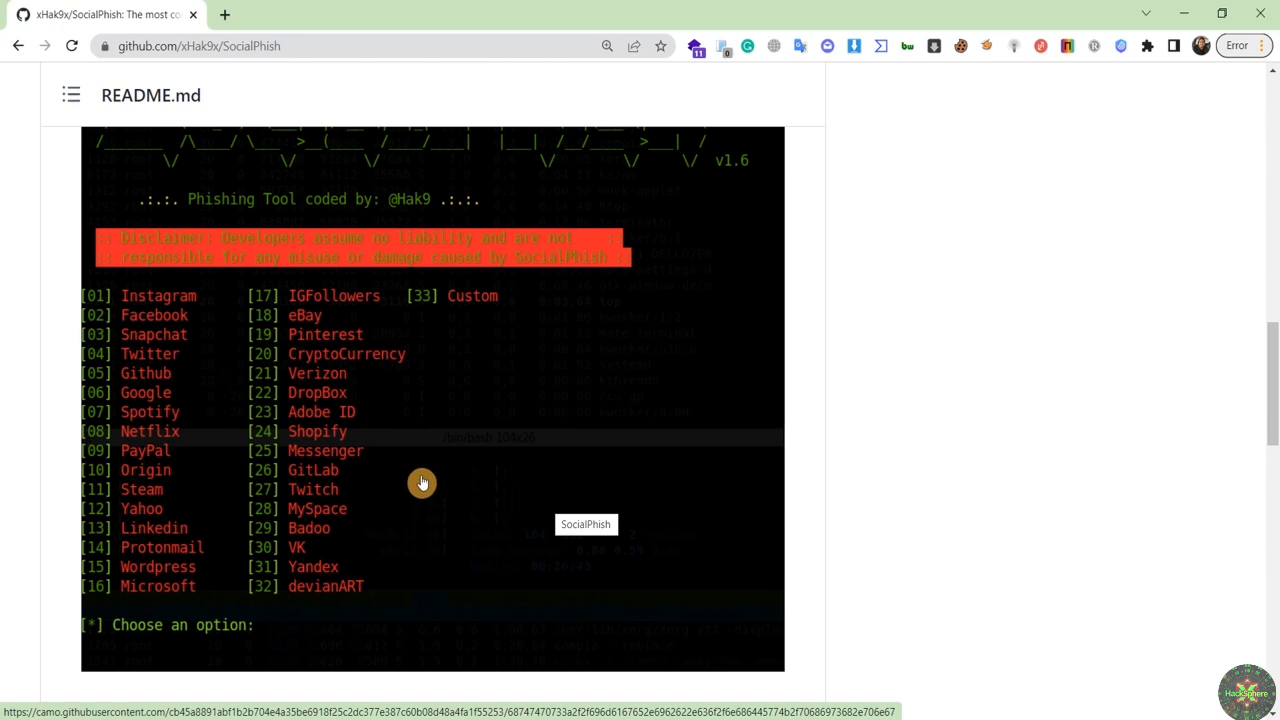
mouse_move(443, 515)
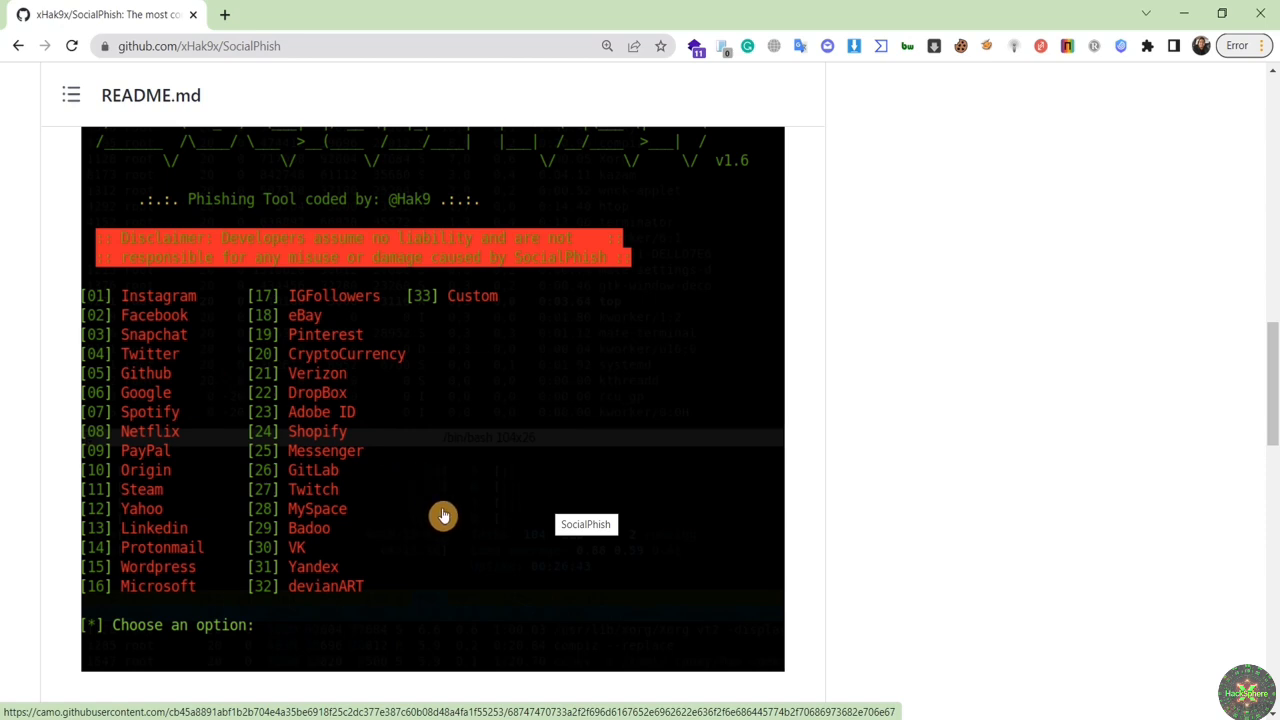
mouse_move(370, 476)
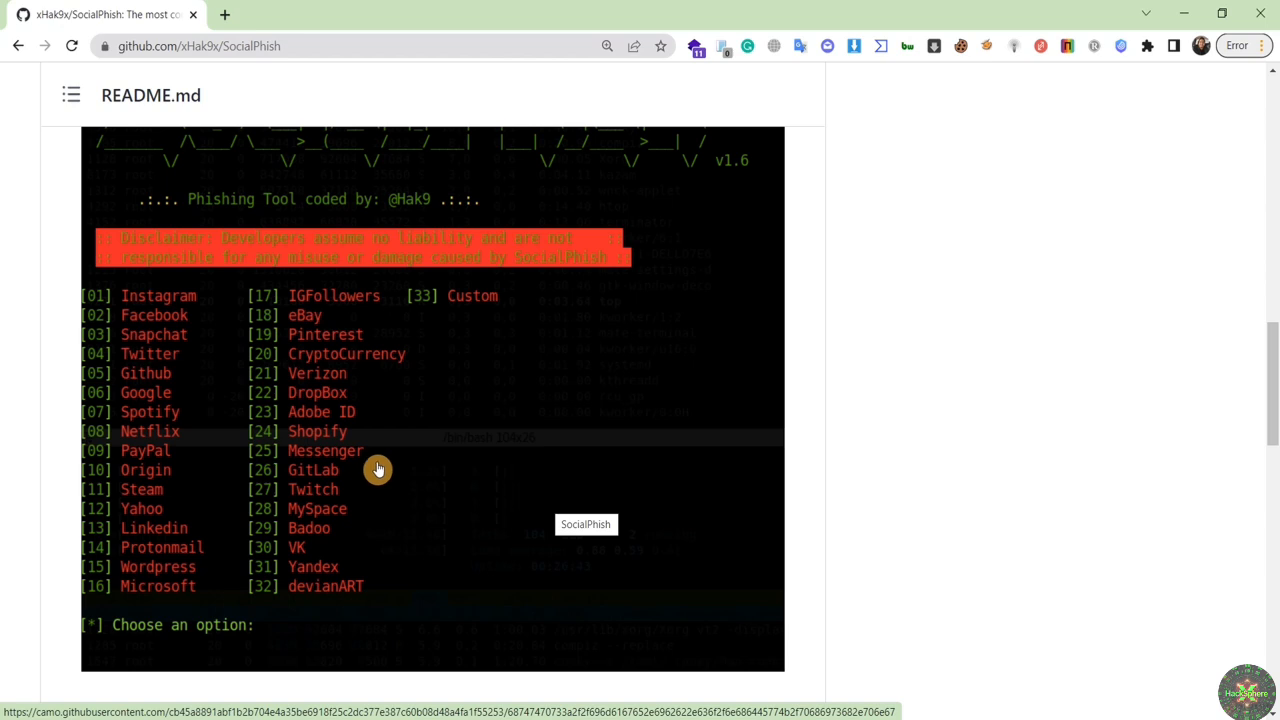
mouse_move(394, 474)
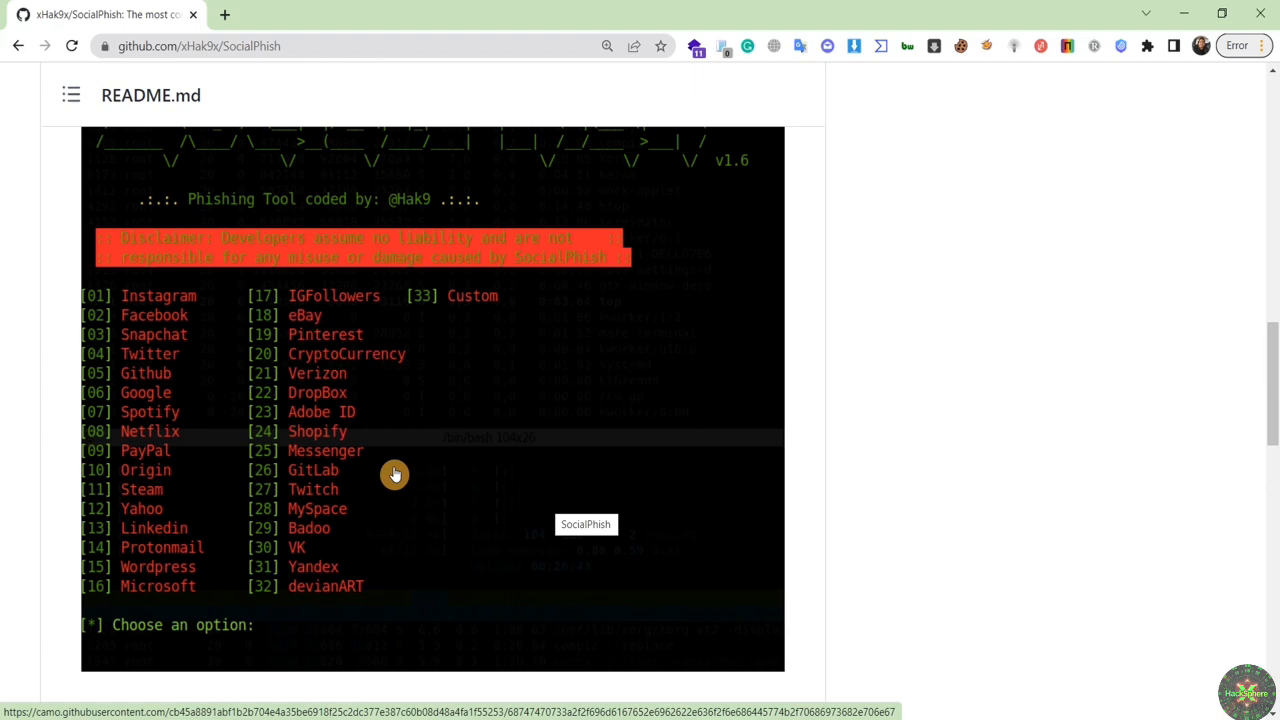
- Scroll the README to the Usage section with the clone, make-executable and run commands
scroll(down, 3)
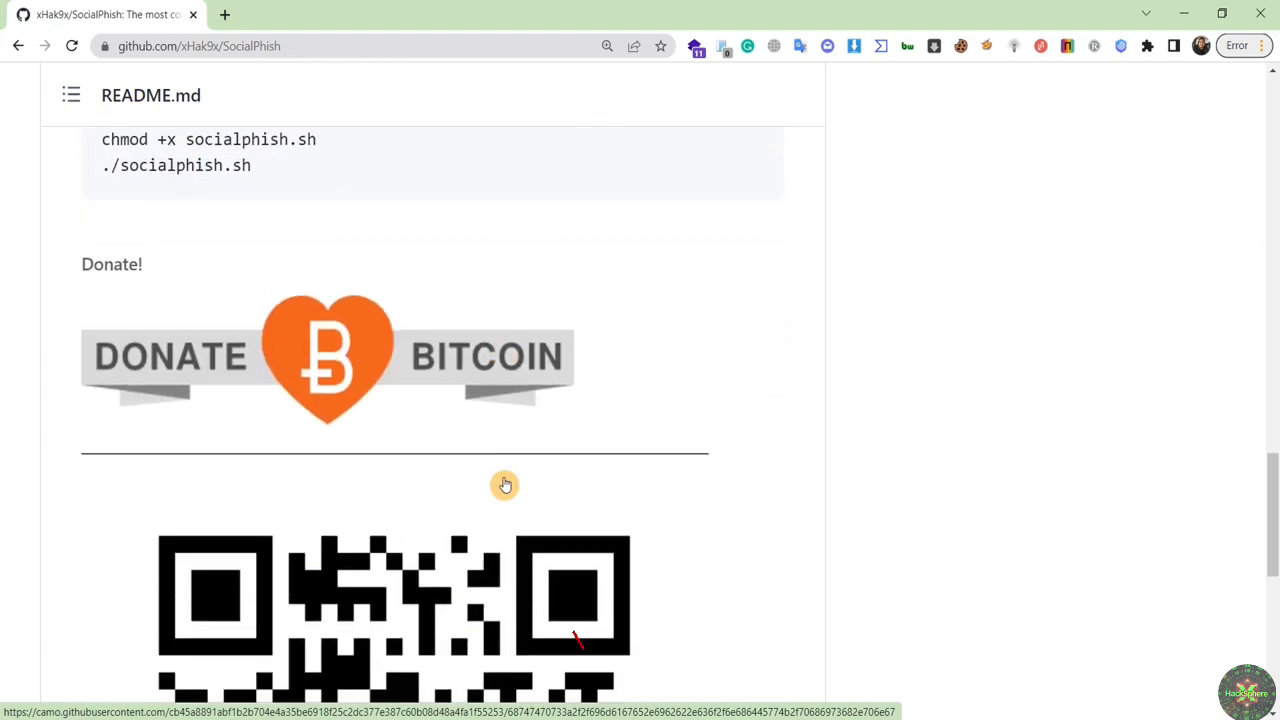
scroll(up, 3)
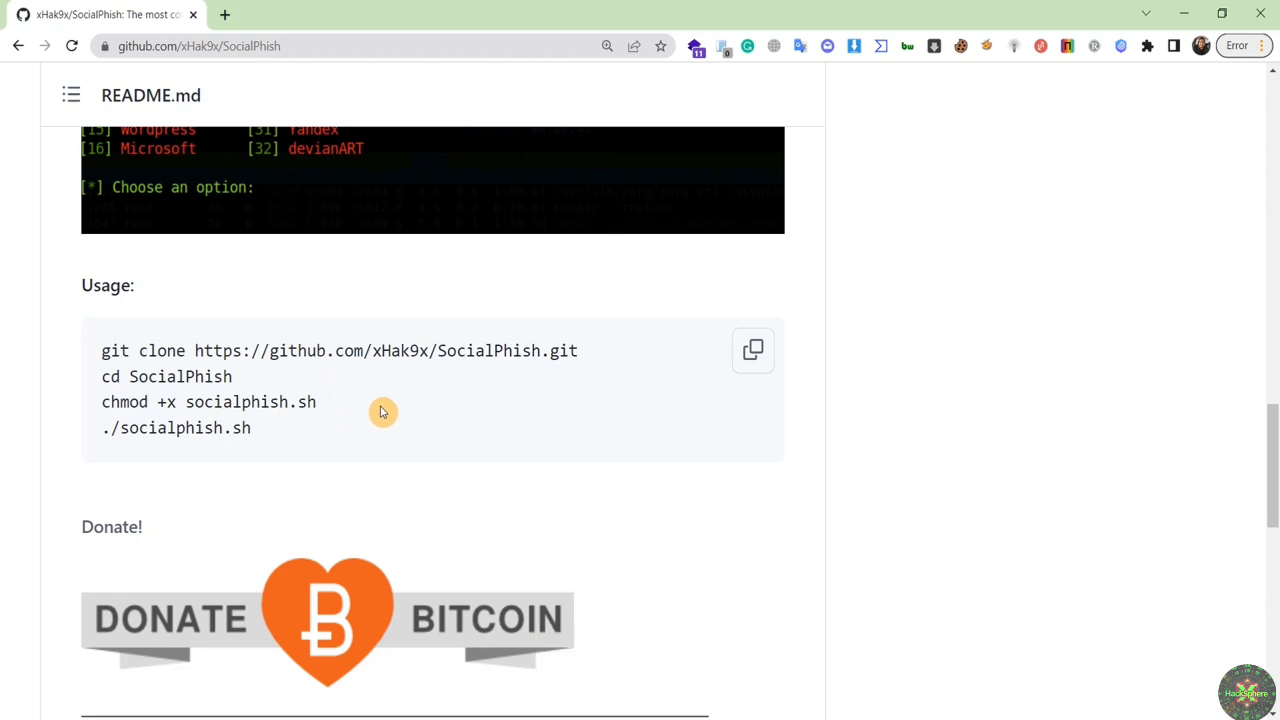
mouse_move(525, 350)
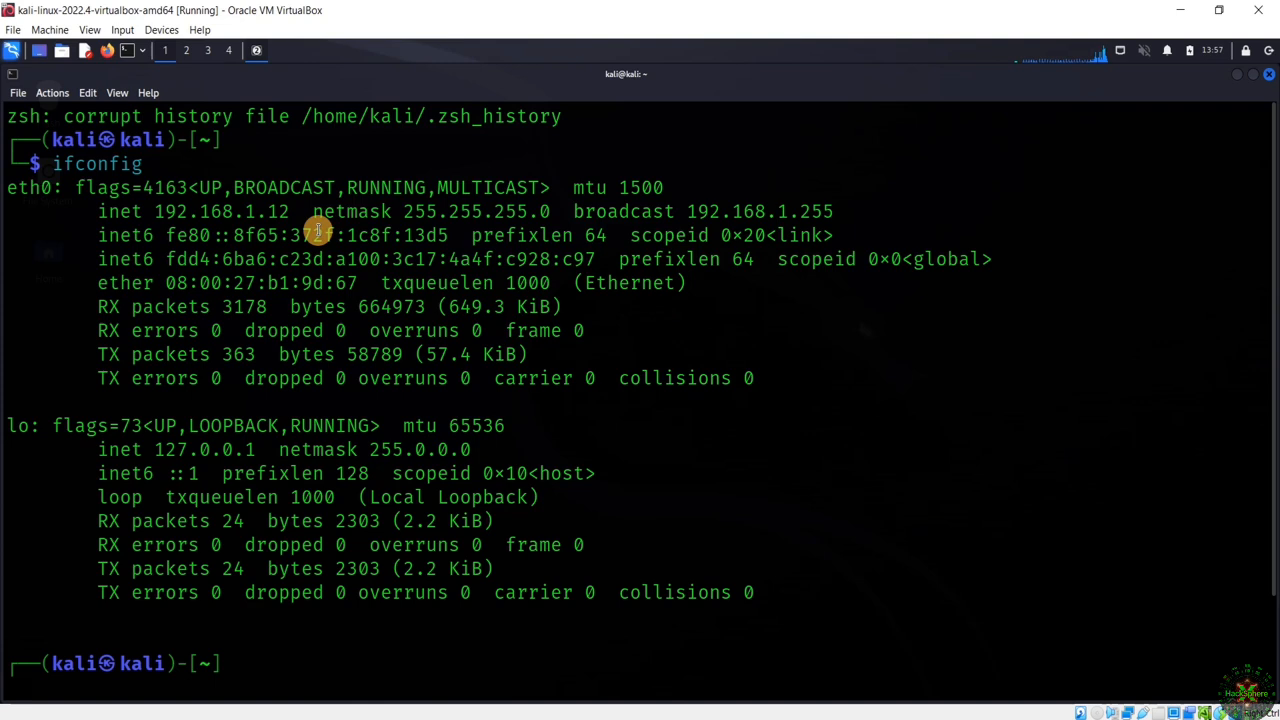
mouse_move(1247, 82)
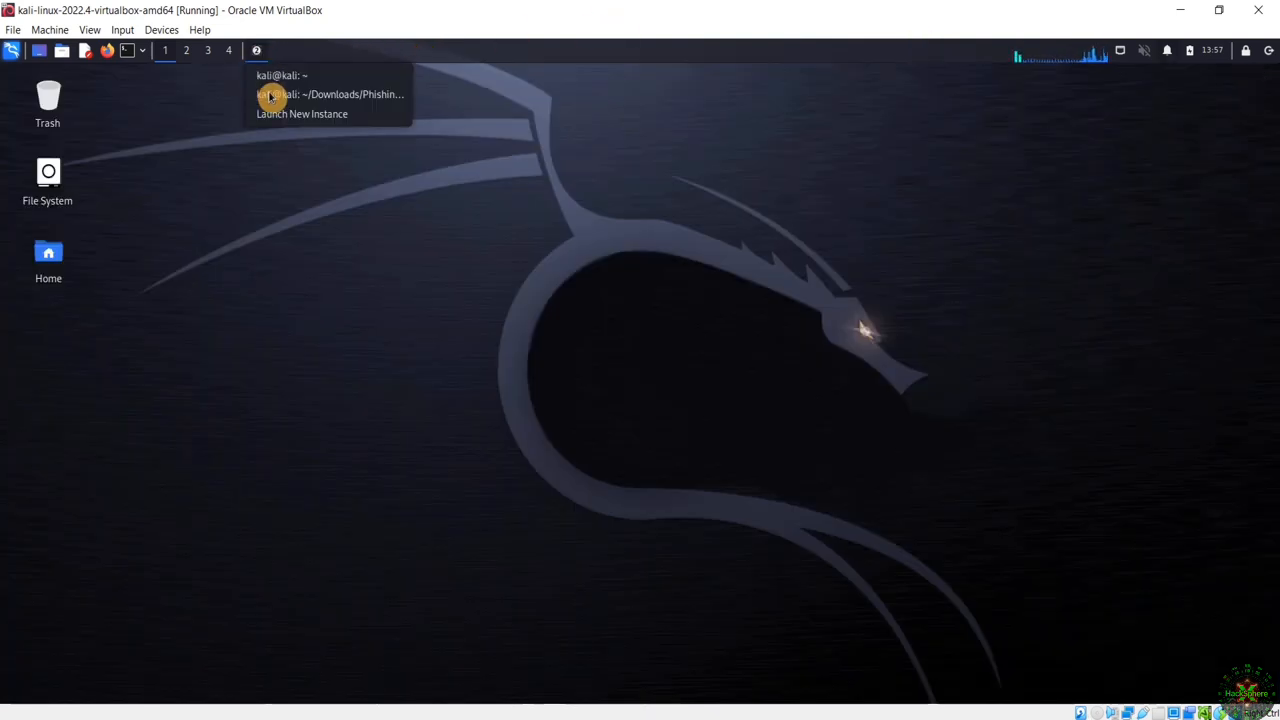
- Select the Phishing-Tools terminal and move into the SocialPhish folder
click(330, 94)
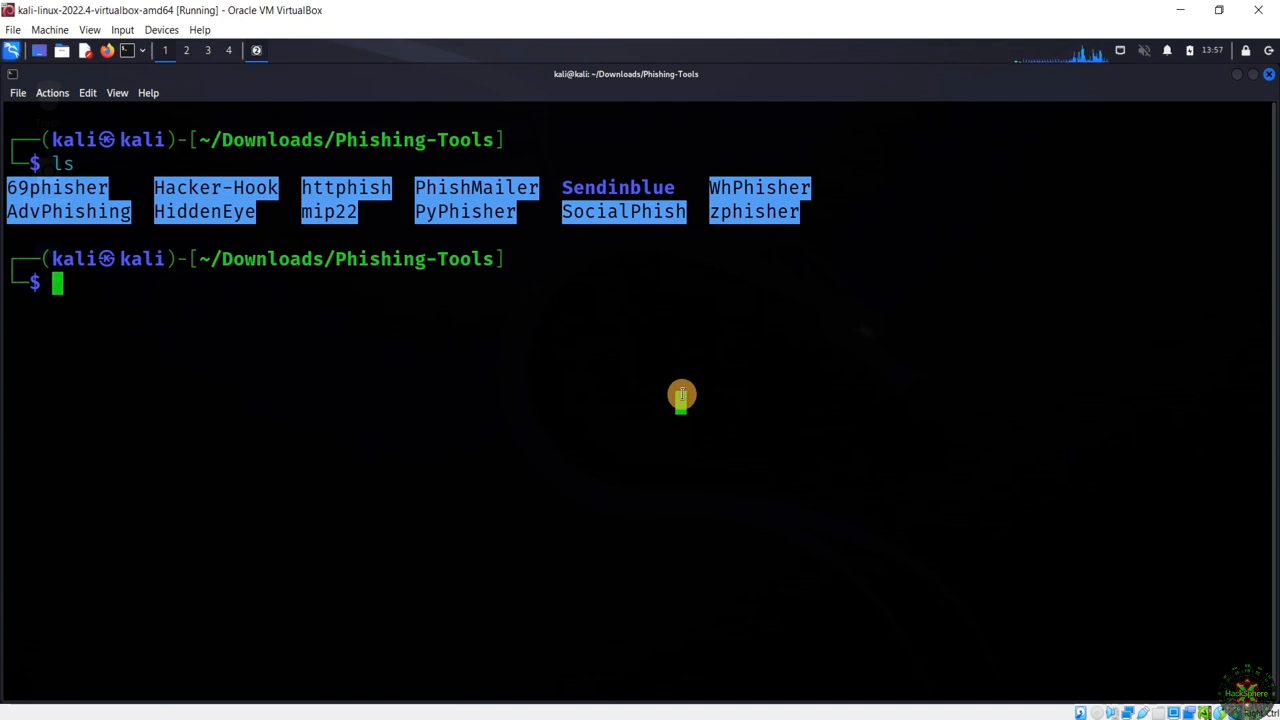
mouse_move(681, 342)
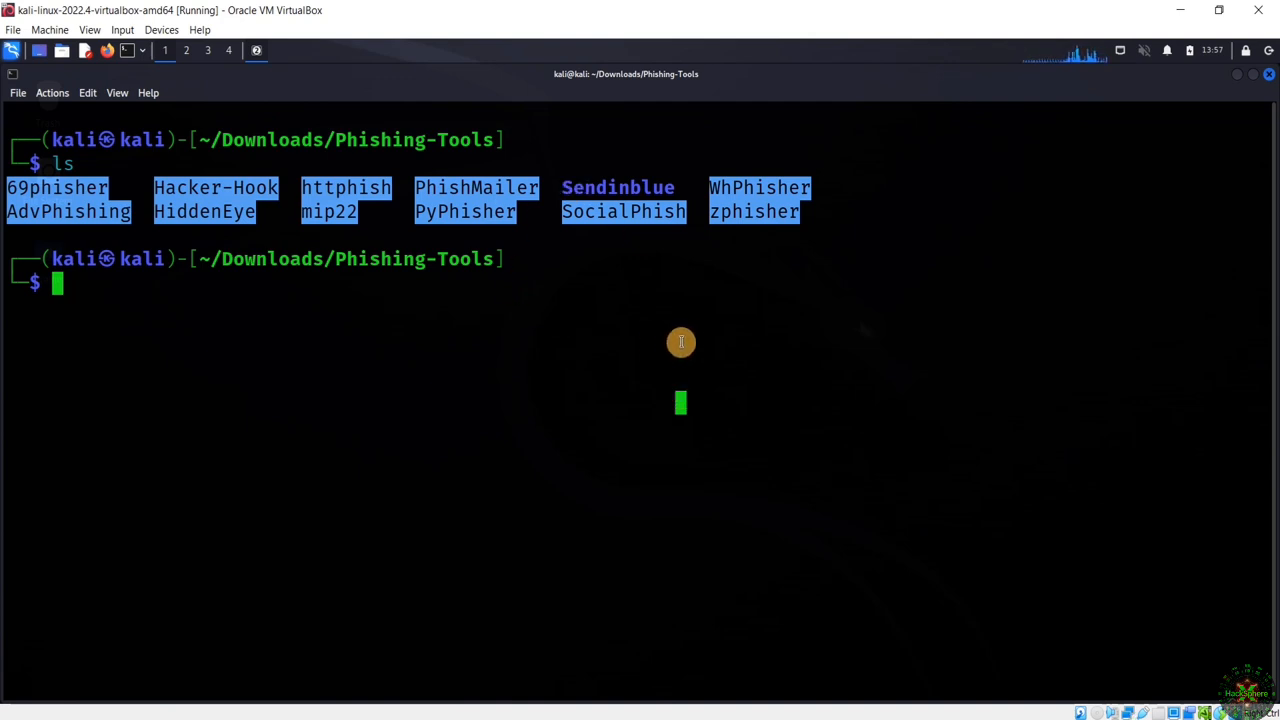
mouse_move(483, 400)
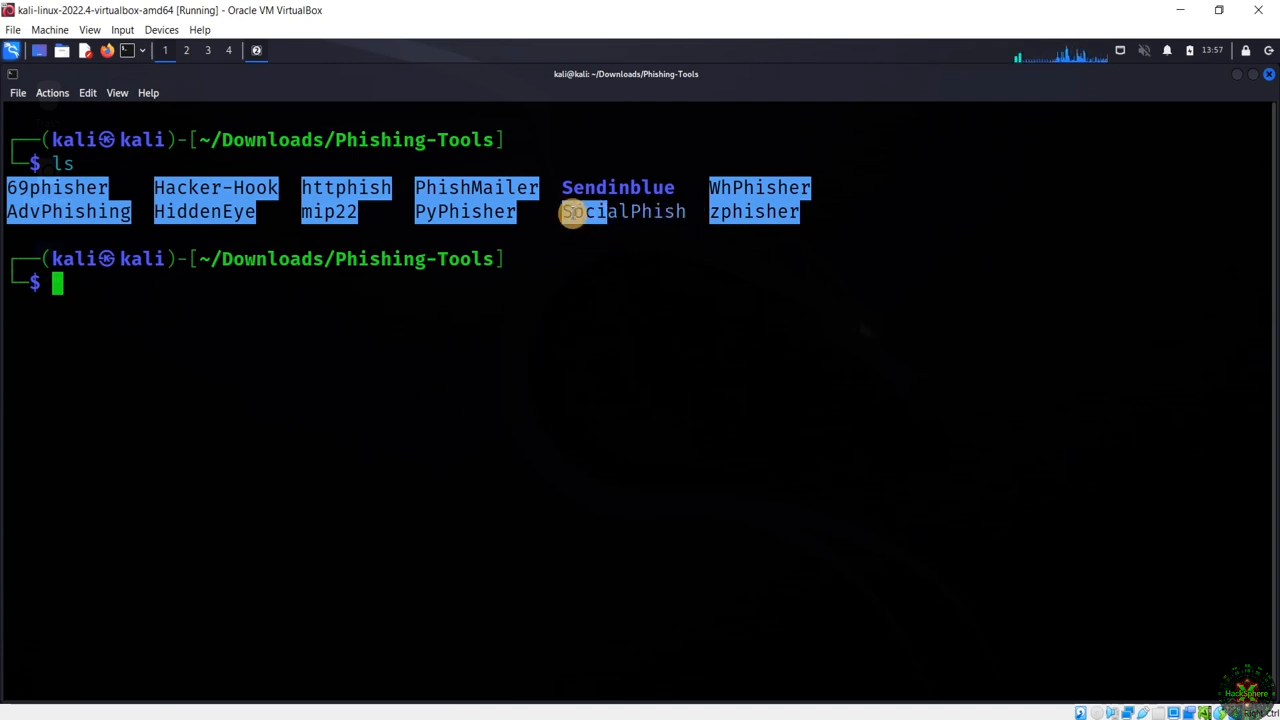
mouse_move(555, 380)
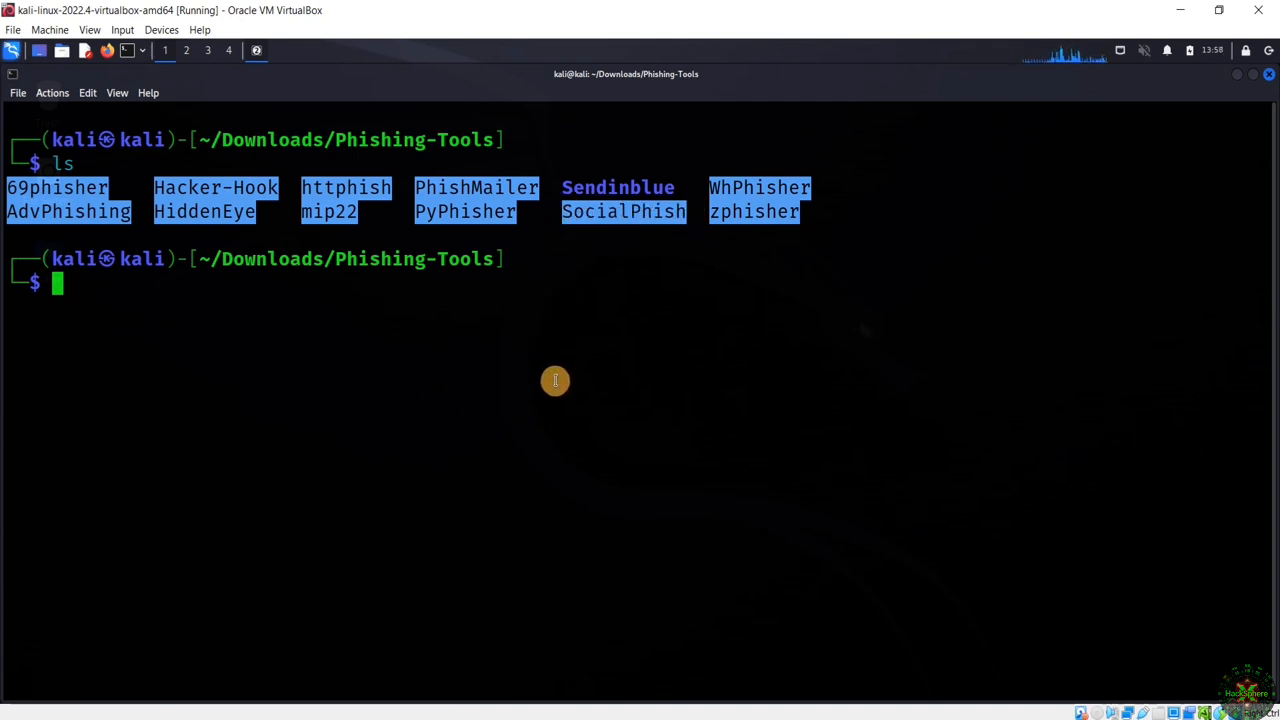
text(cd ..)
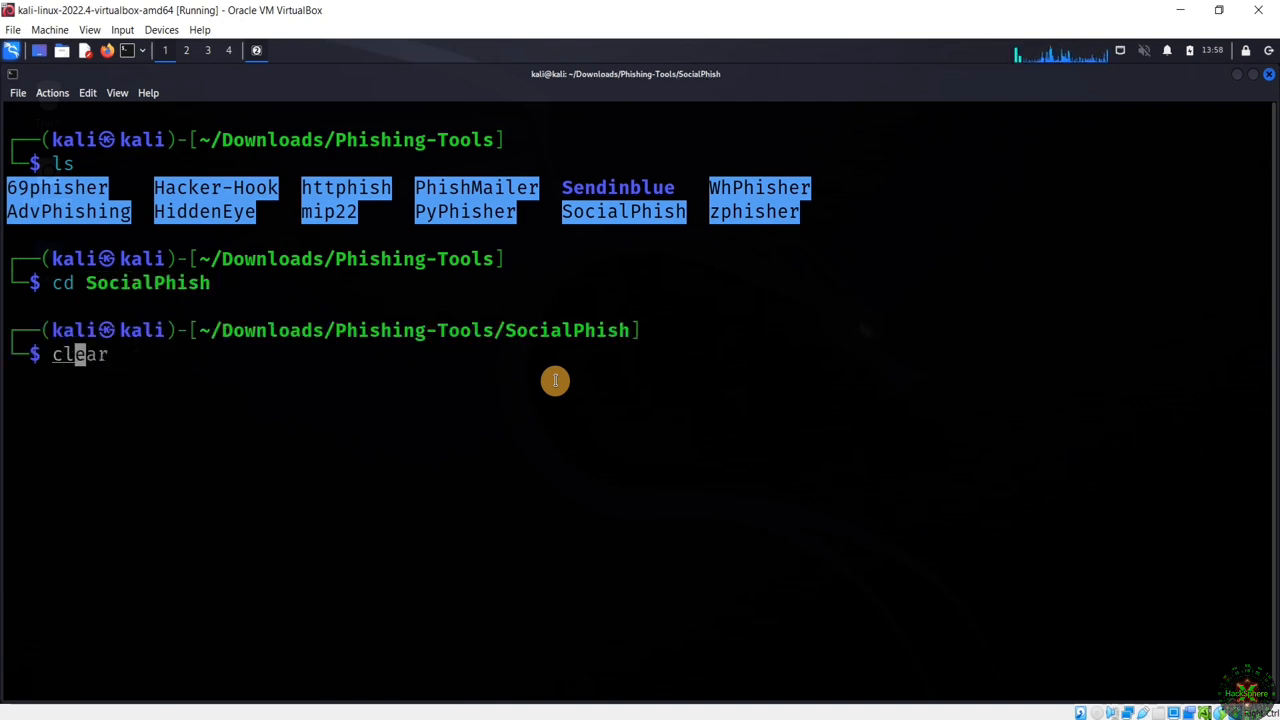
- List SocialPhish's site templates, then enter sites/netflix and list its files
key(Return)
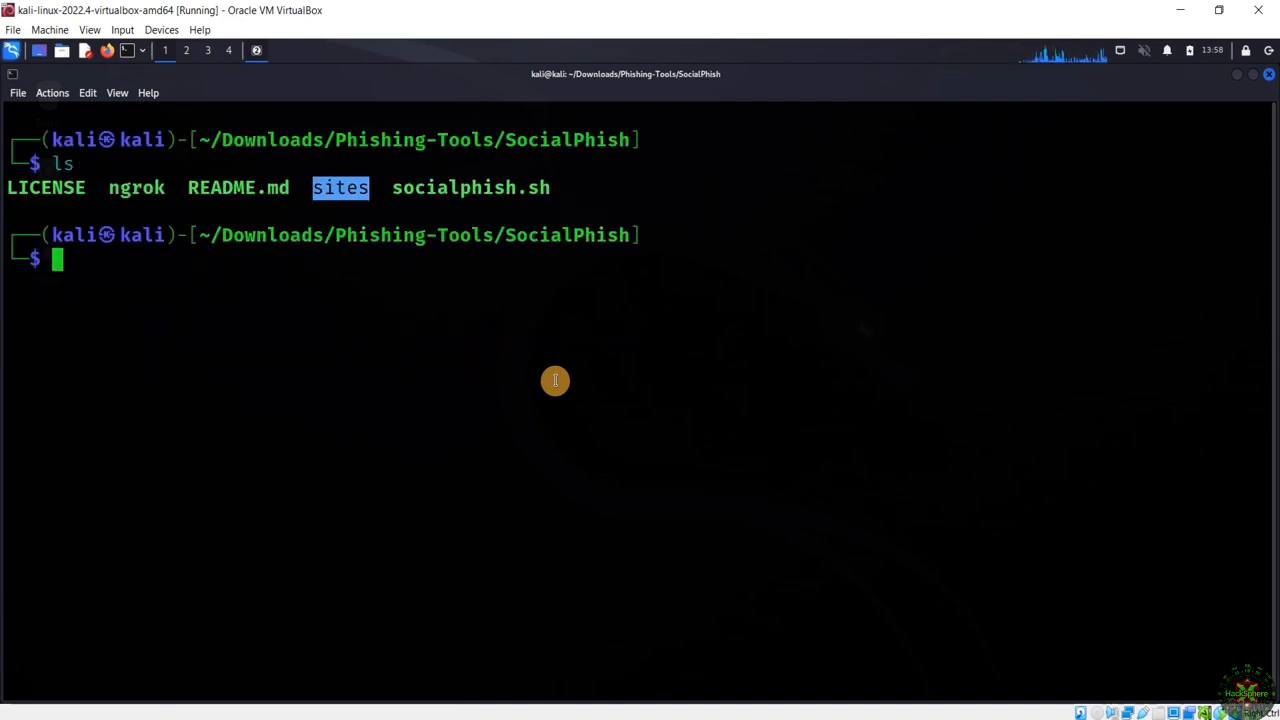
mouse_move(461, 108)
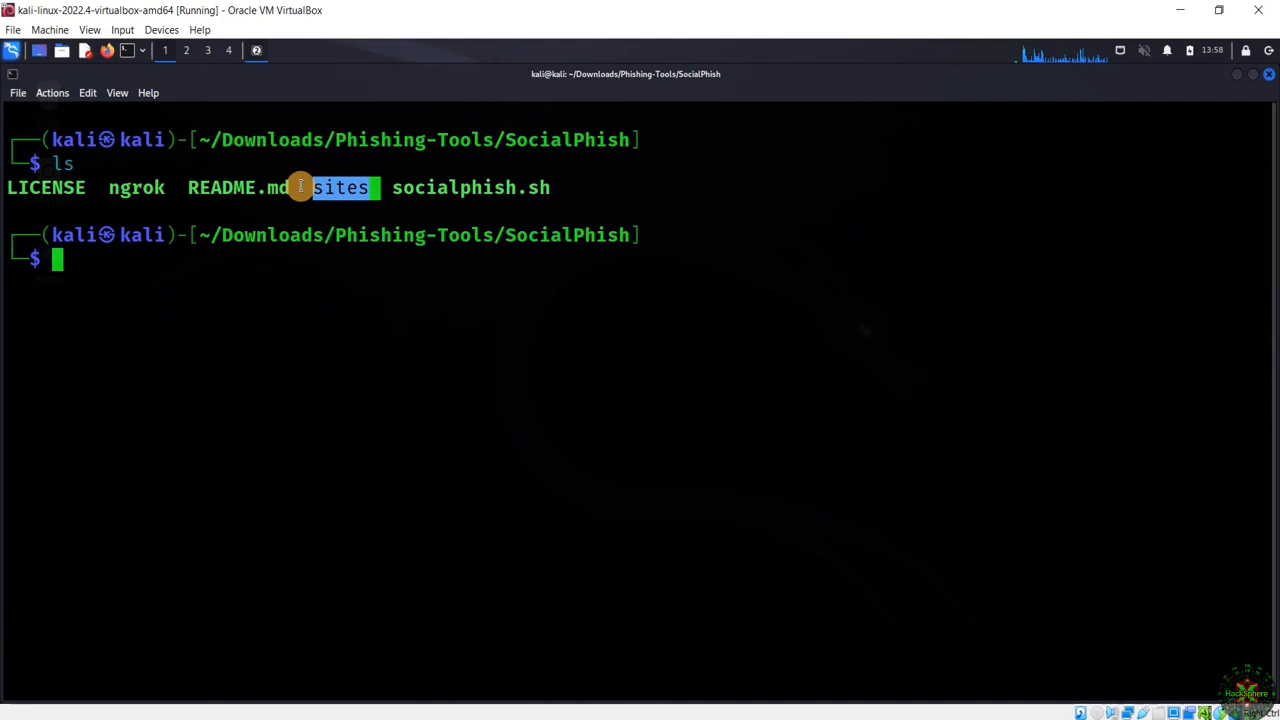
mouse_move(523, 475)
text(cd sites)
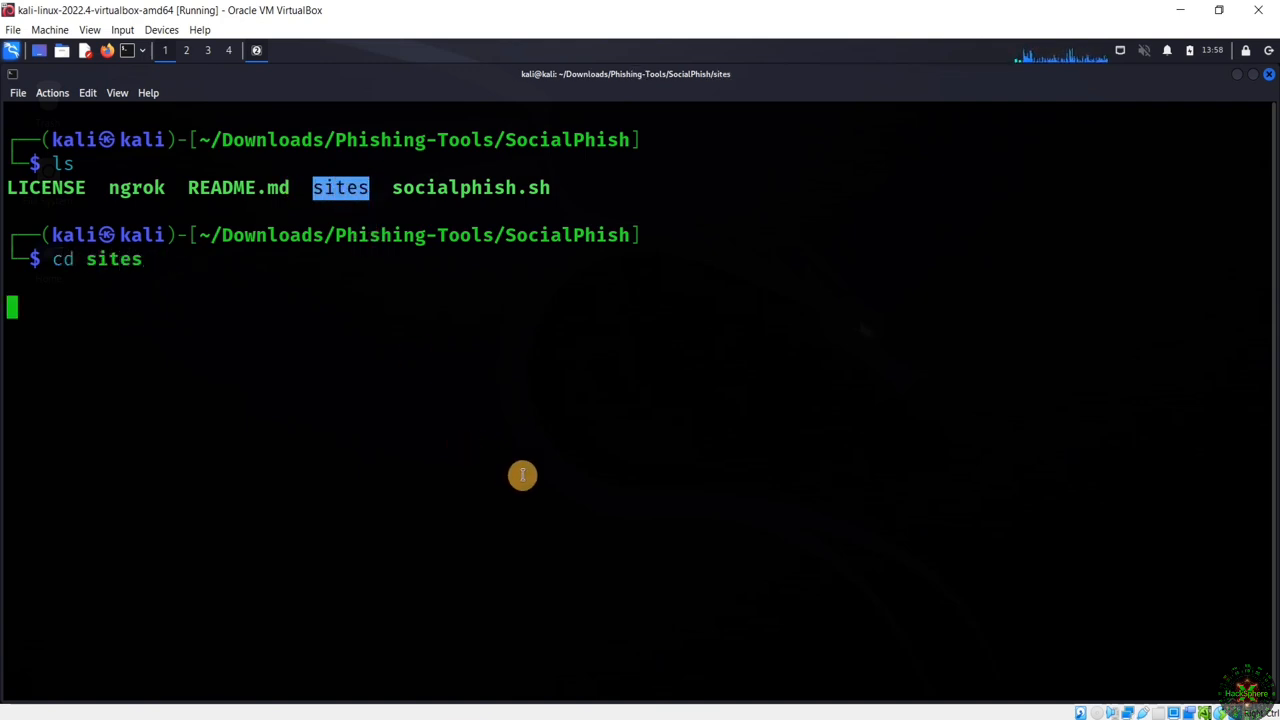
key(Return)
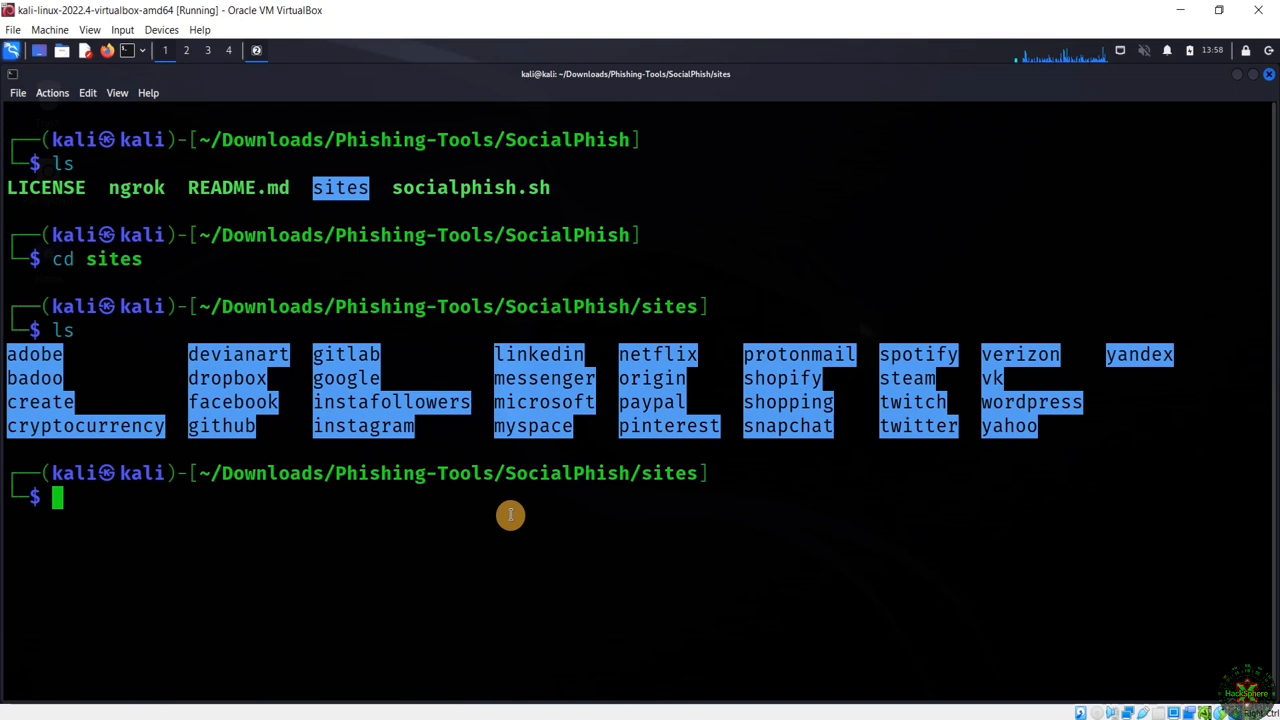
mouse_move(893, 498)
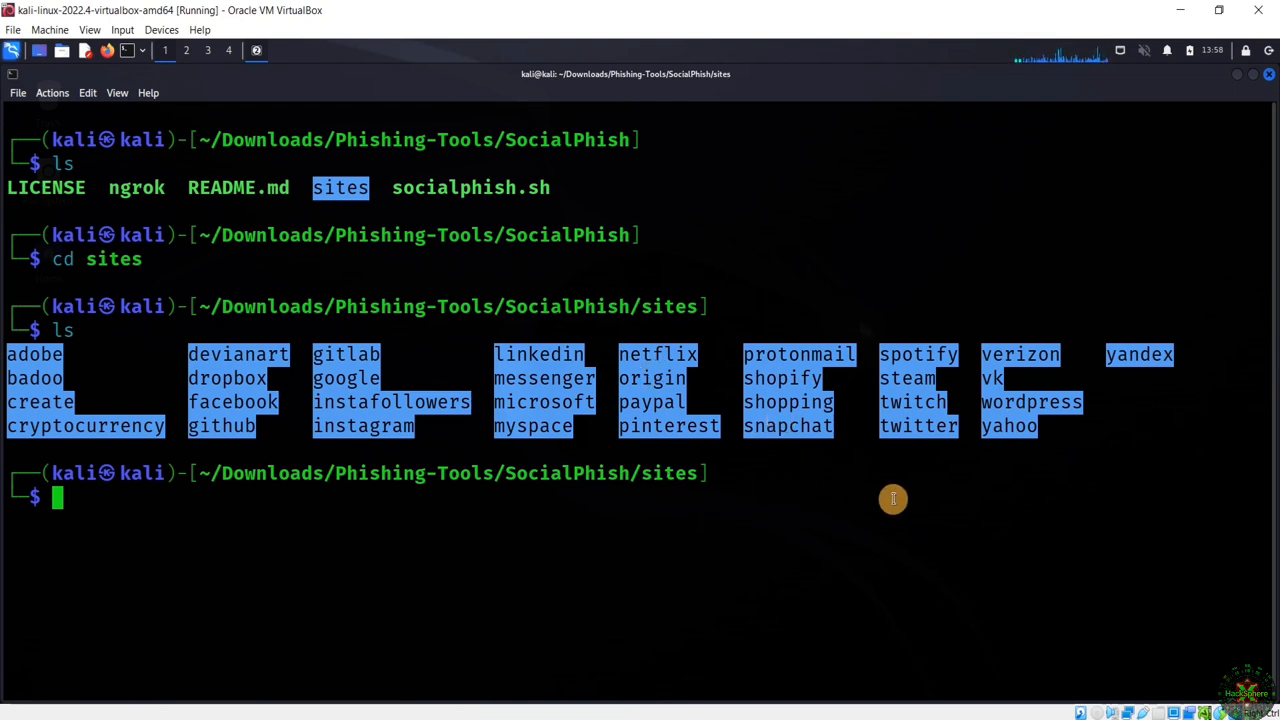
mouse_move(841, 499)
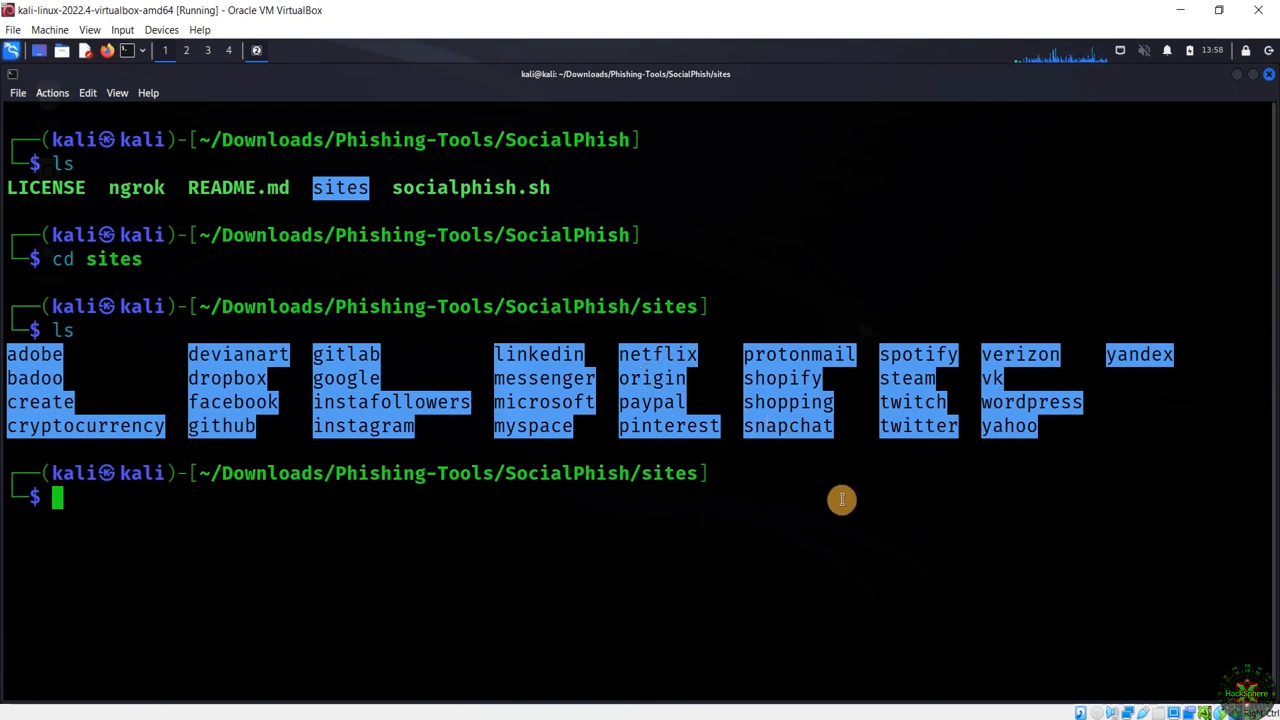
text(cd sites)
text(ls)
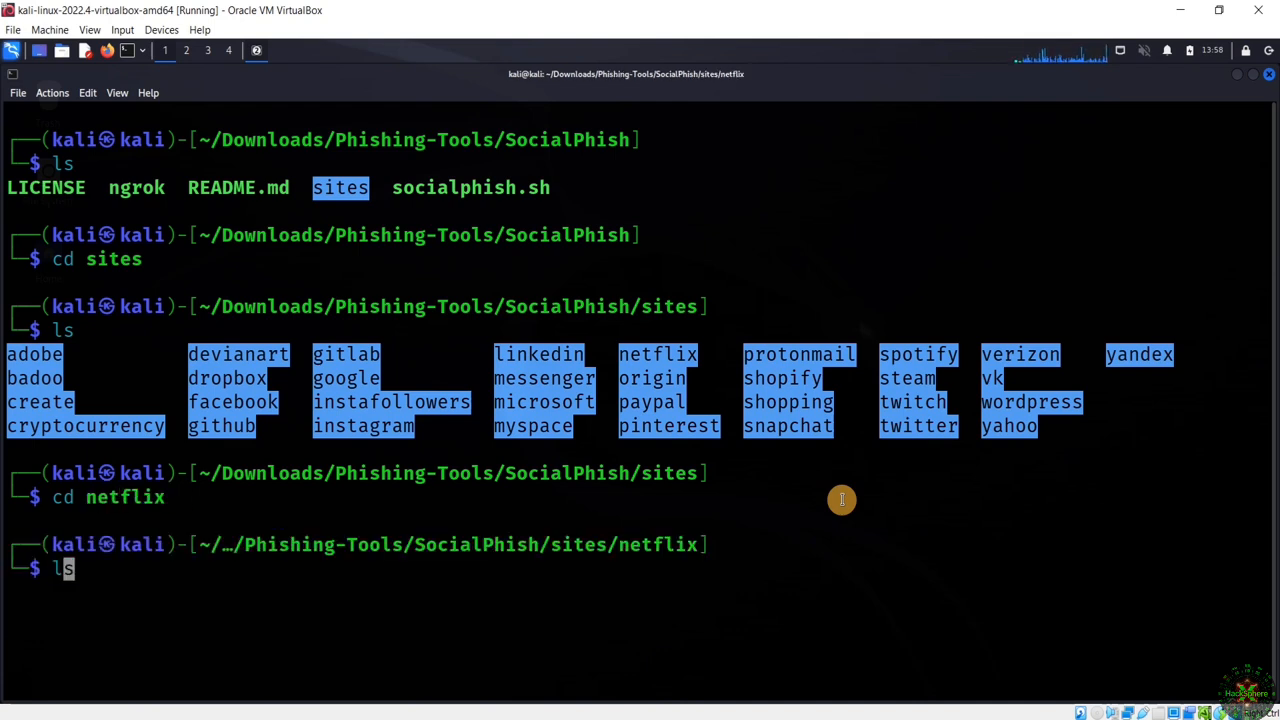
key(Return)
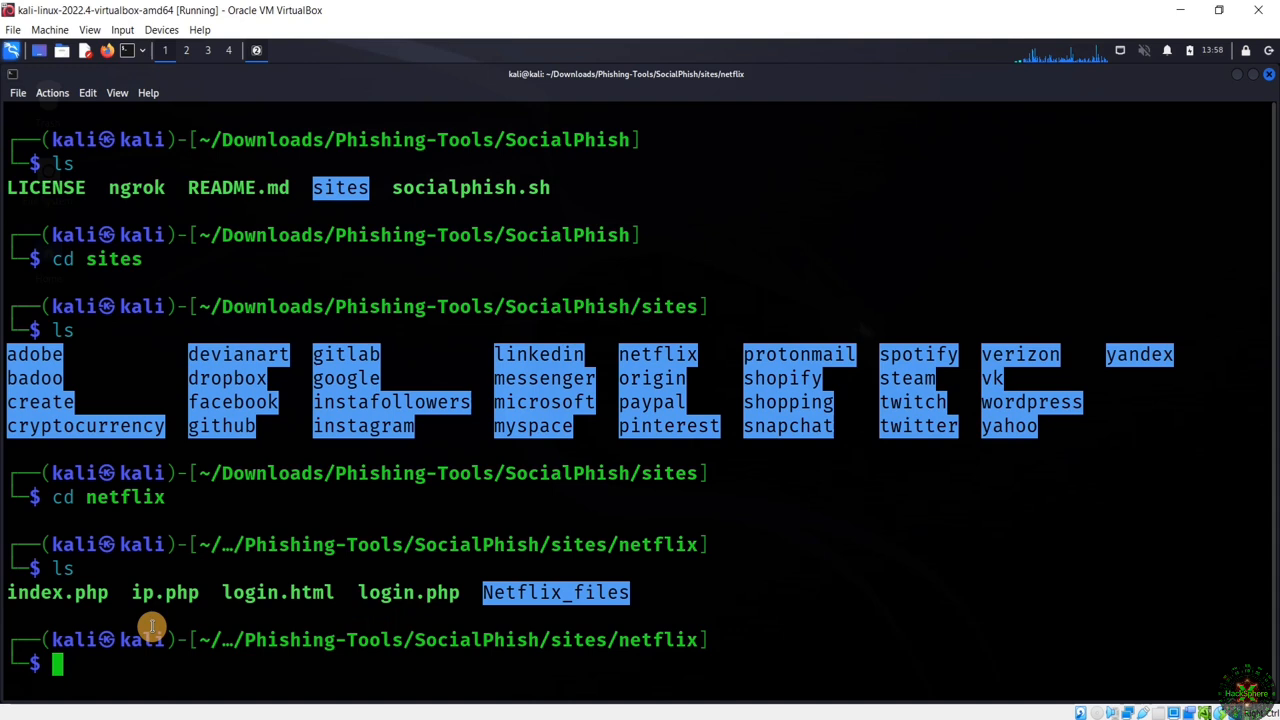
mouse_move(183, 628)
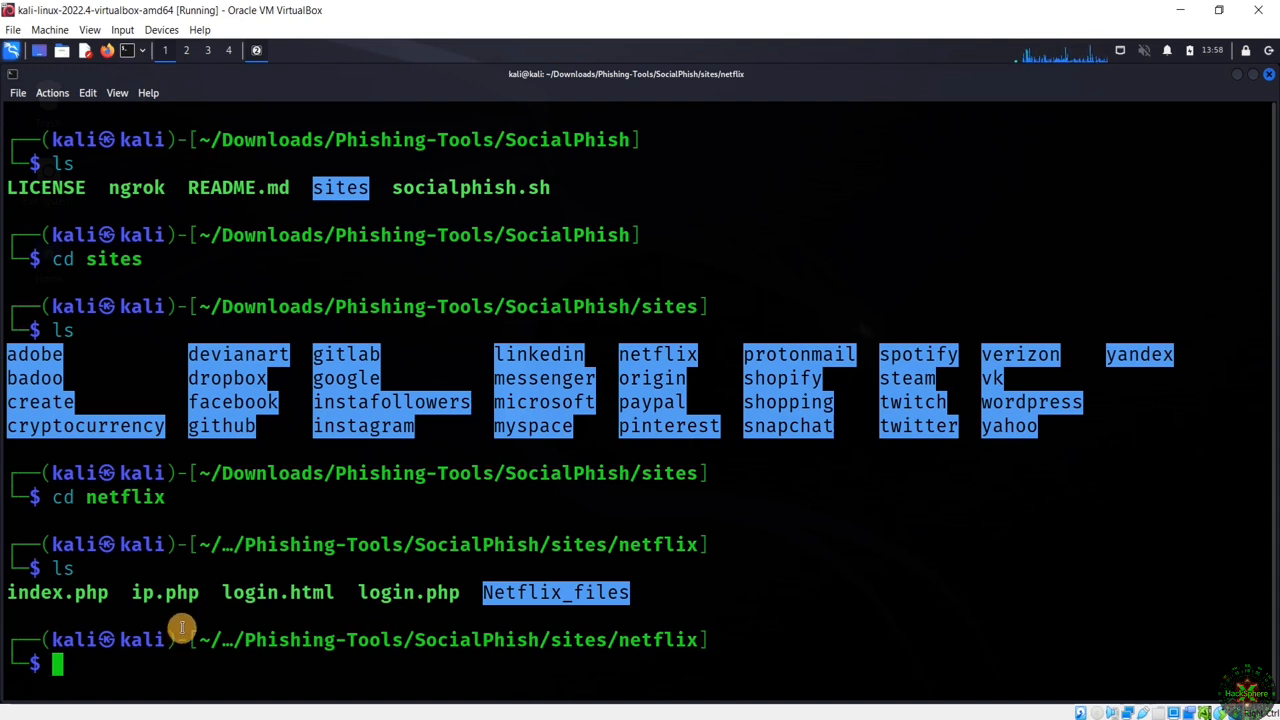
mouse_move(190, 592)
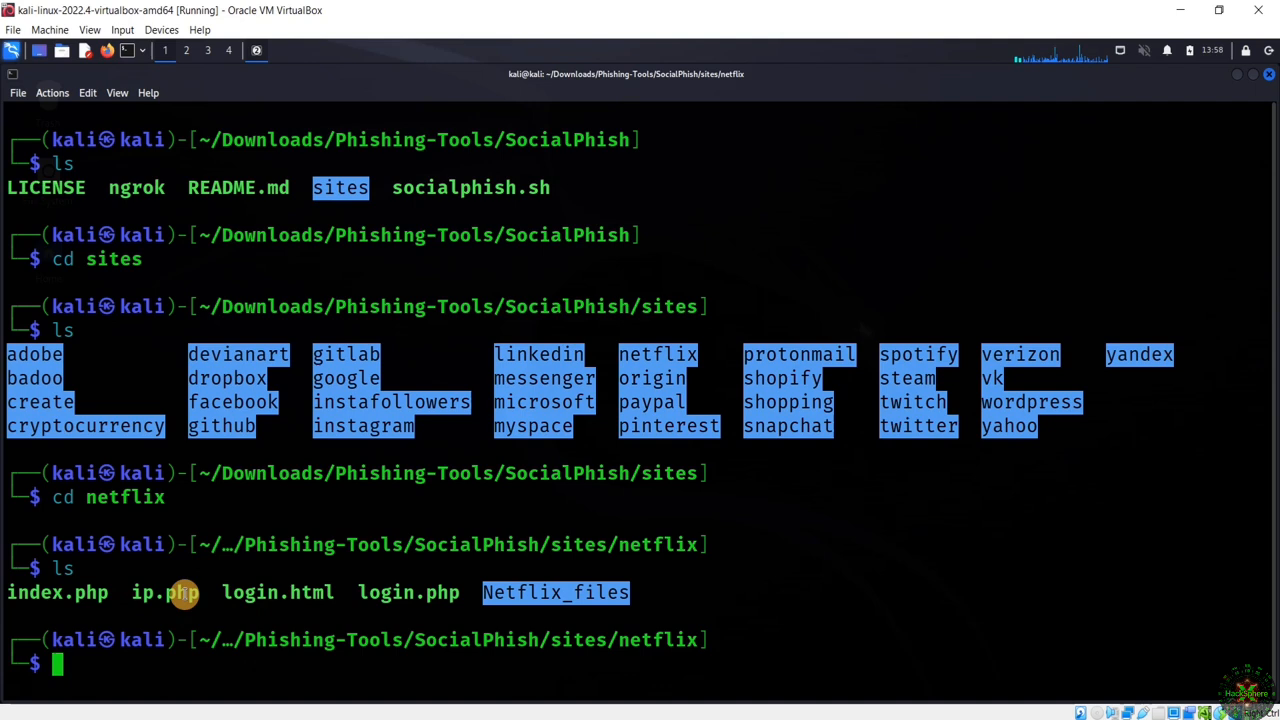
mouse_move(296, 597)
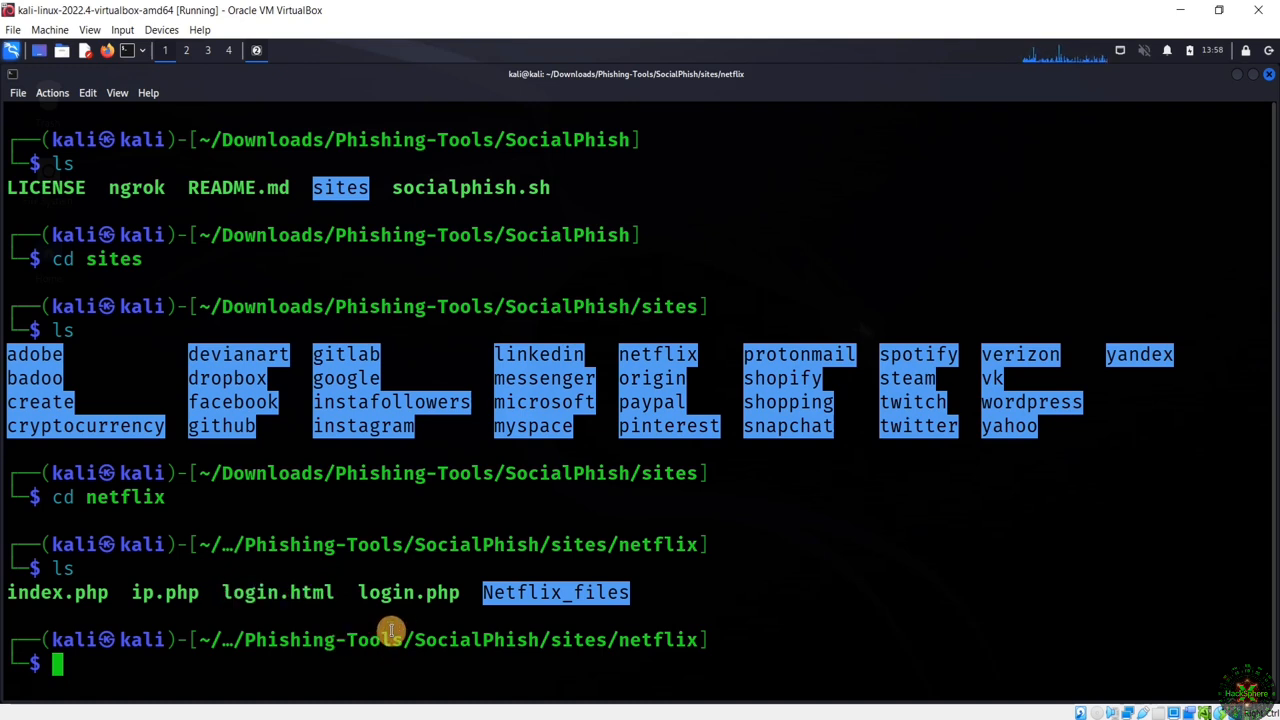
mouse_move(90, 593)
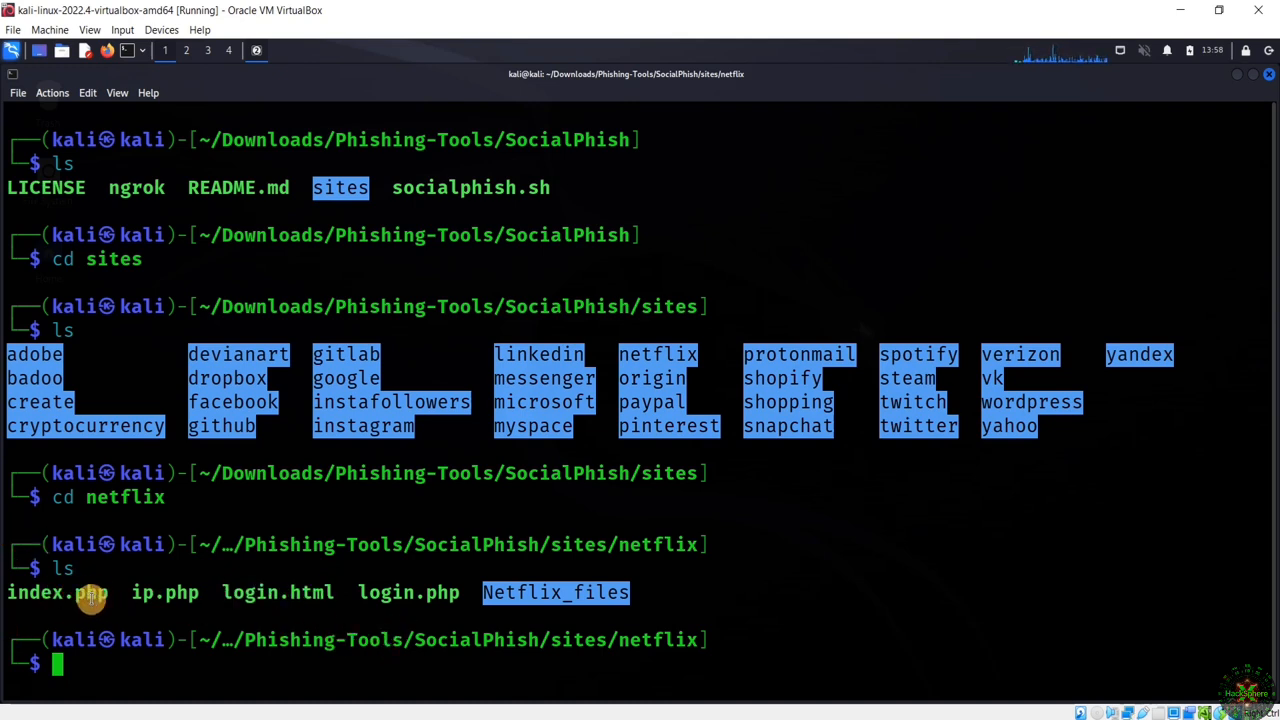
double_click(57, 592)
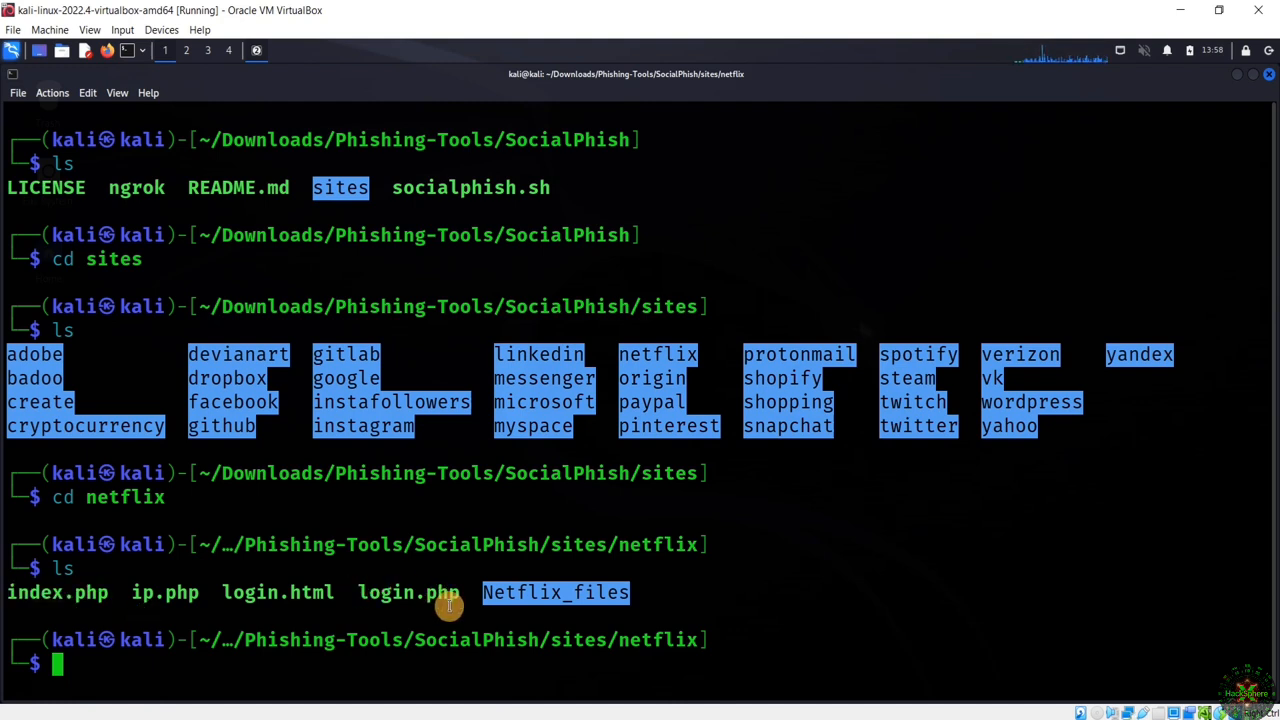
mouse_move(463, 587)
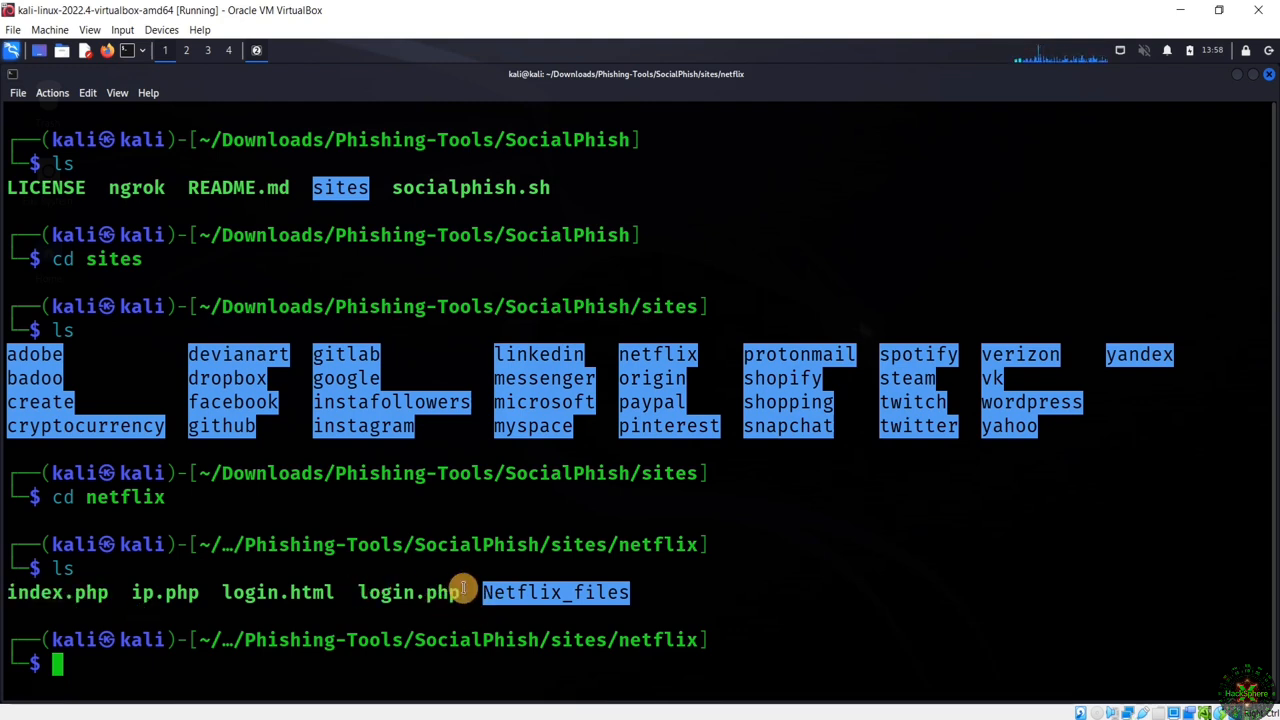
text(cd netflix_files)
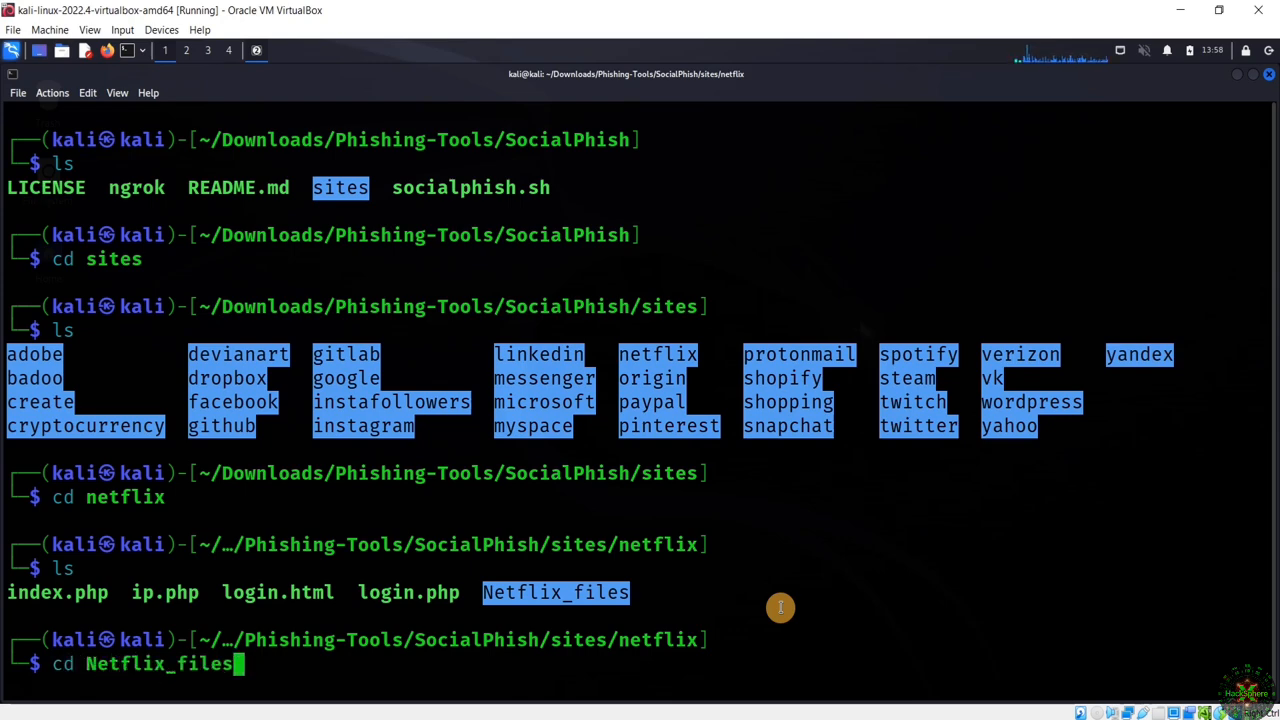
- Enter Netflix_files and list its logo image, scripts, stylesheet and HTML page
key(Return)
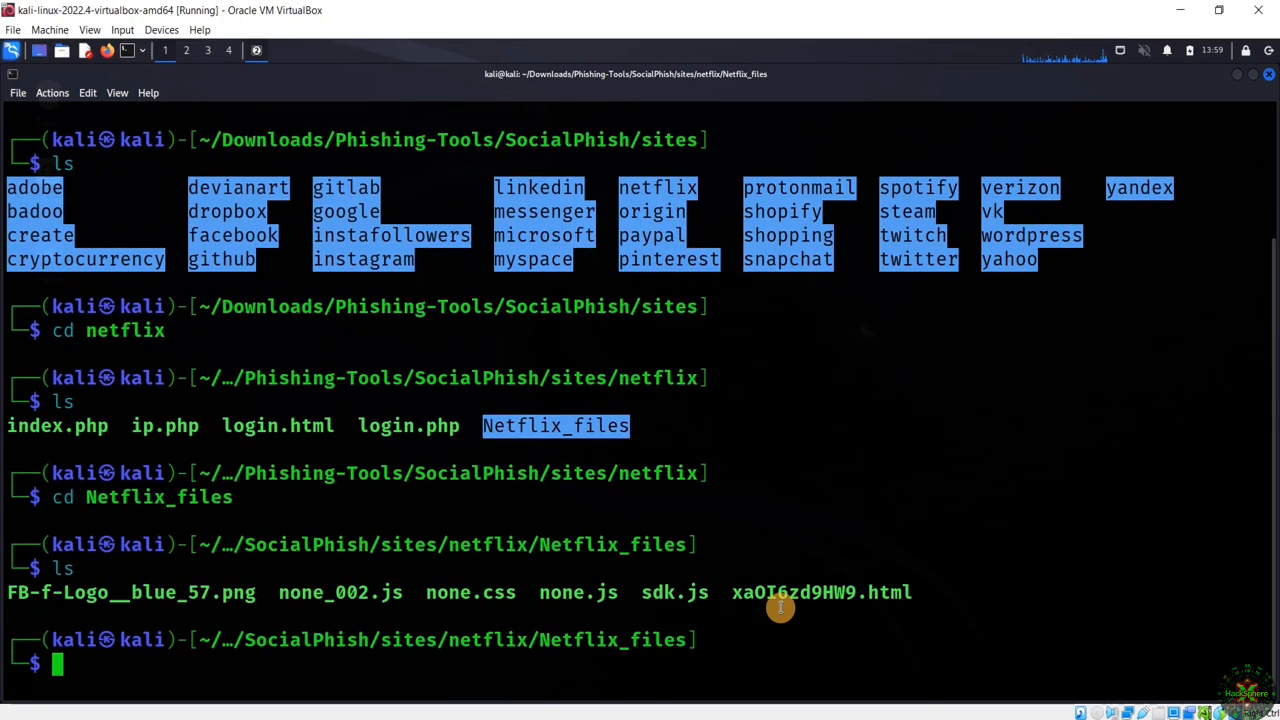
mouse_move(504, 574)
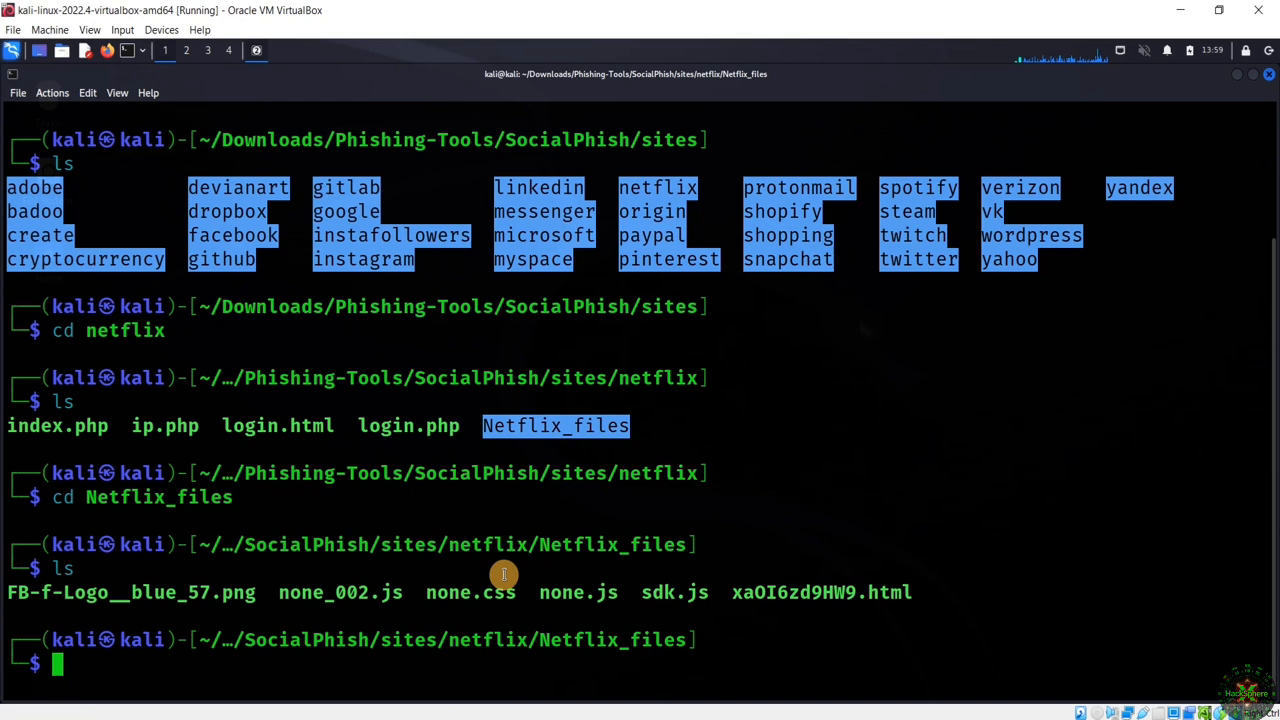
mouse_move(398, 594)
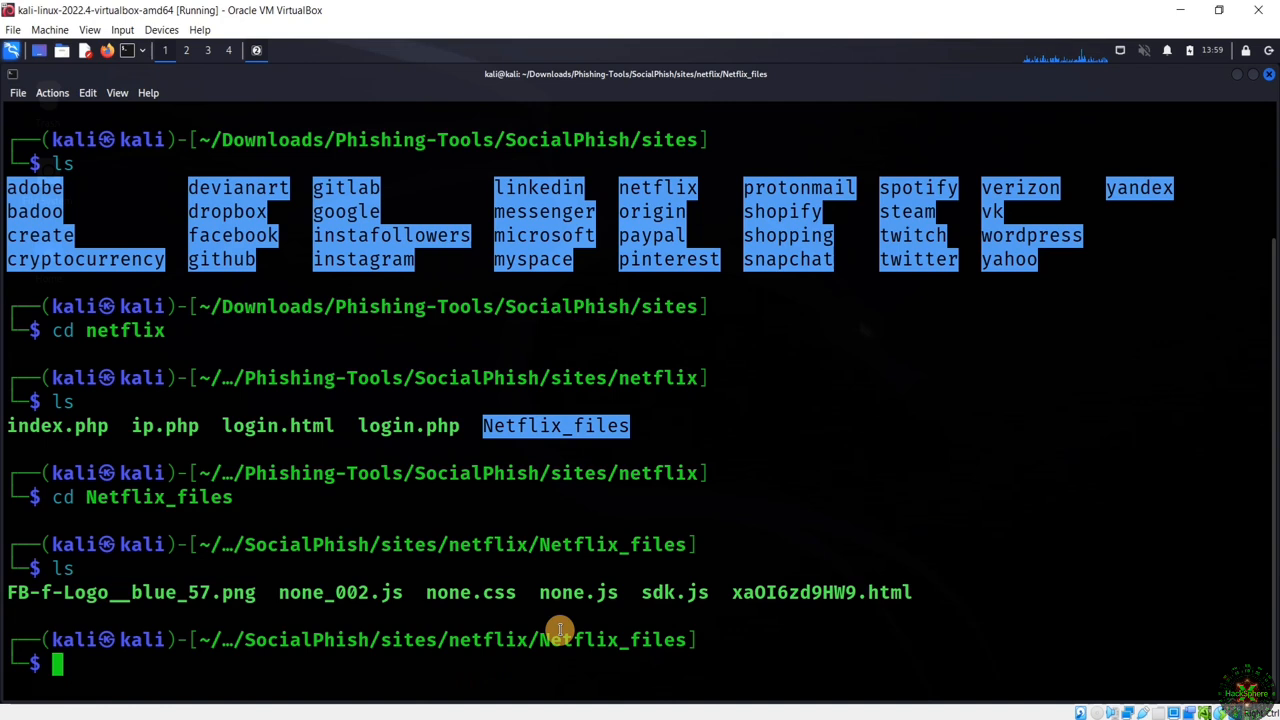
mouse_move(738, 621)
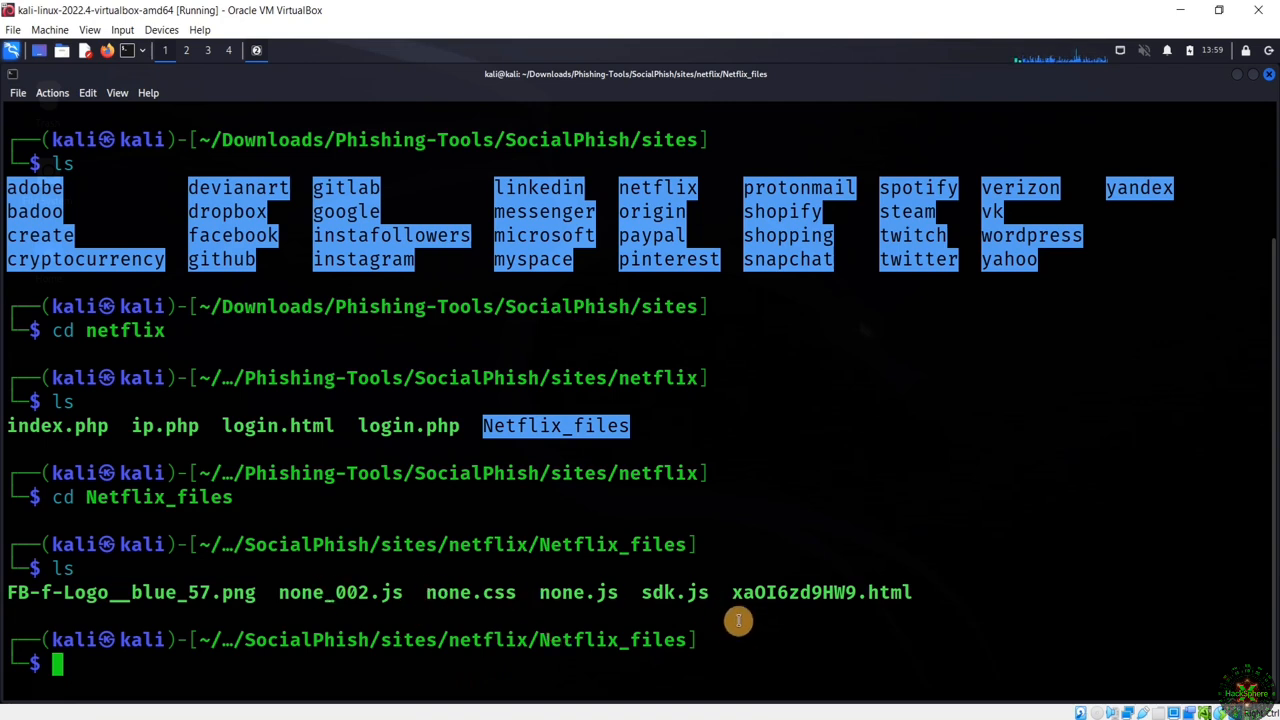
mouse_move(727, 635)
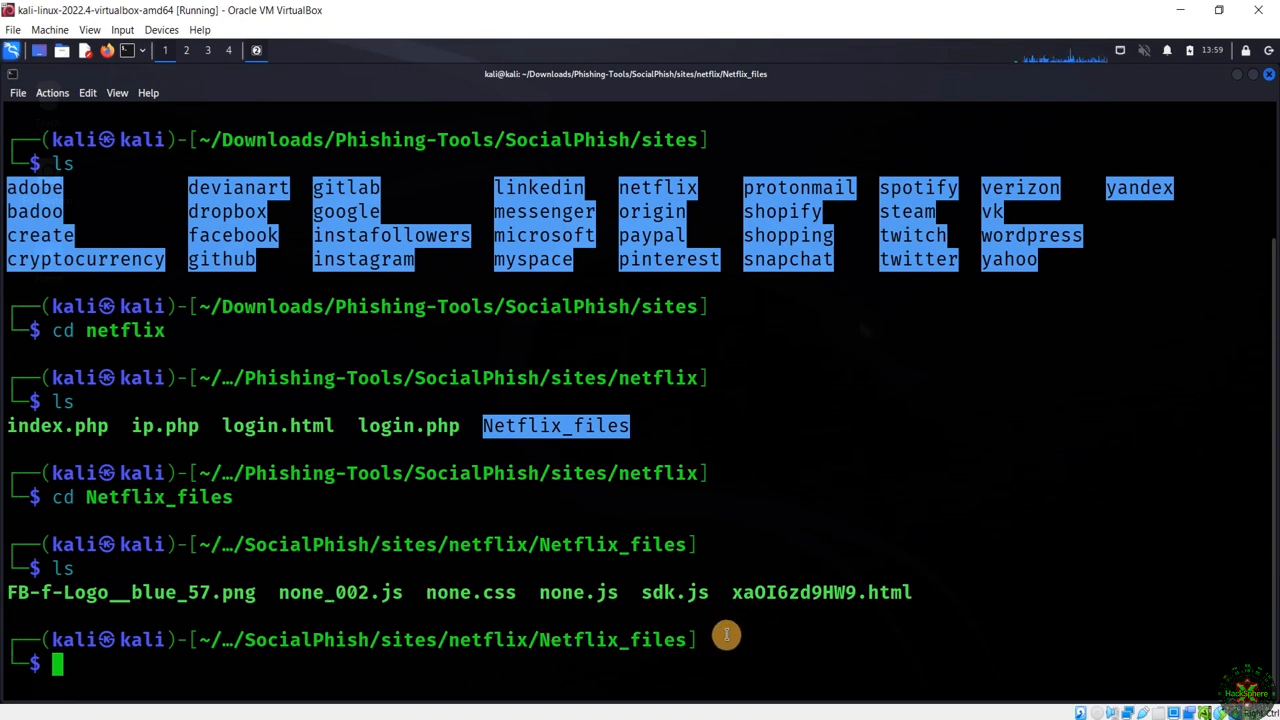
mouse_move(792, 547)
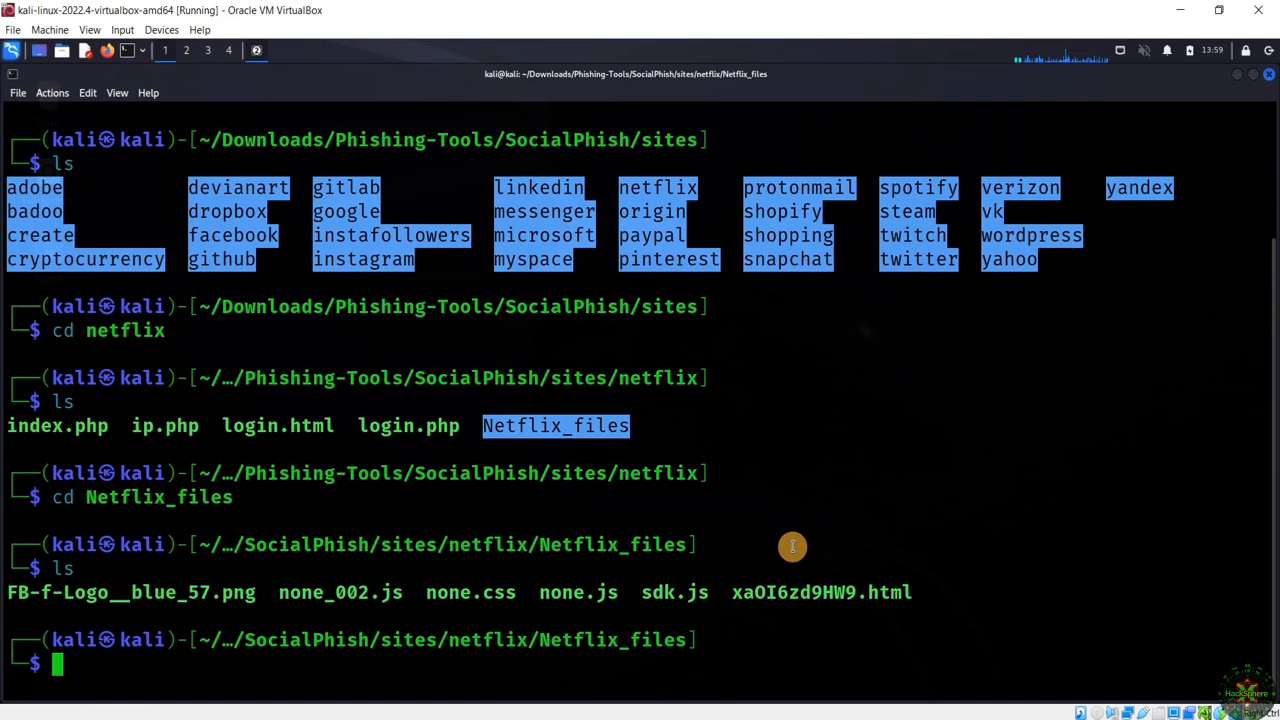
mouse_move(758, 513)
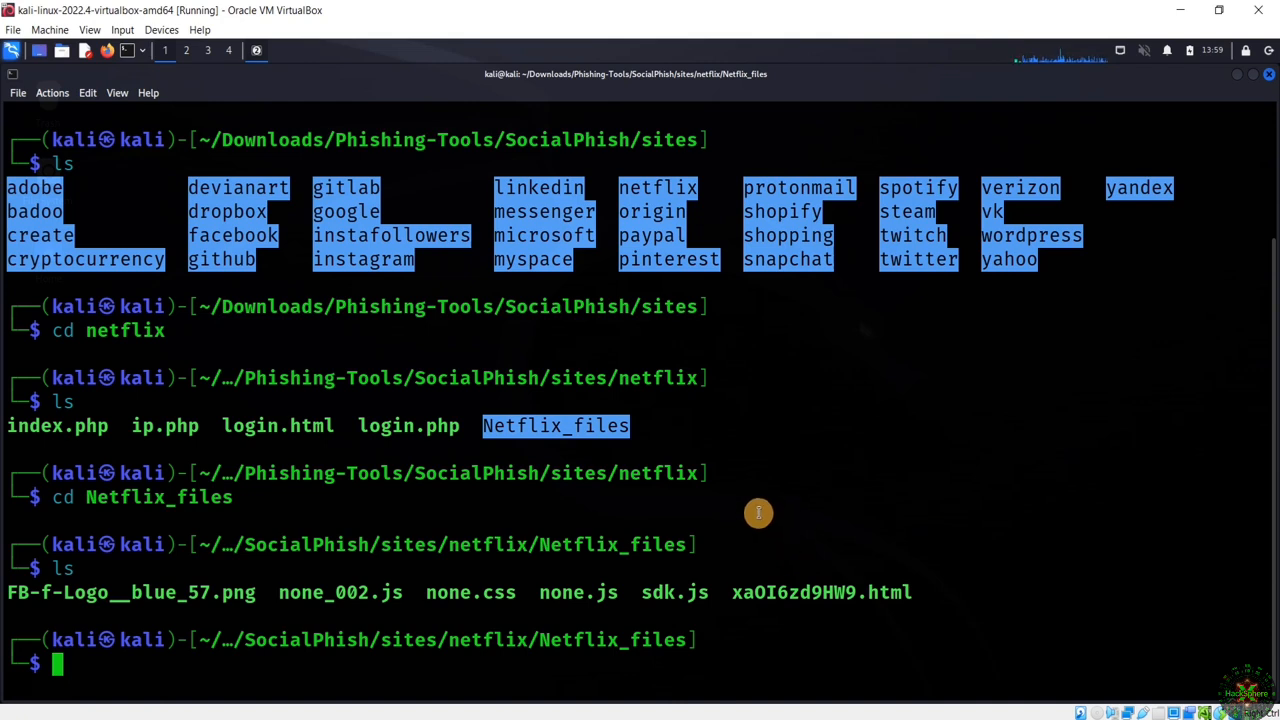
mouse_move(615, 645)
text(cd .)
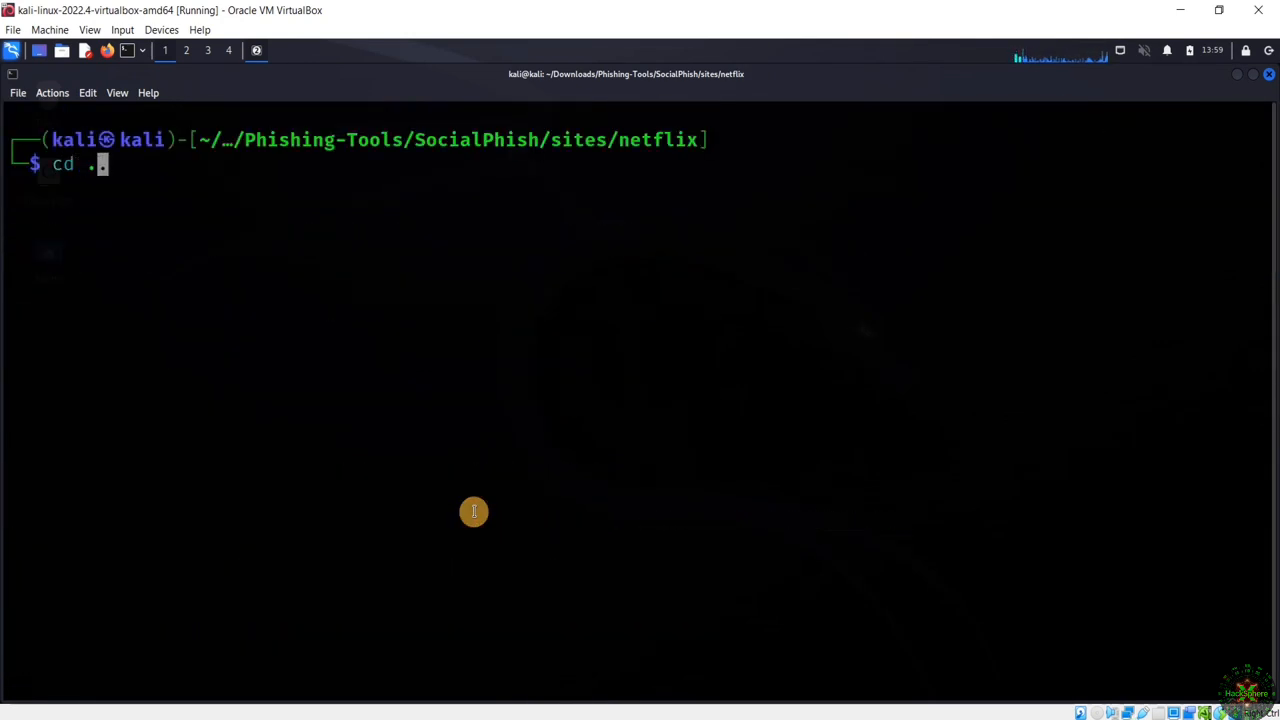
- Return to the SocialPhish root and list LICENSE, ngrok, README.md, sites and socialphish.sh
key(Return)
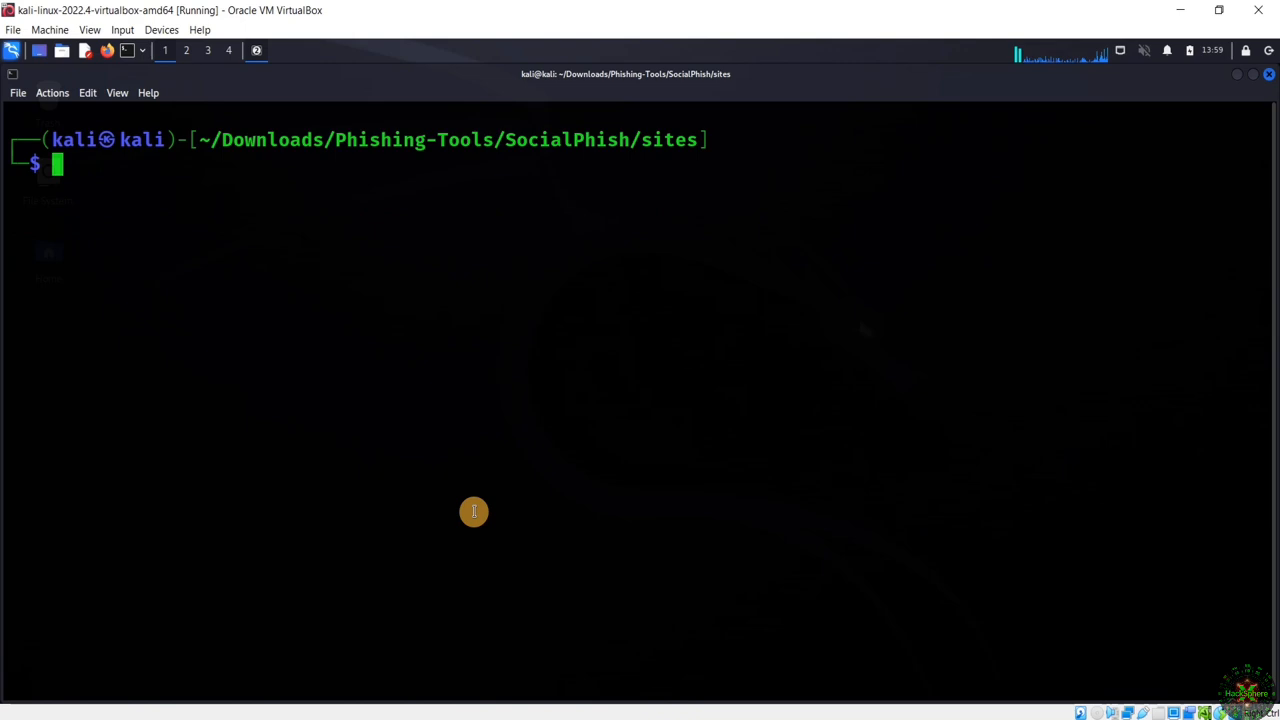
text(ls)
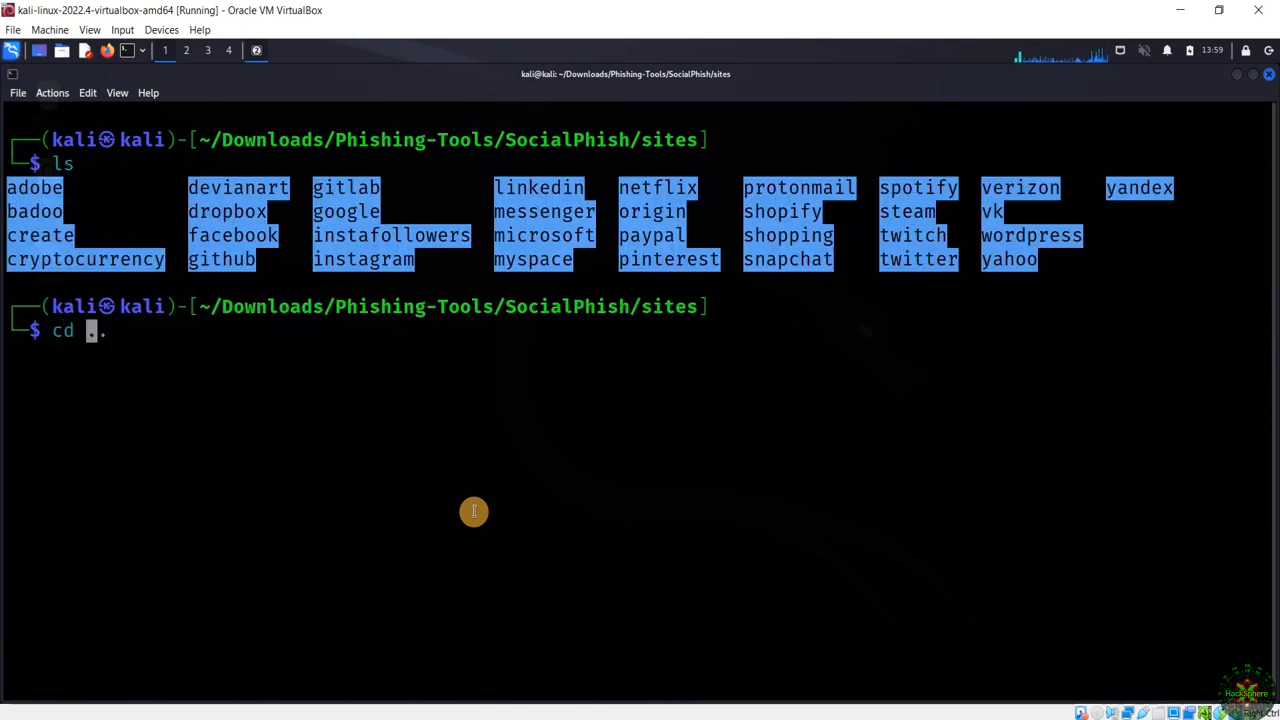
key(Return)
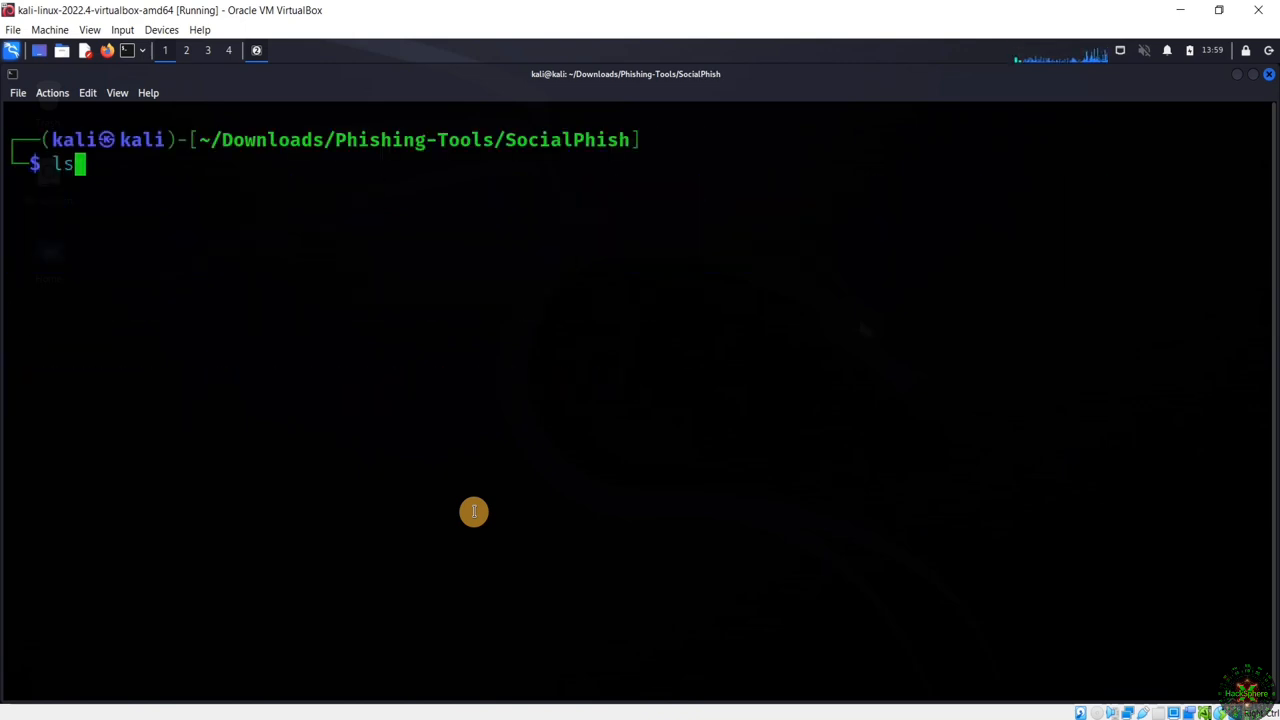
key(Return)
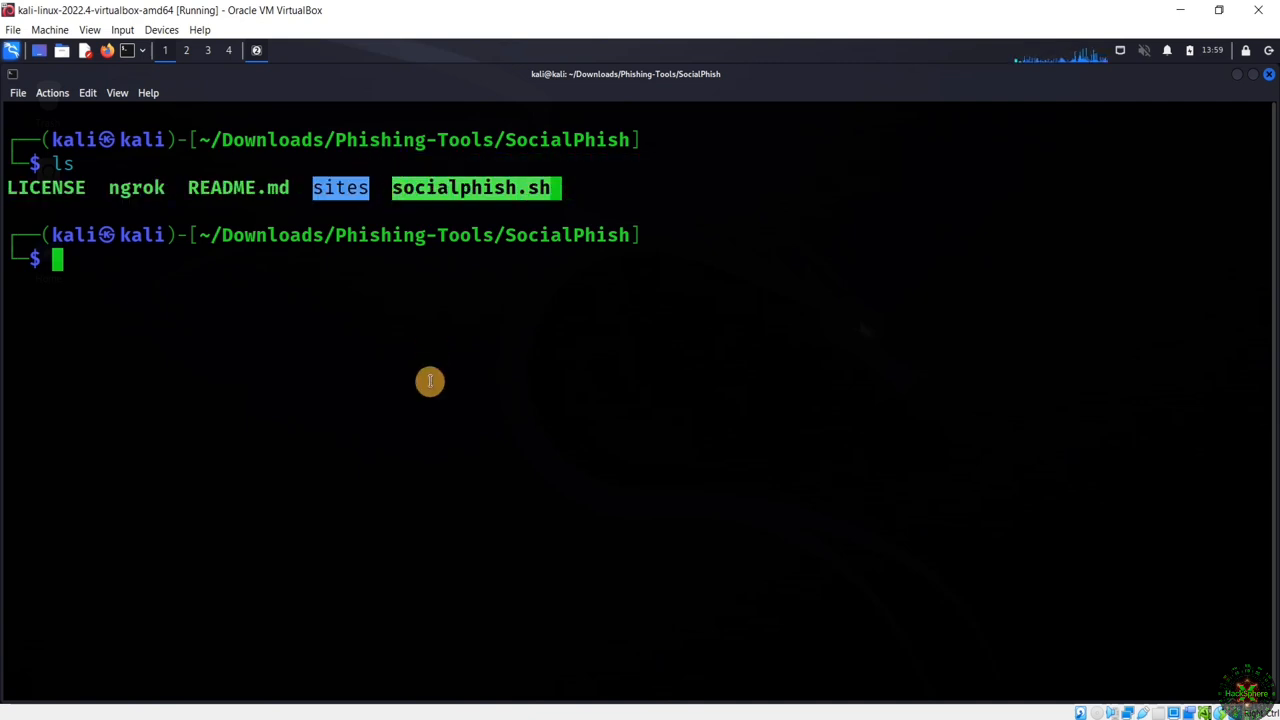
mouse_move(522, 368)
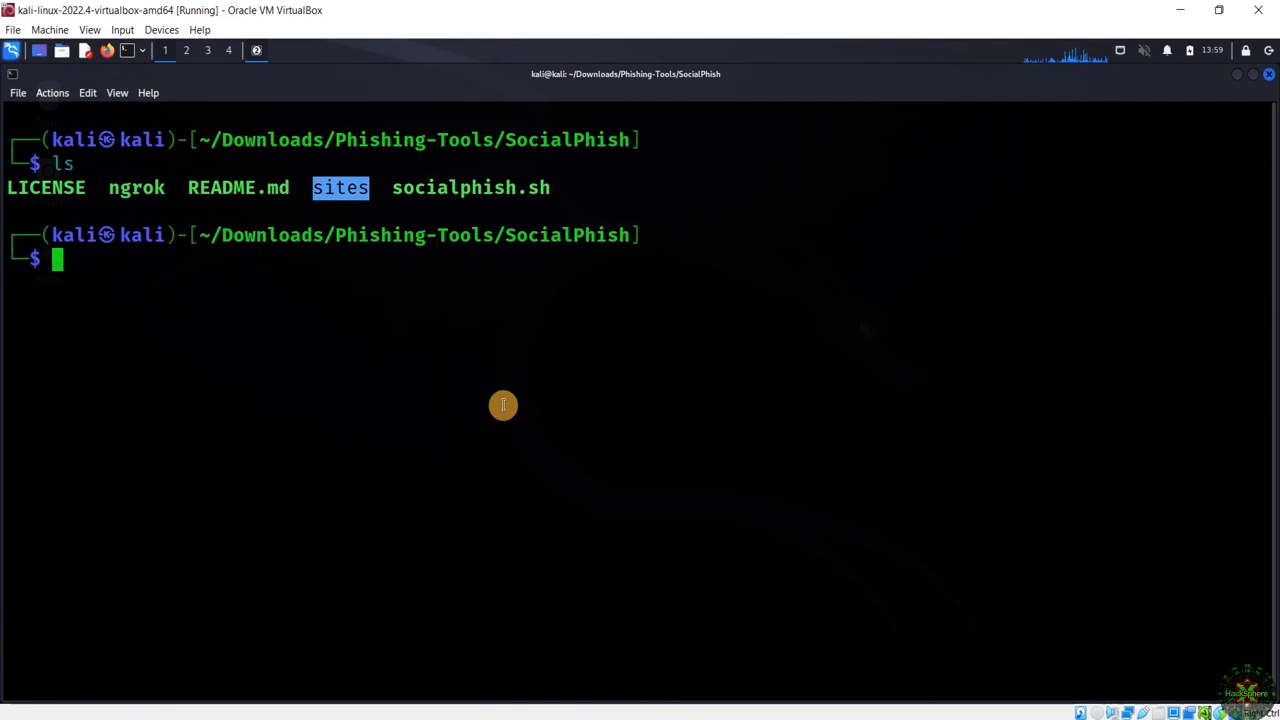
mouse_move(505, 398)
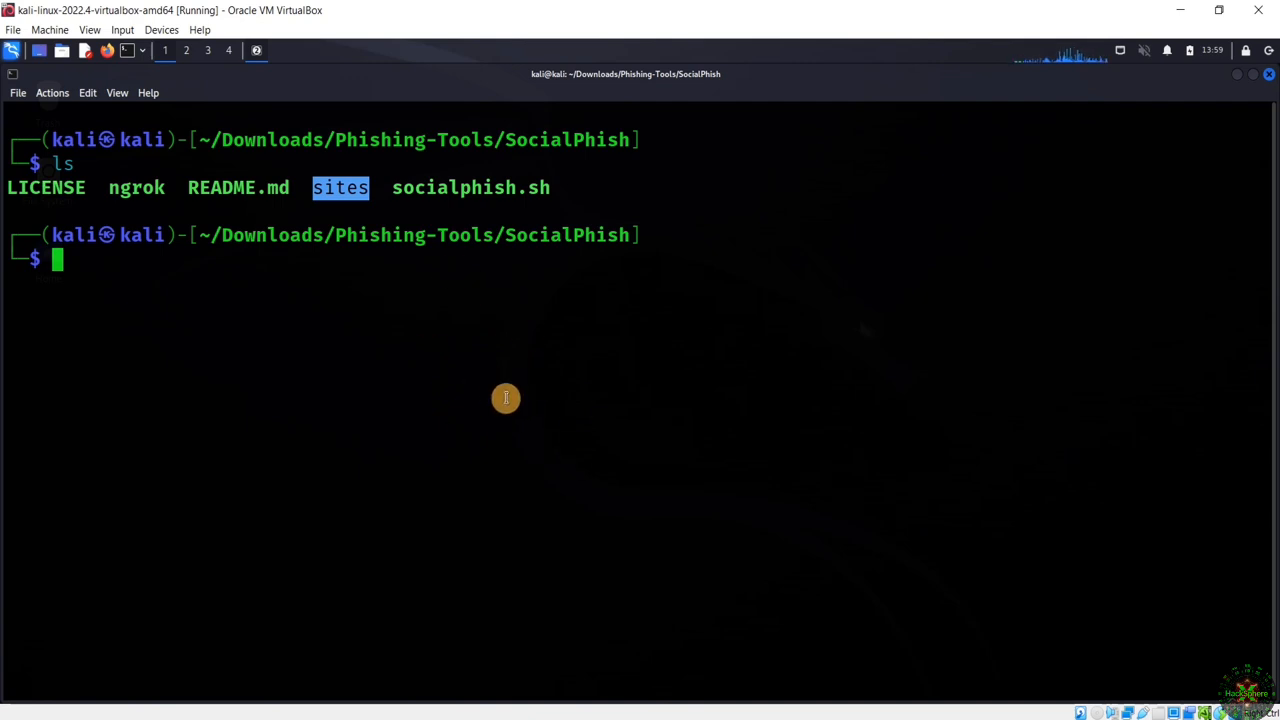
- Run 'sudo bash socialphish.sh' with the sudo password to show the template menu
text(sudo bash zphisher.sh)
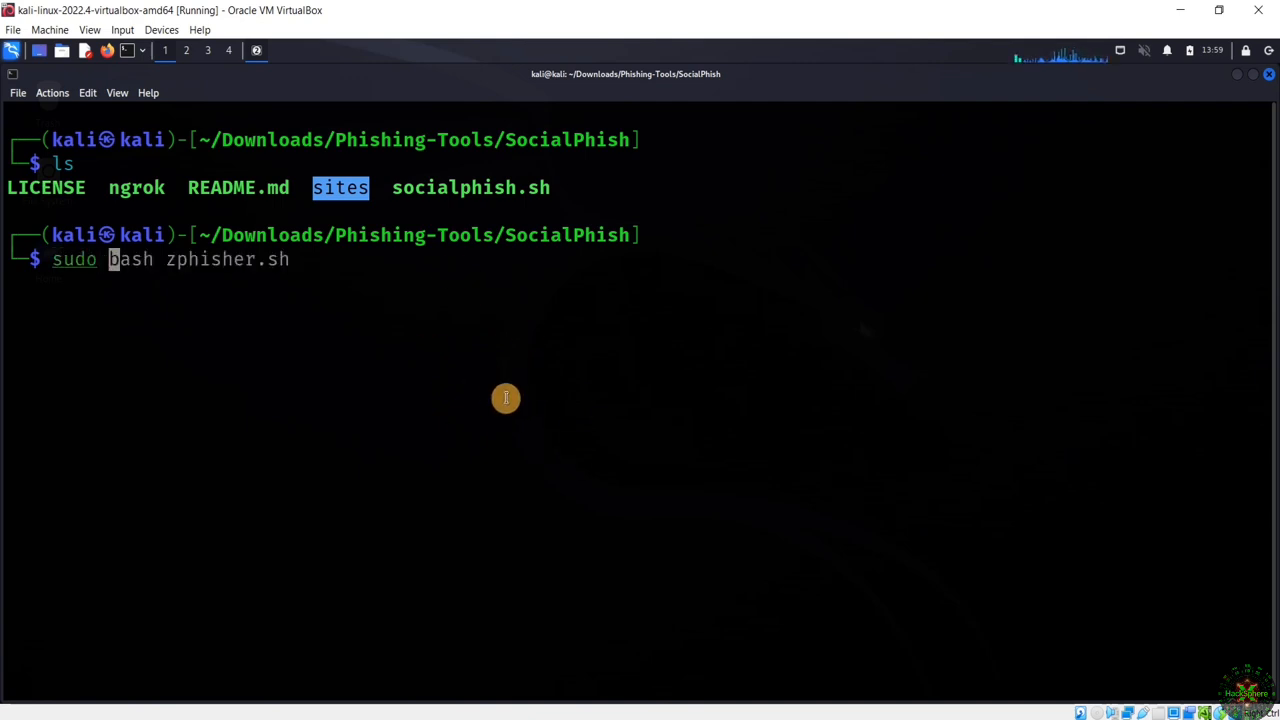
text(socialphish.sh)
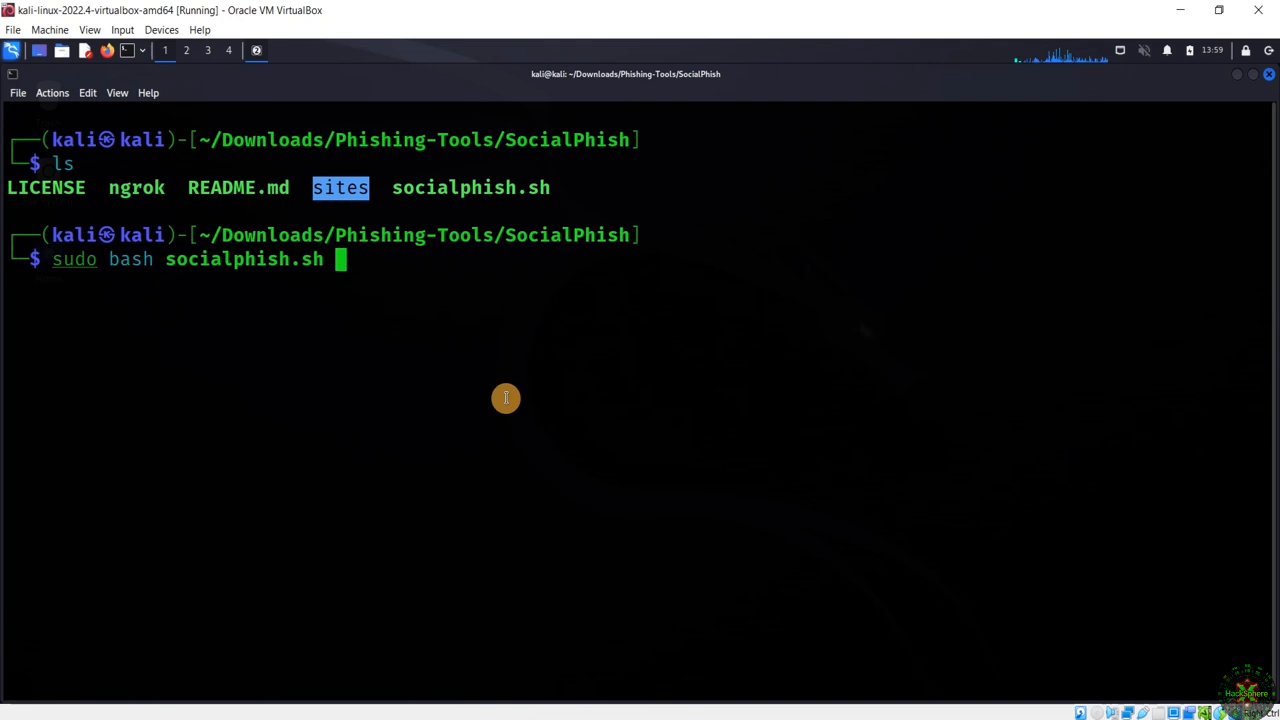
key(Return)
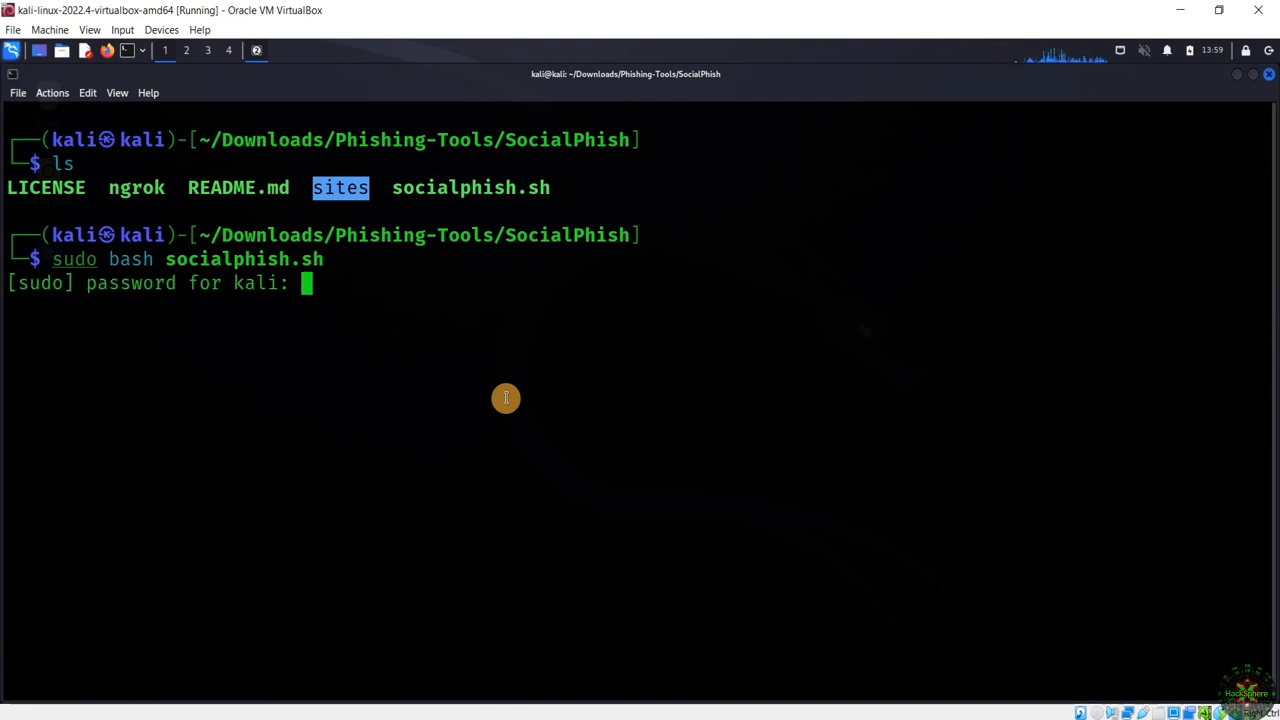
key(Return)
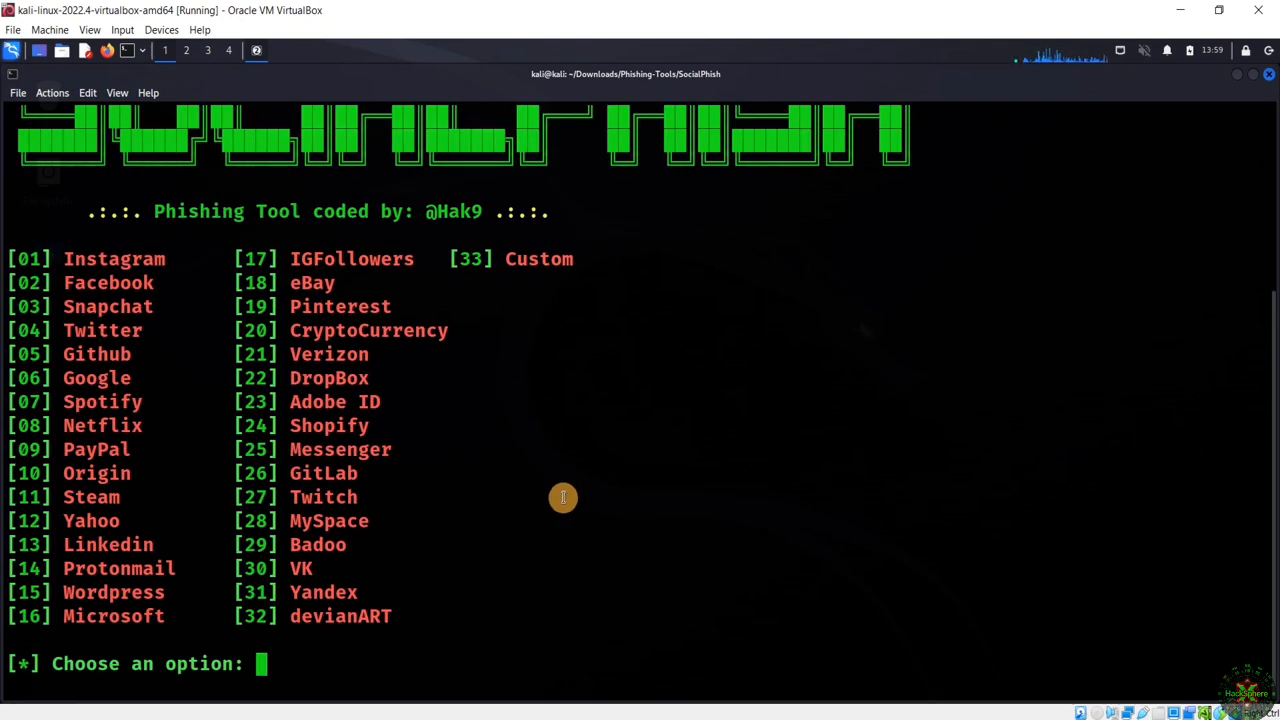
mouse_move(258, 409)
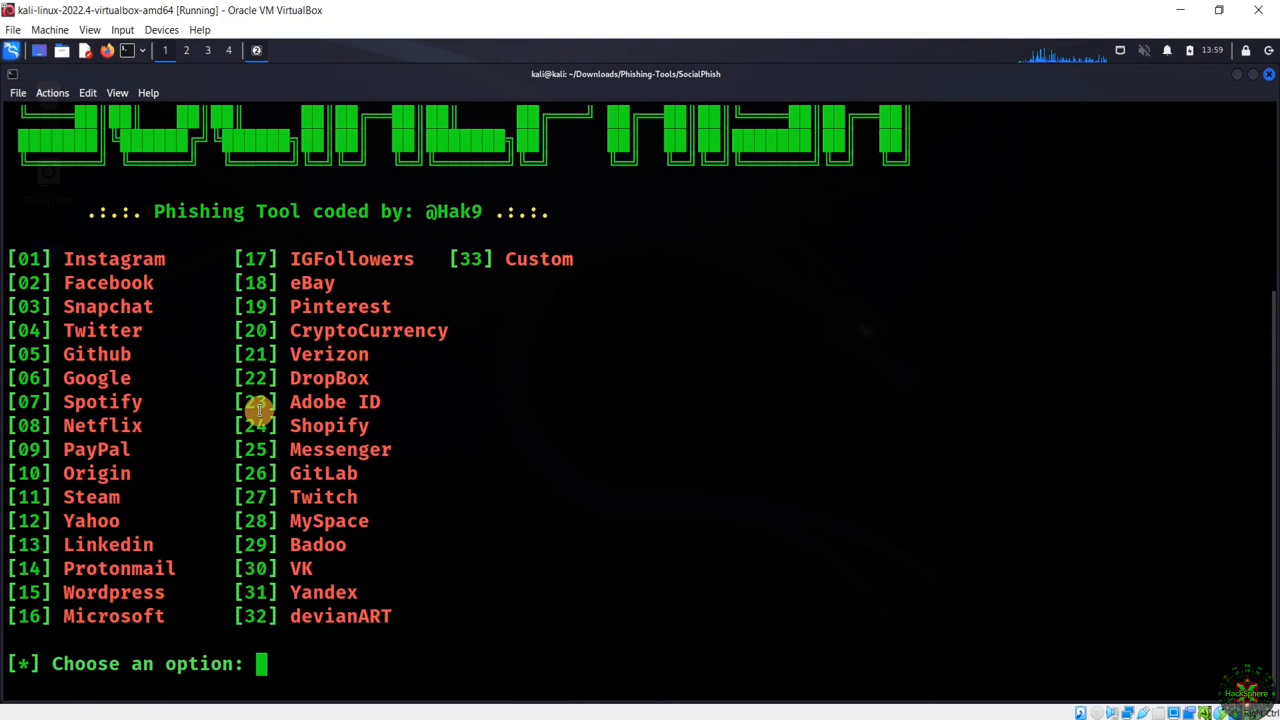
mouse_move(527, 481)
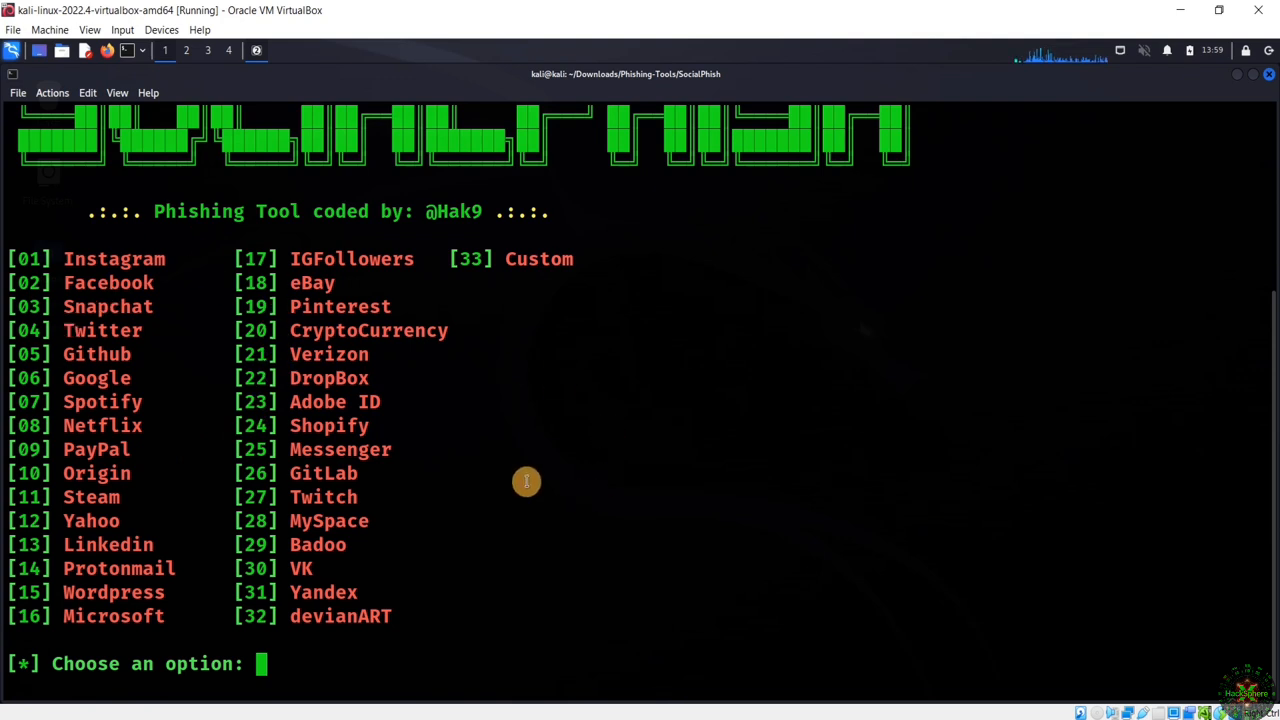
mouse_move(173, 411)
text(3)
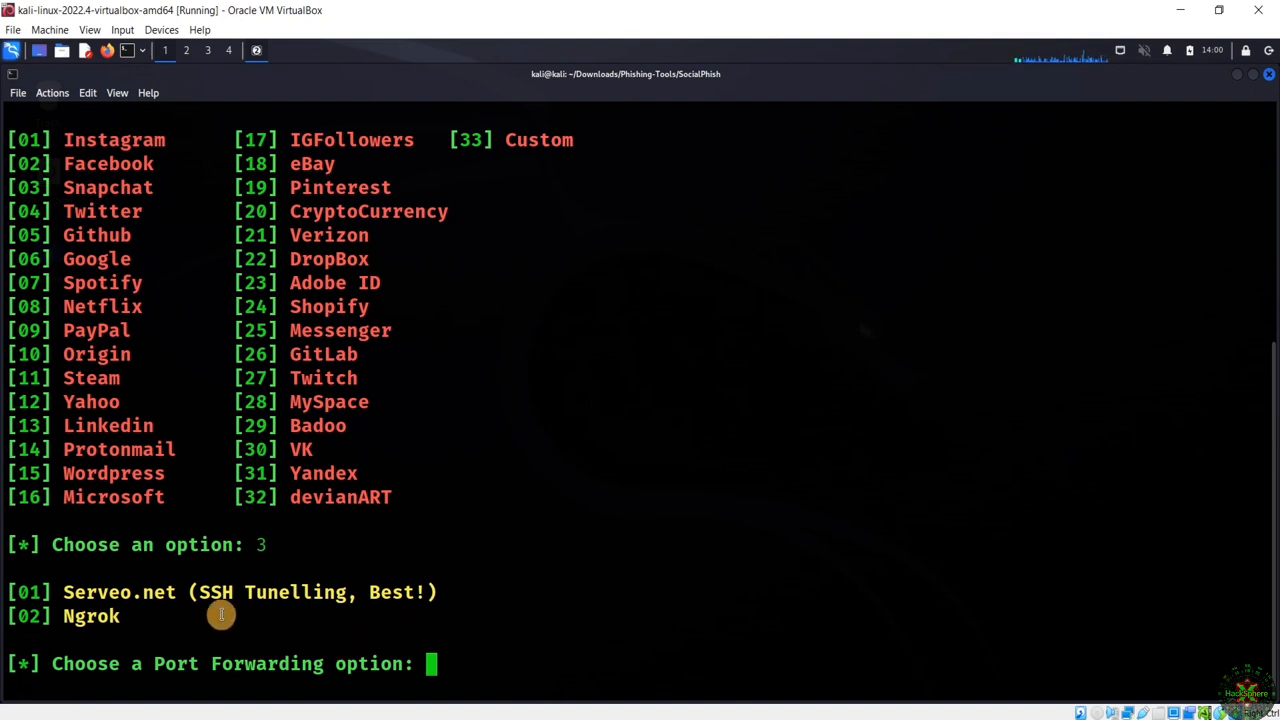
mouse_move(245, 600)
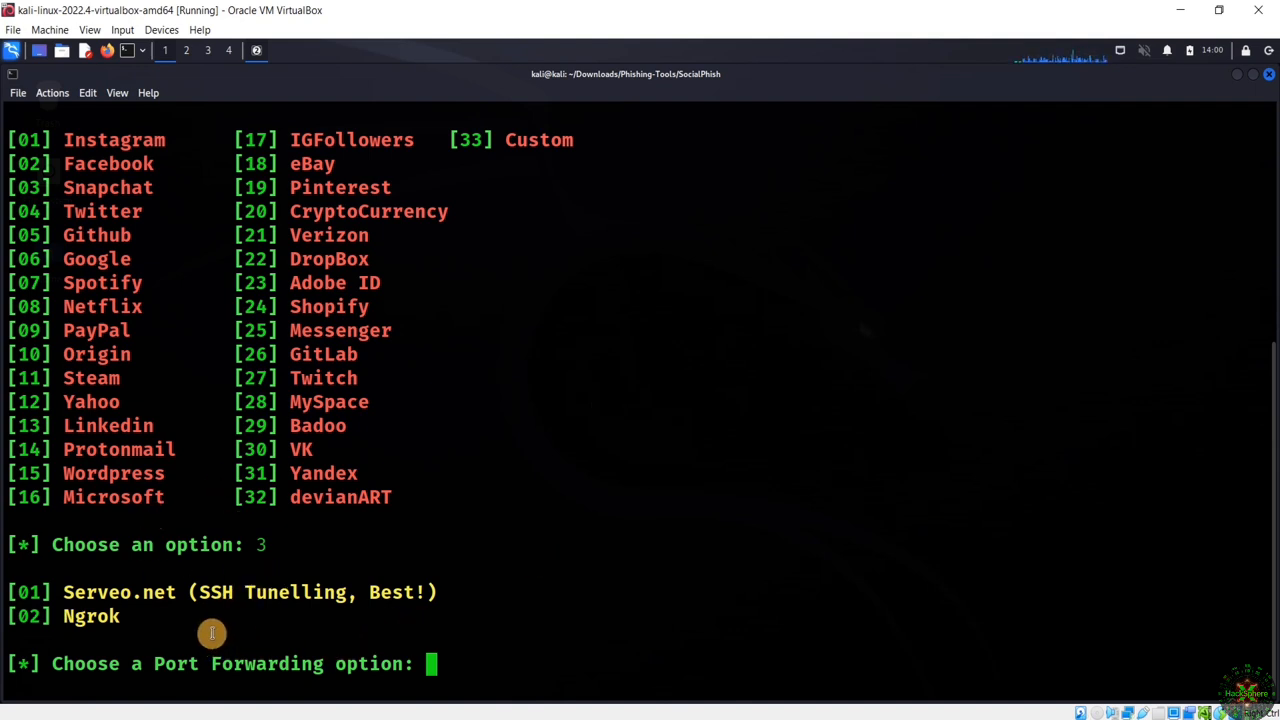
mouse_move(201, 530)
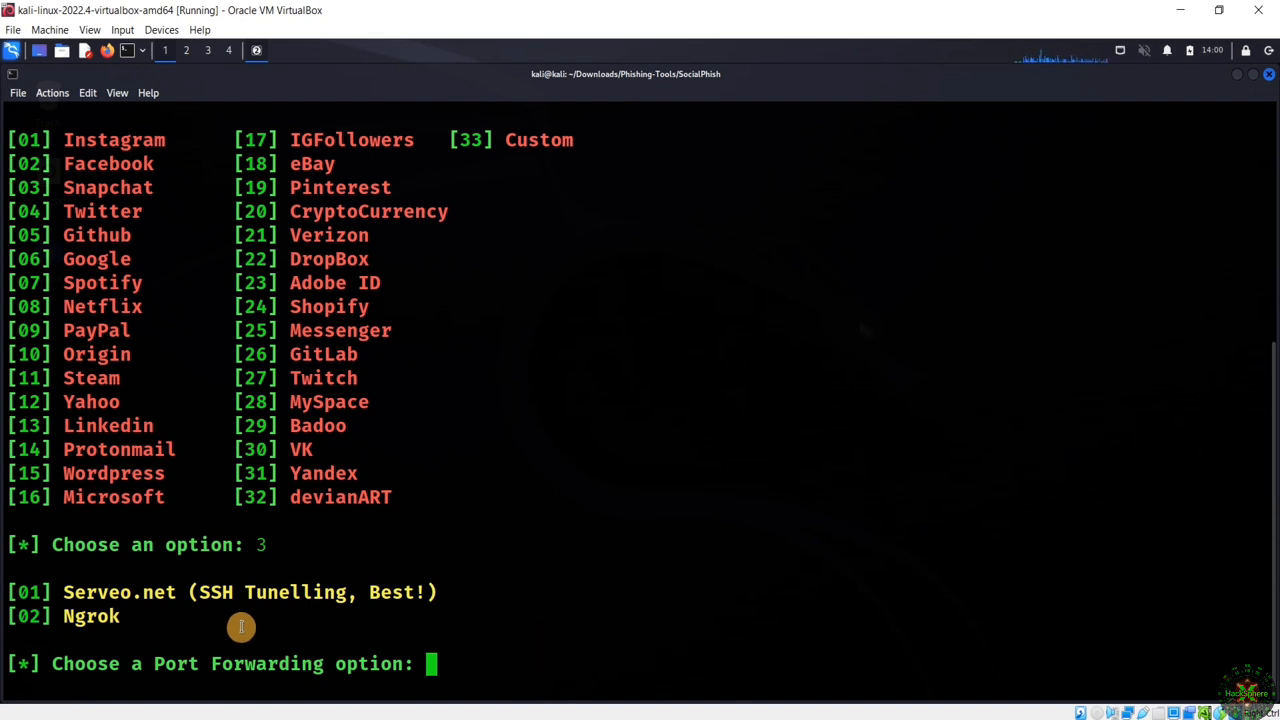
mouse_move(257, 616)
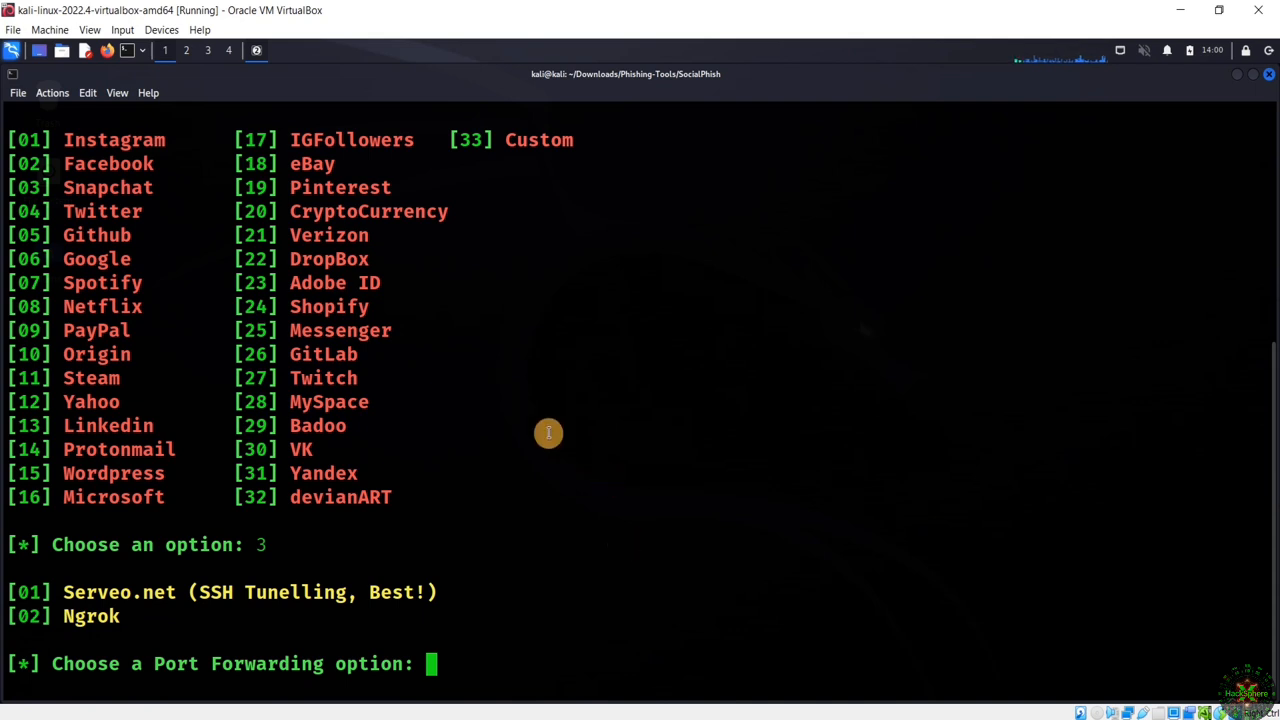
mouse_move(442, 483)
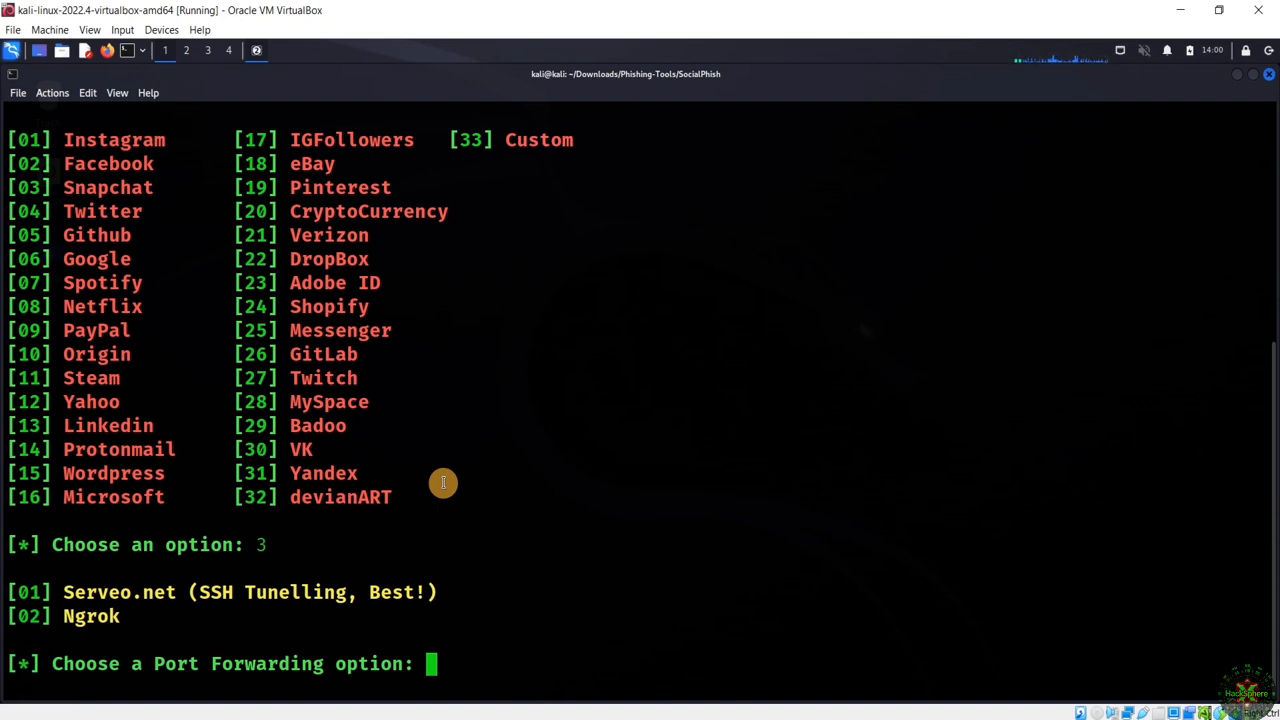
mouse_move(486, 500)
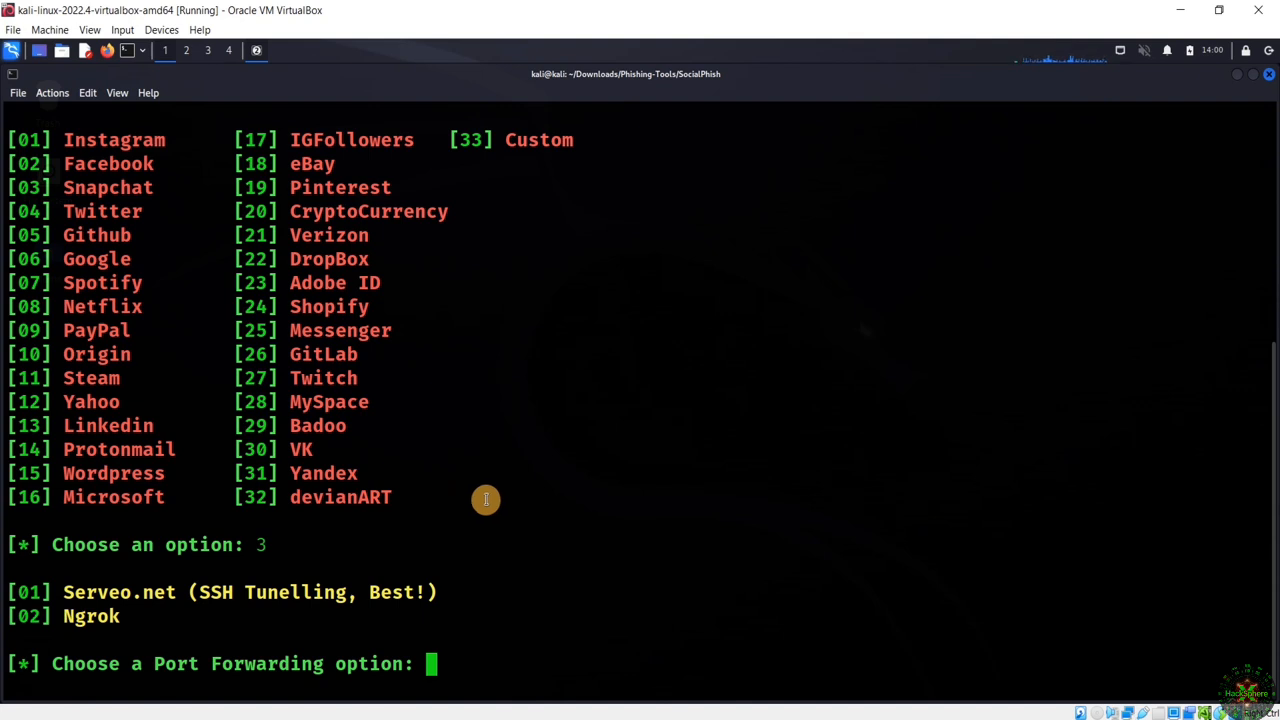
mouse_move(503, 474)
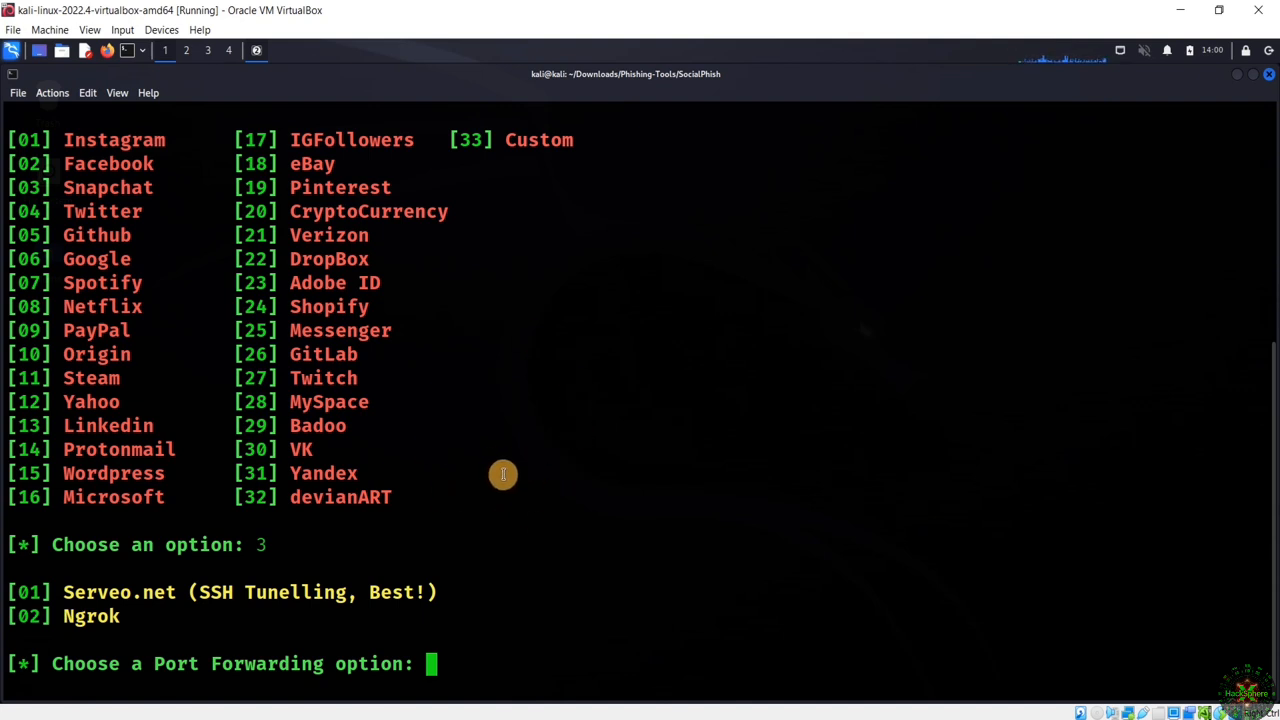
mouse_move(511, 486)
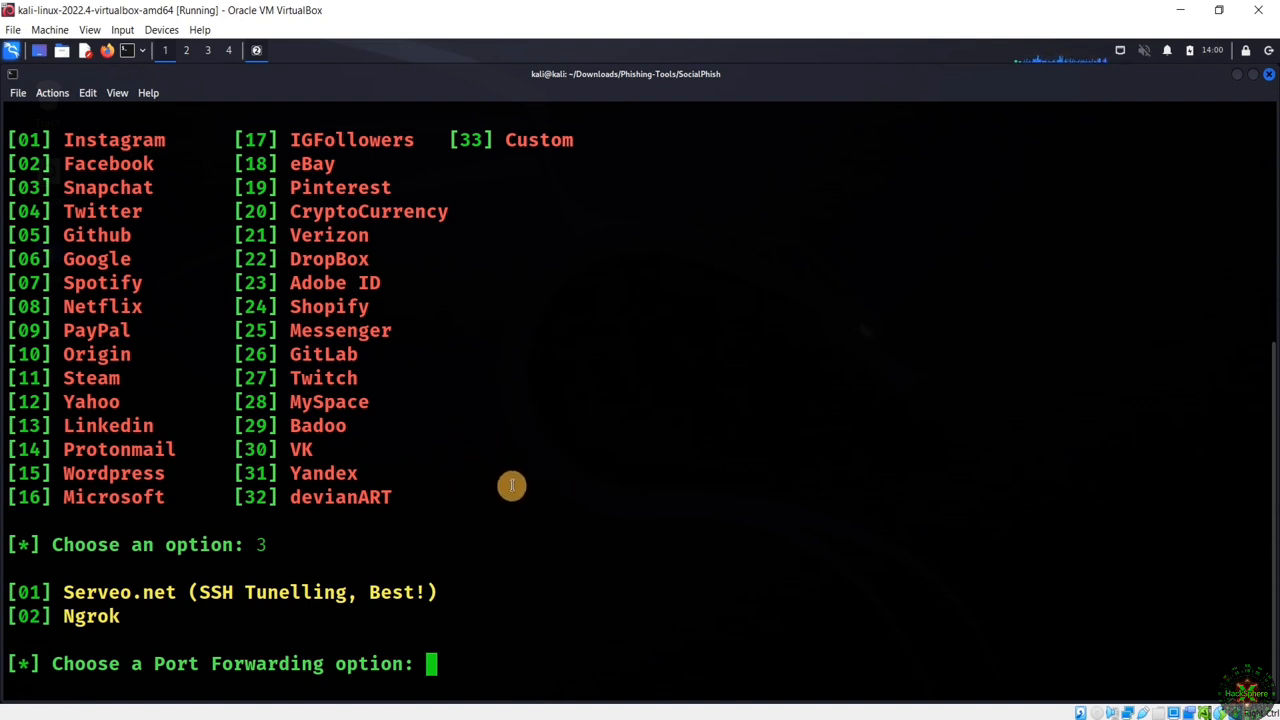
mouse_move(505, 471)
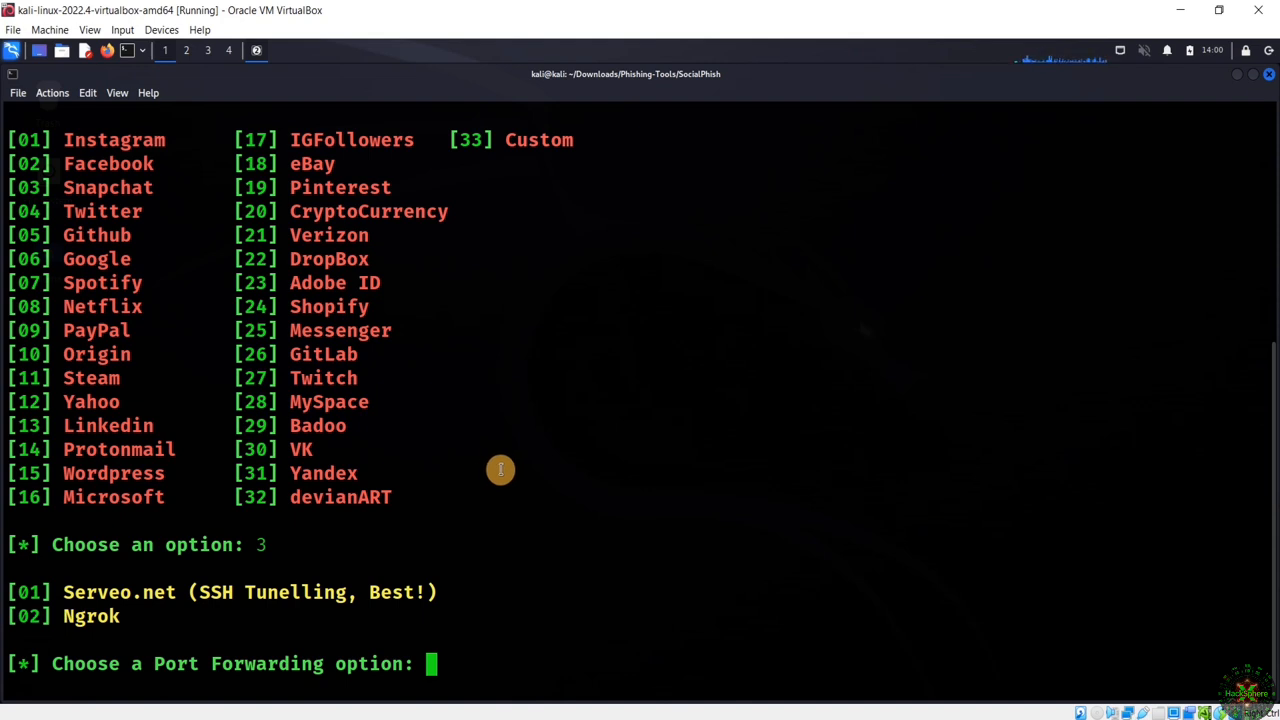
mouse_move(522, 481)
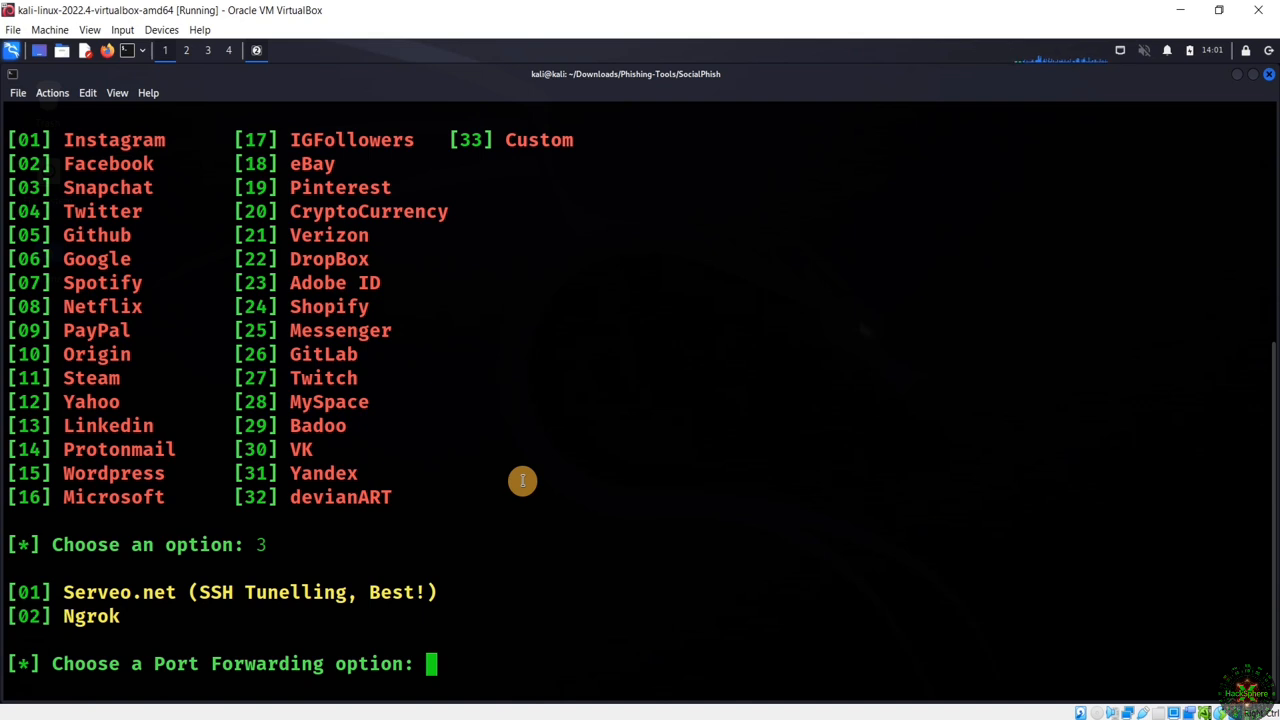
- Choose port forwarding option 1 (Serveo.net) so SocialPhish starts its php server
text(1)
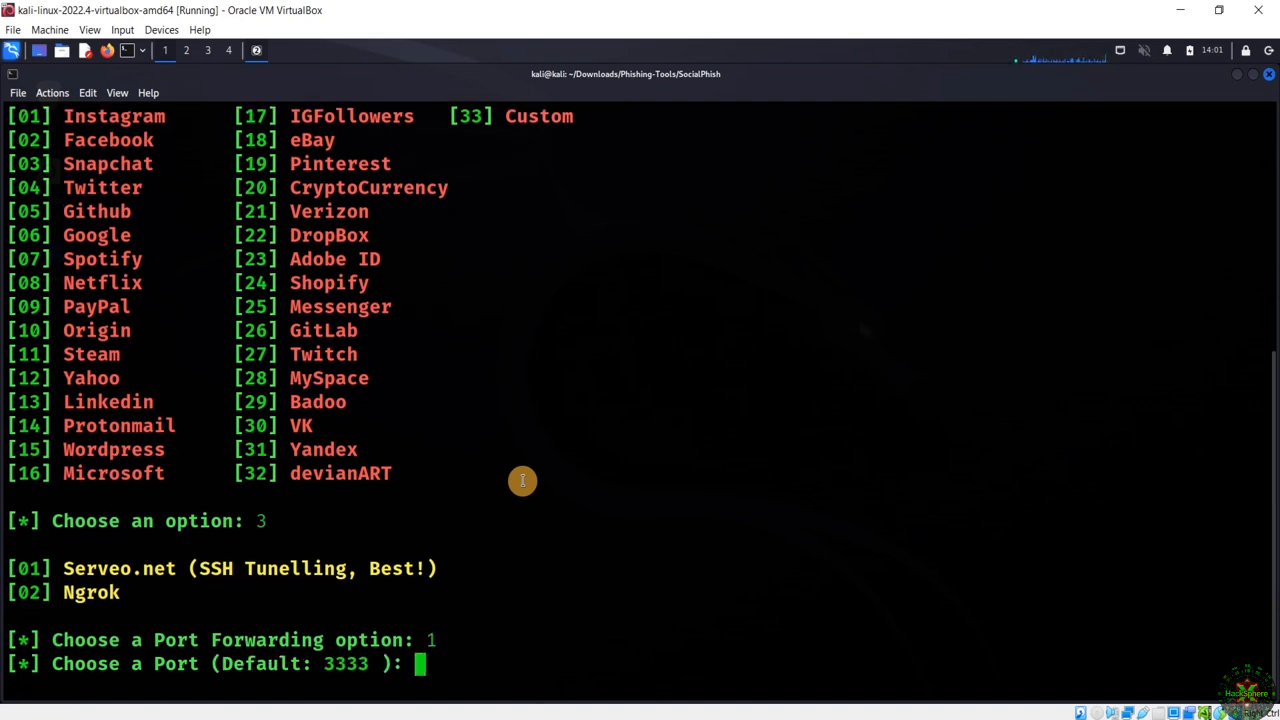
key(Return)
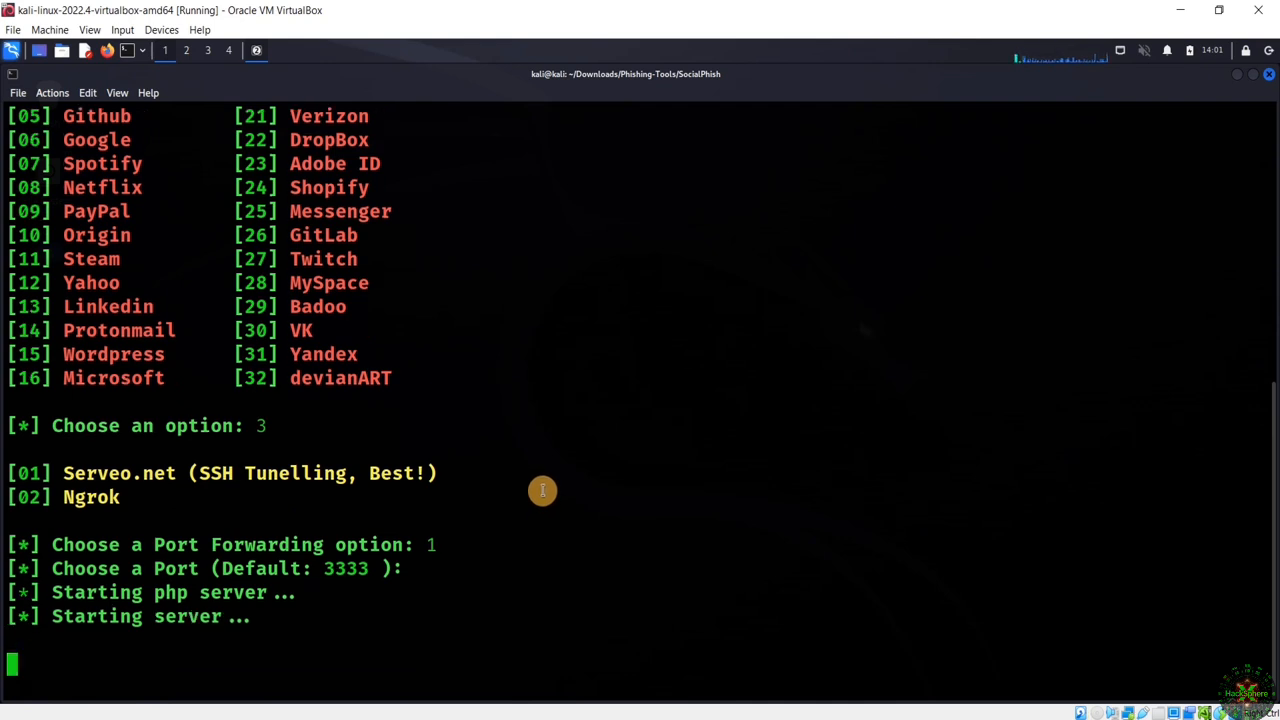
mouse_move(180, 628)
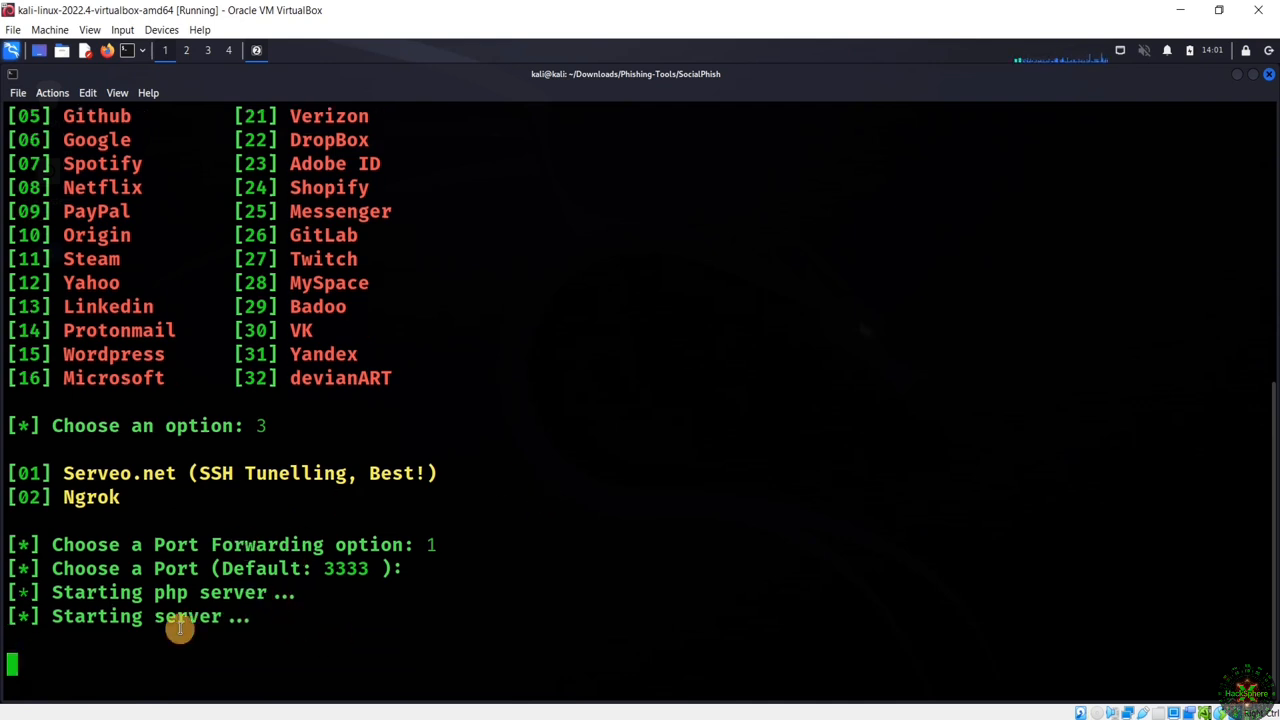
mouse_move(353, 624)
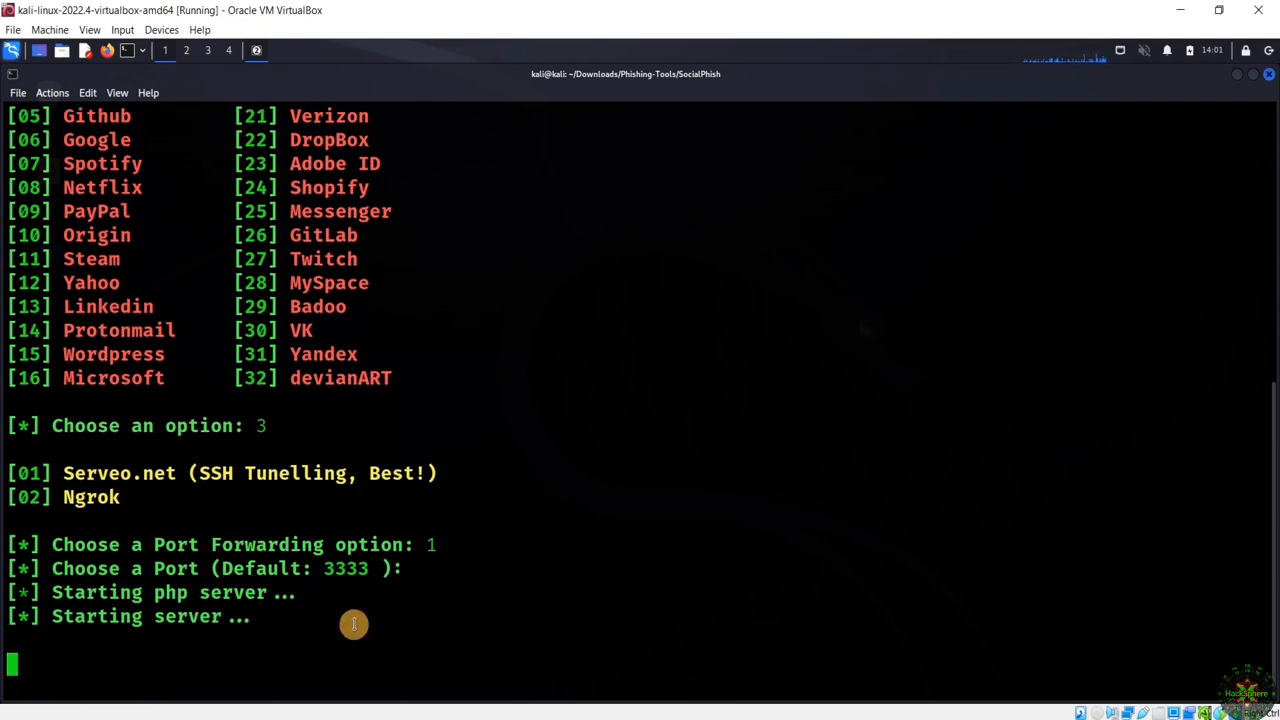
mouse_move(408, 598)
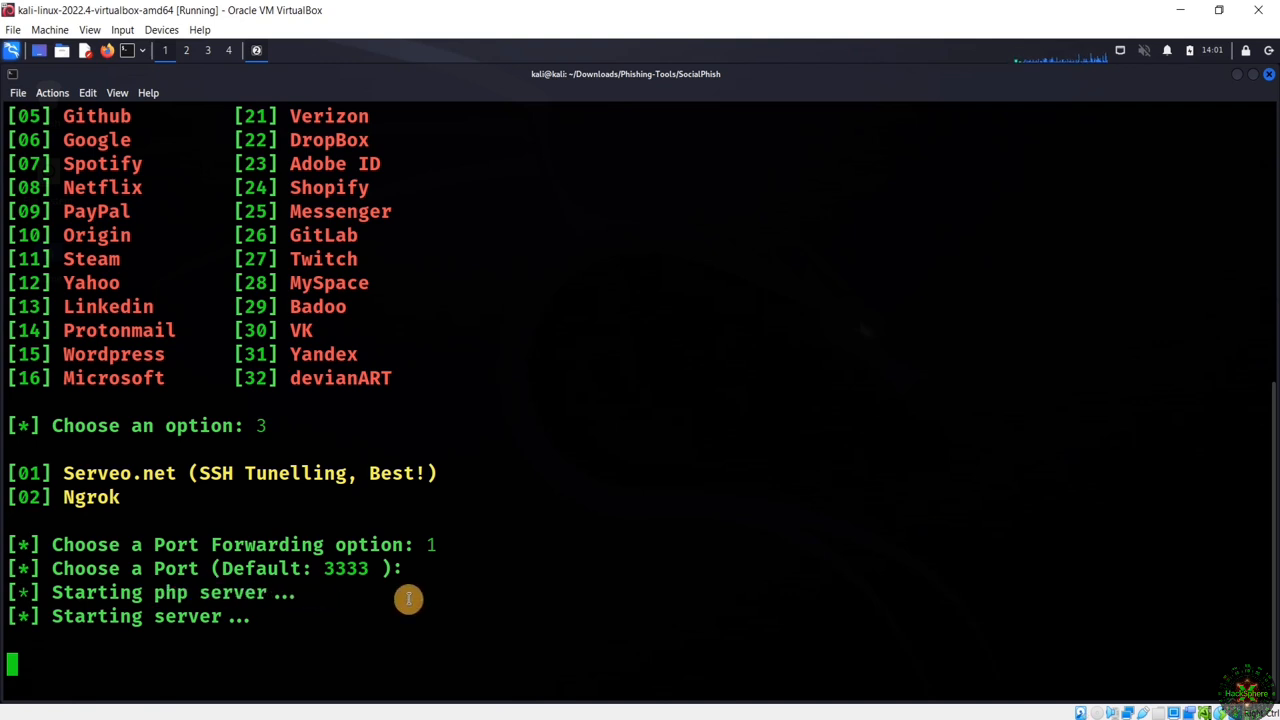
mouse_move(511, 481)
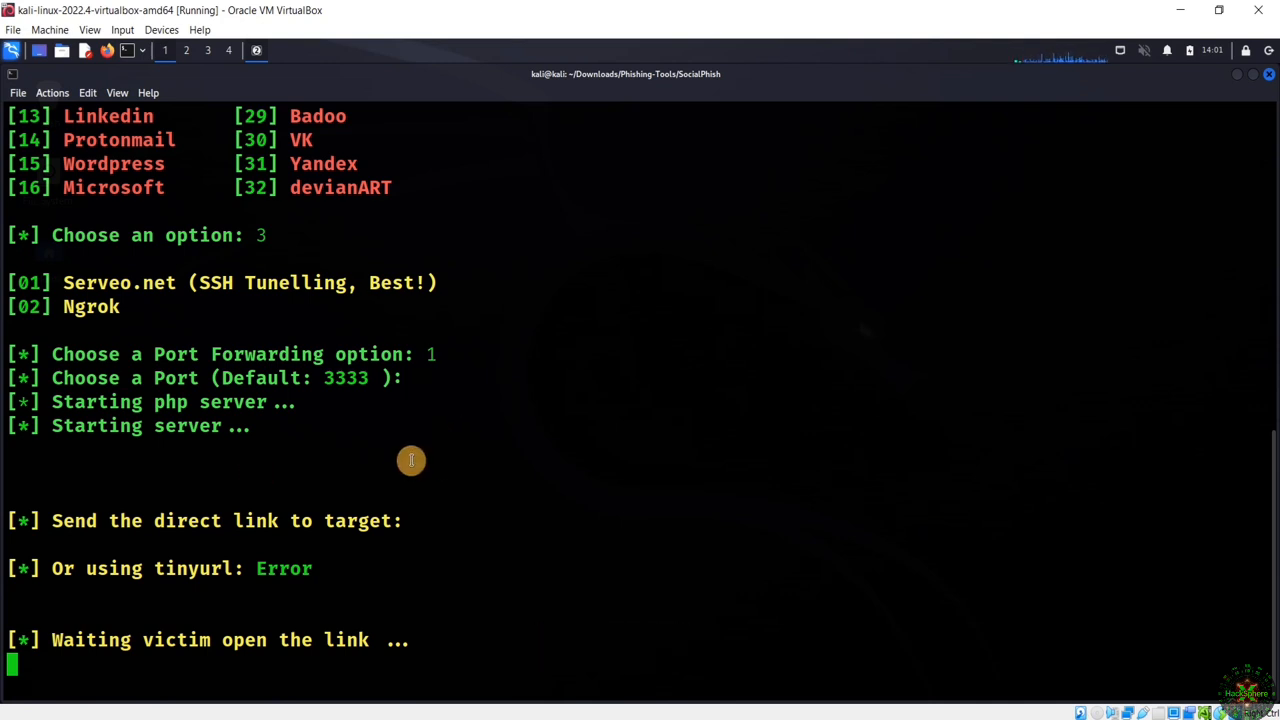
mouse_move(679, 404)
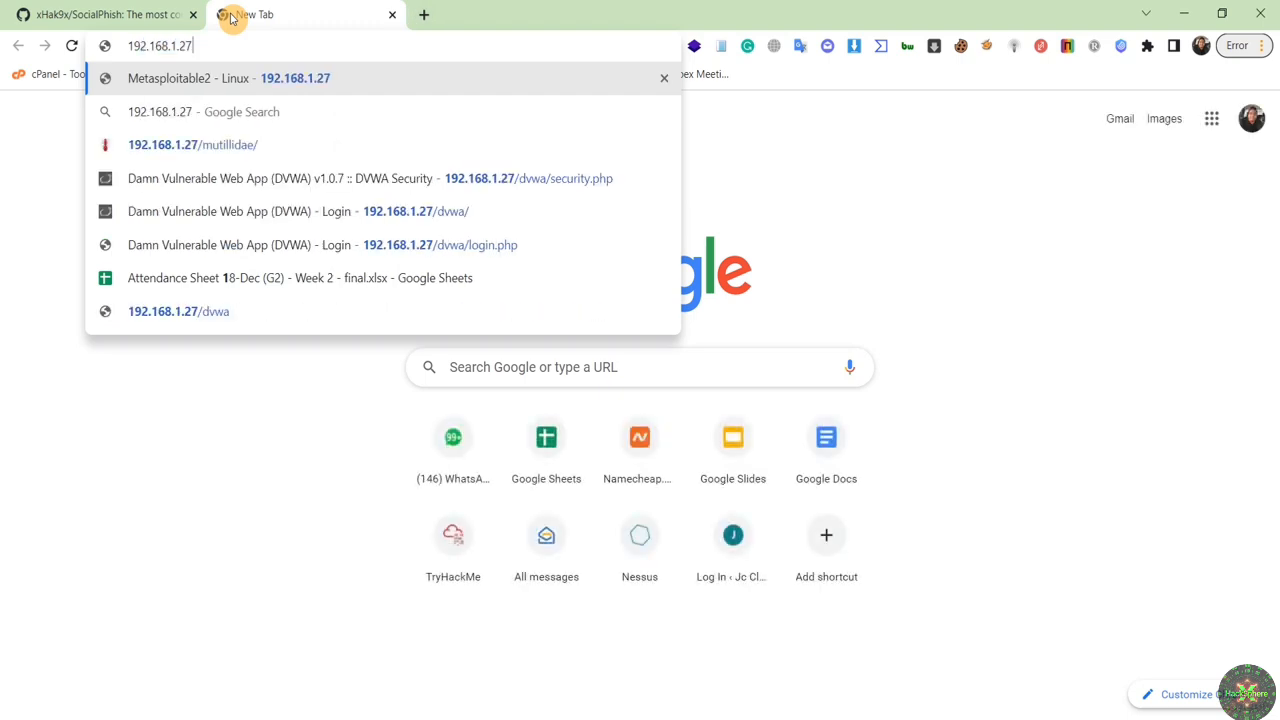
- Enter 192.168.1.12:3333 in Chrome and reload until the Snapchat login page appears
text(192.168.1.12)
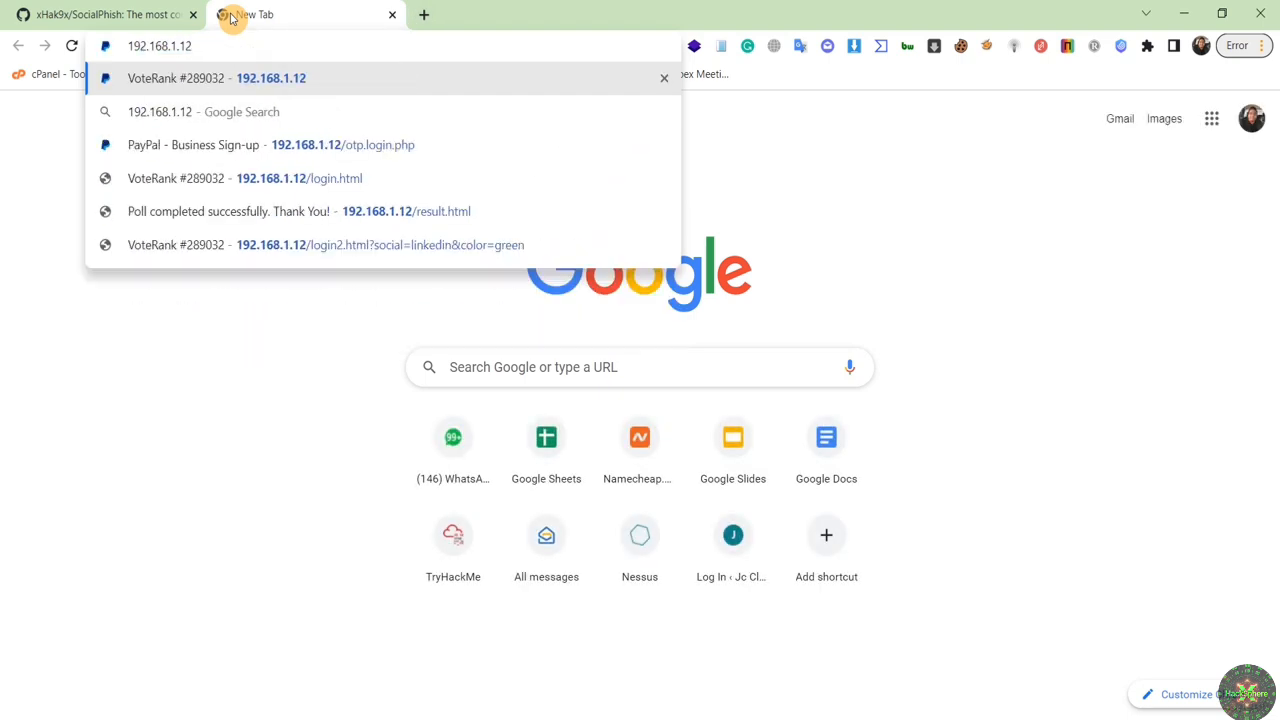
text(:3333)
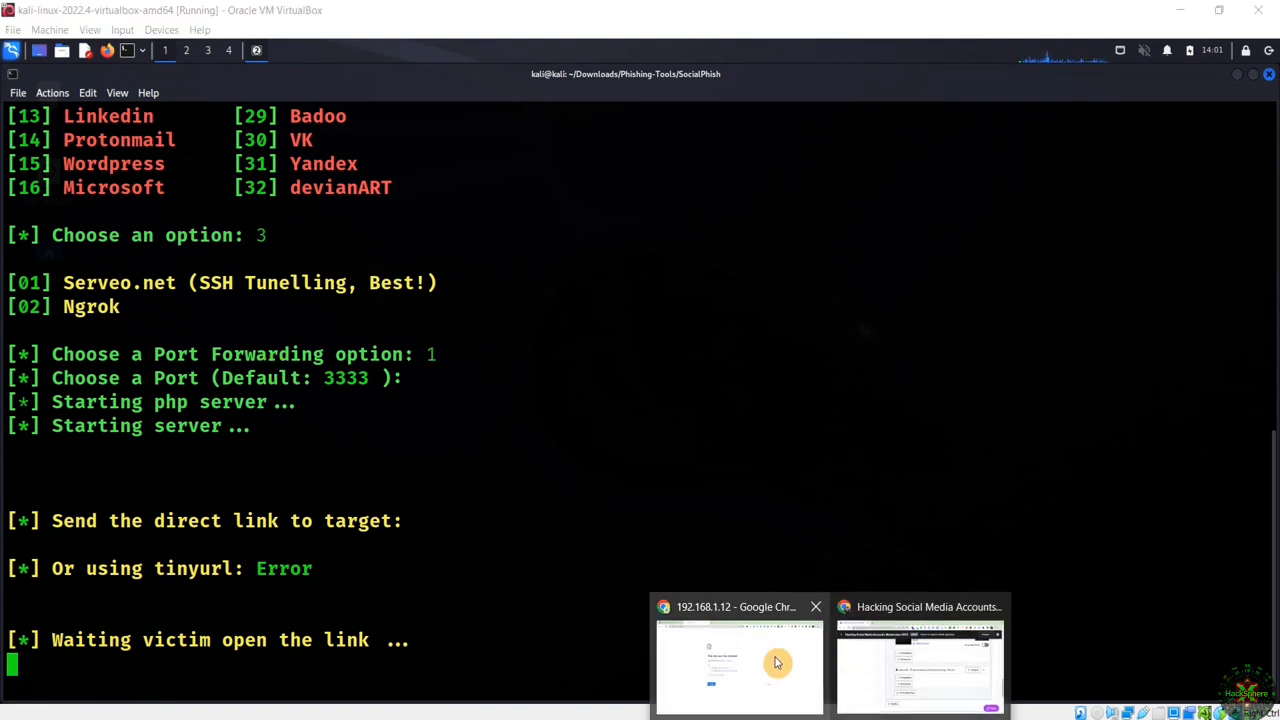
click(739, 660)
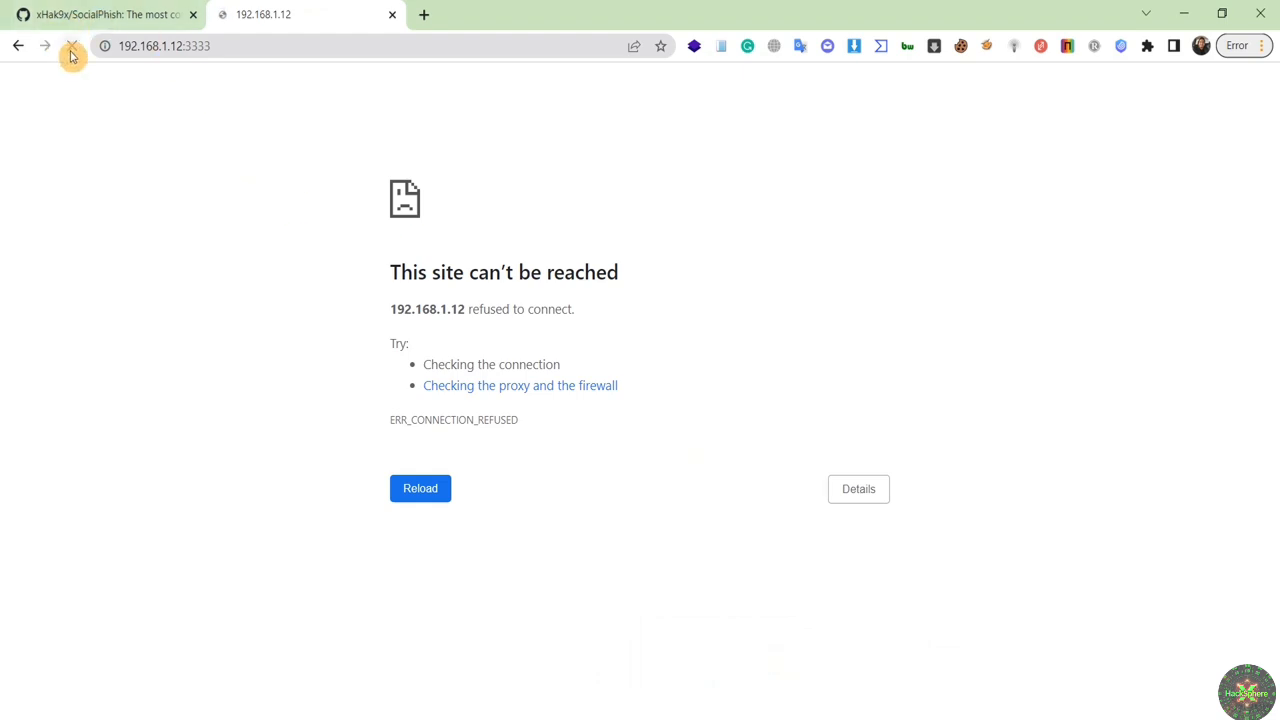
click(71, 46)
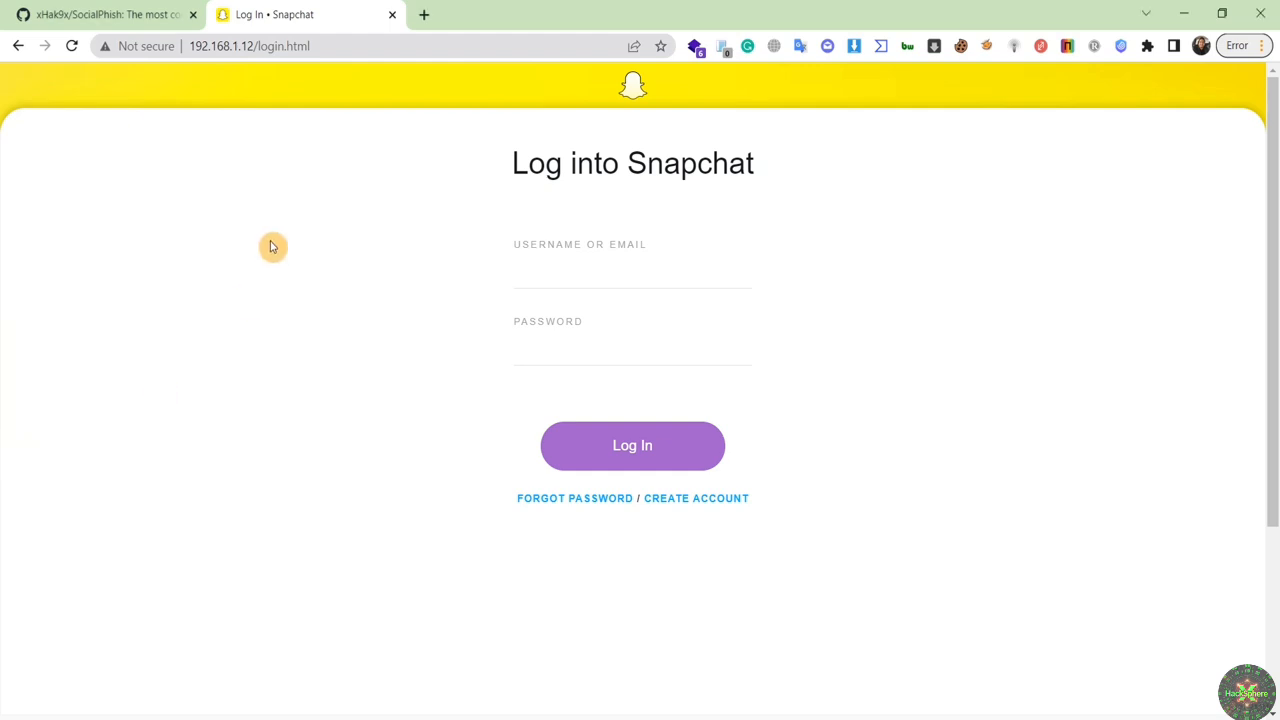
mouse_move(472, 171)
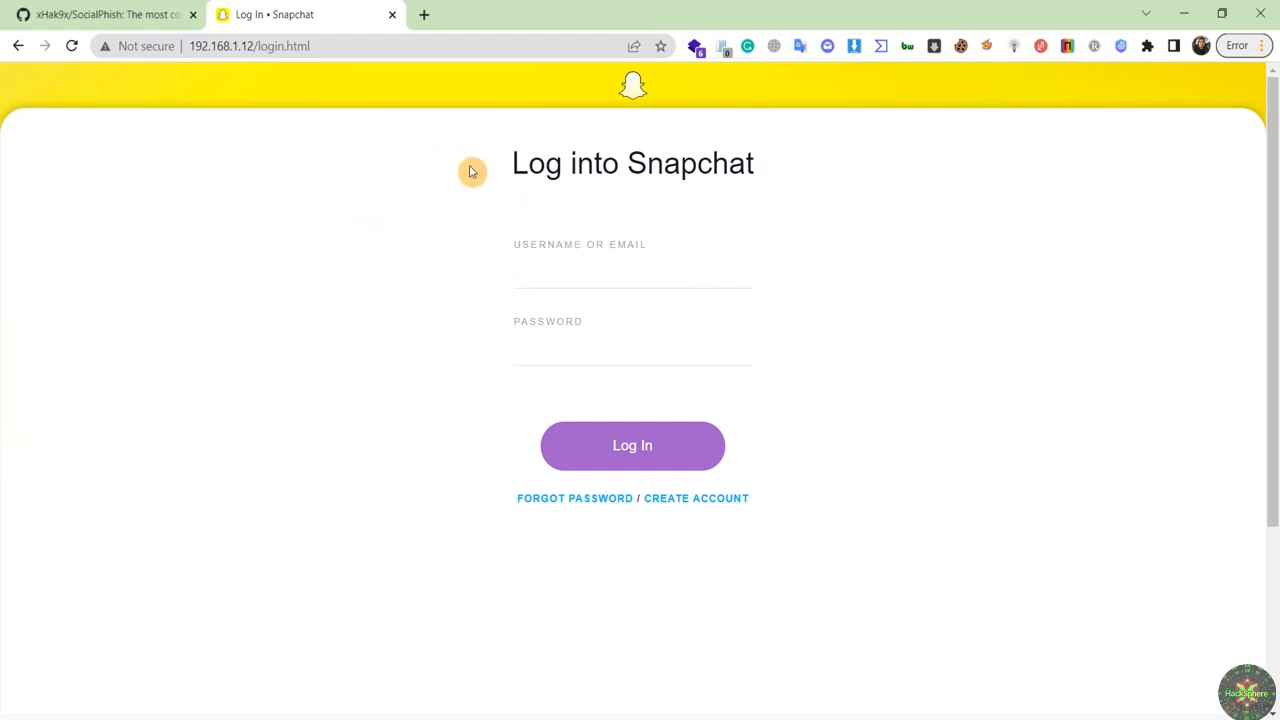
mouse_move(394, 182)
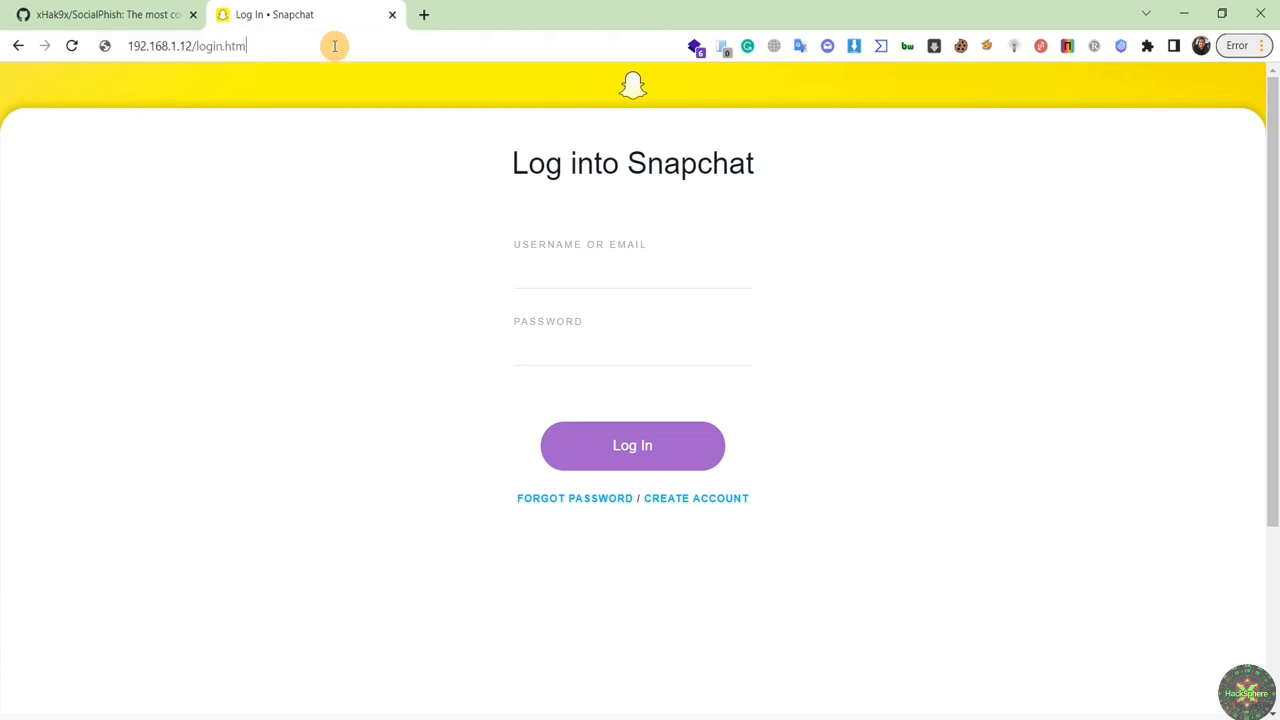
click(185, 46)
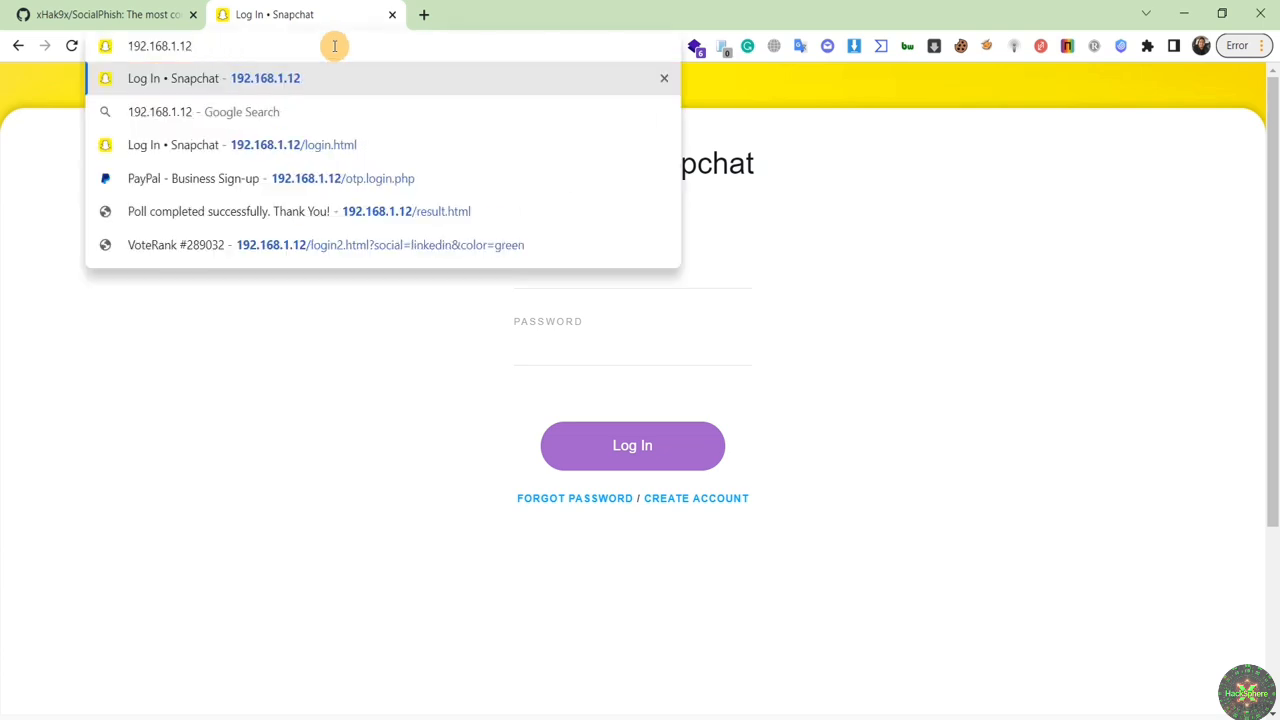
text(:3333)
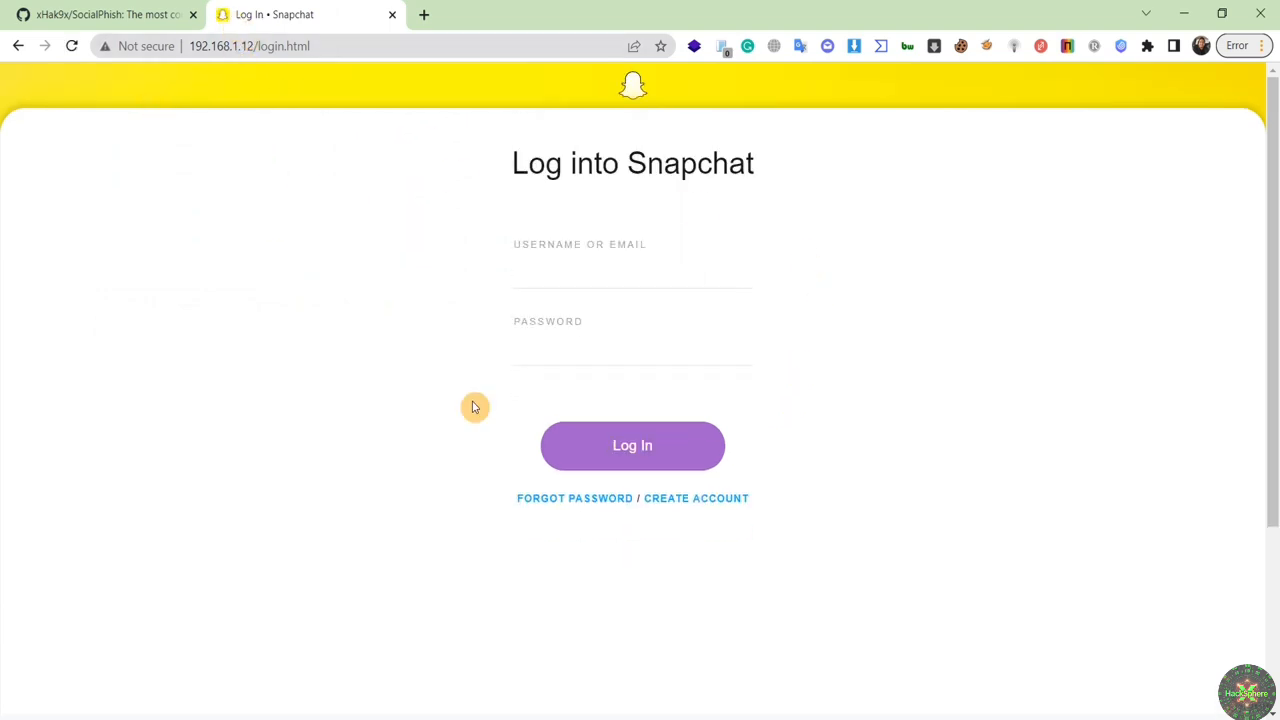
mouse_move(622, 301)
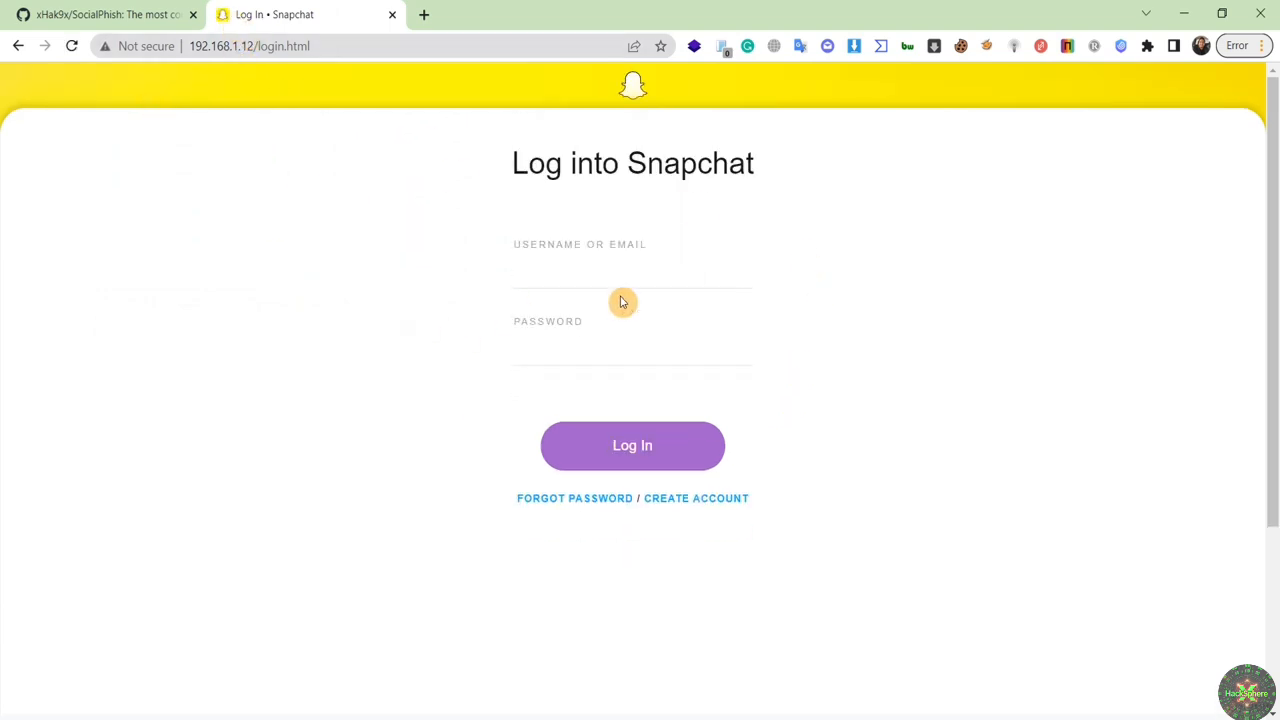
- Submit username 'hacker' with a password on the fake Snapchat login page
click(632, 272)
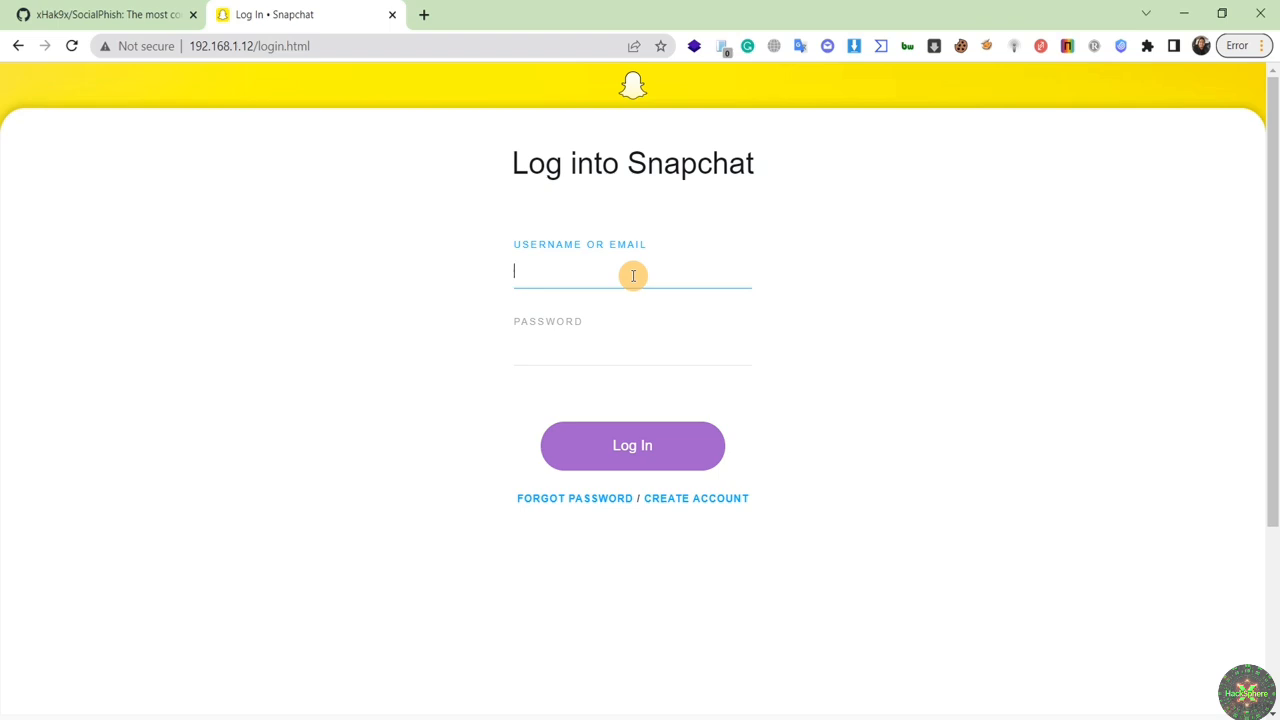
text(hacker)
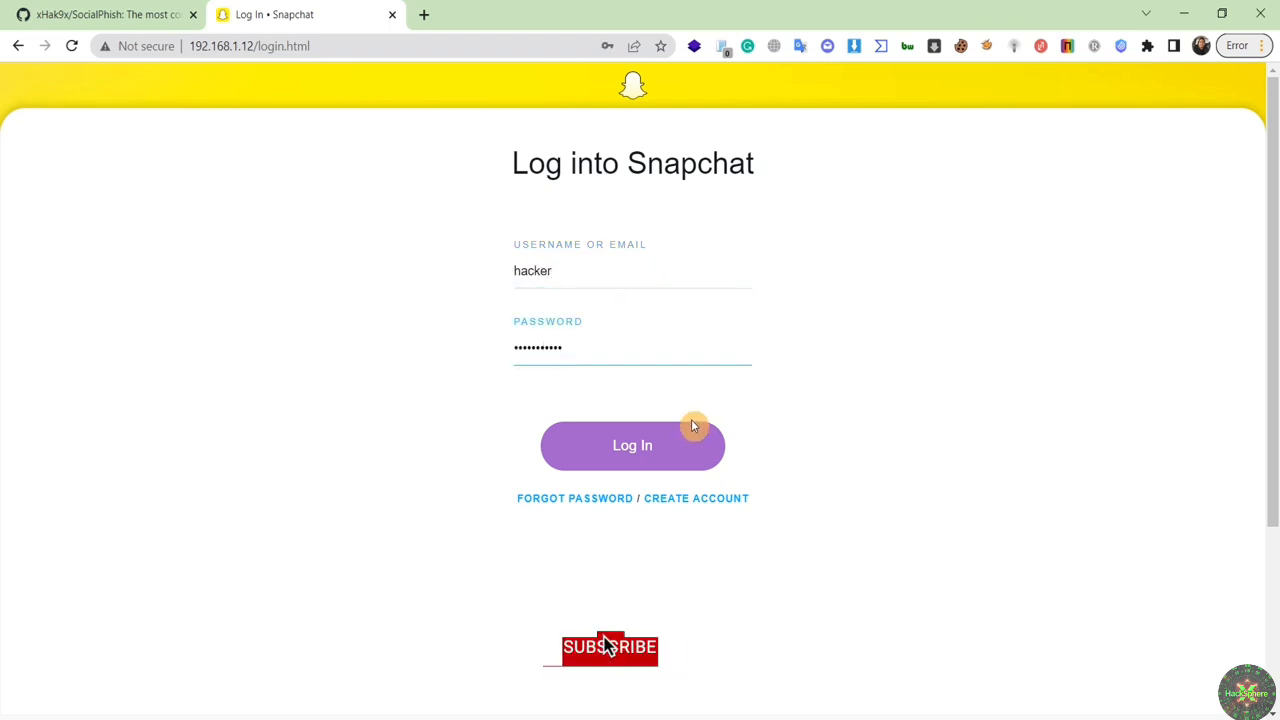
click(632, 445)
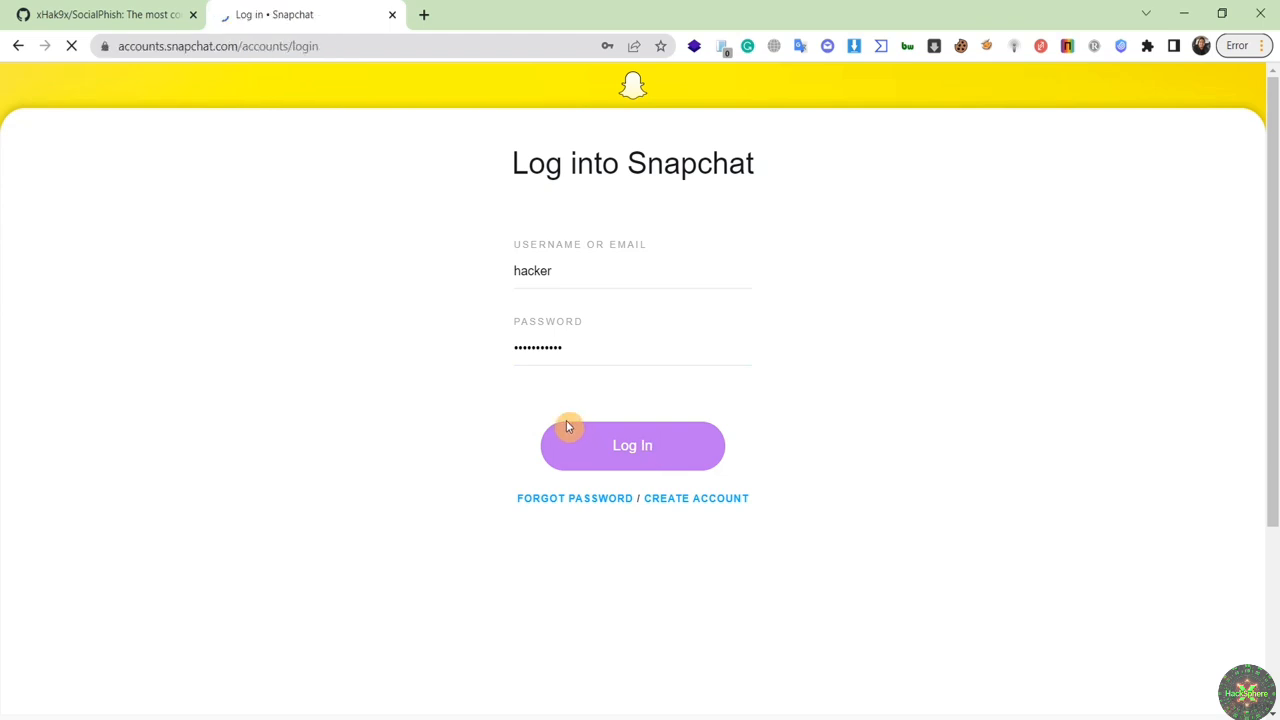
click(632, 445)
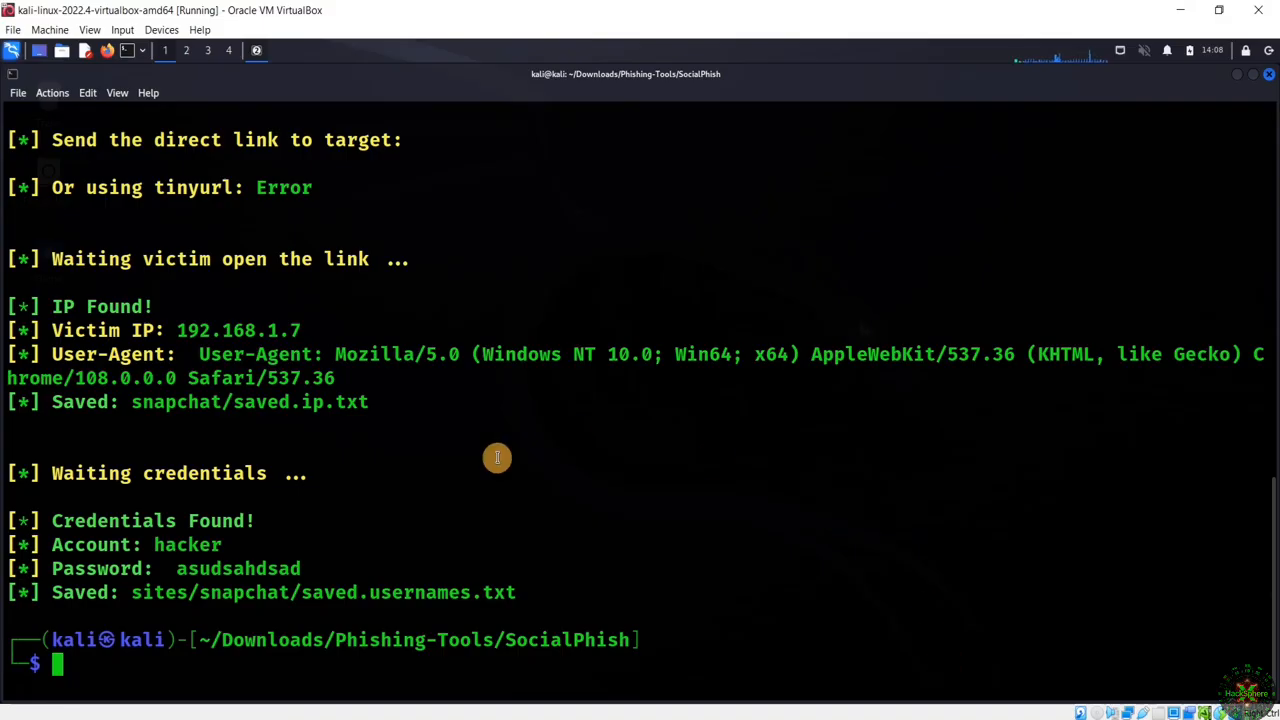
mouse_move(324, 562)
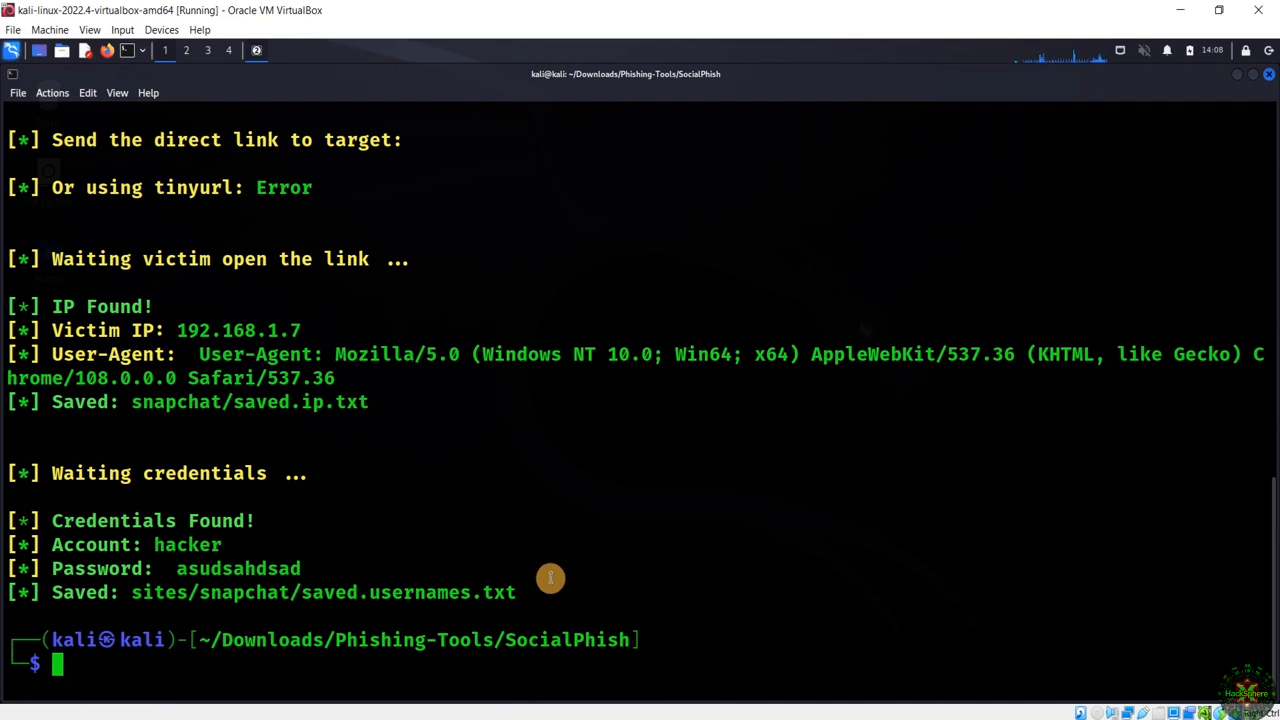
mouse_move(480, 638)
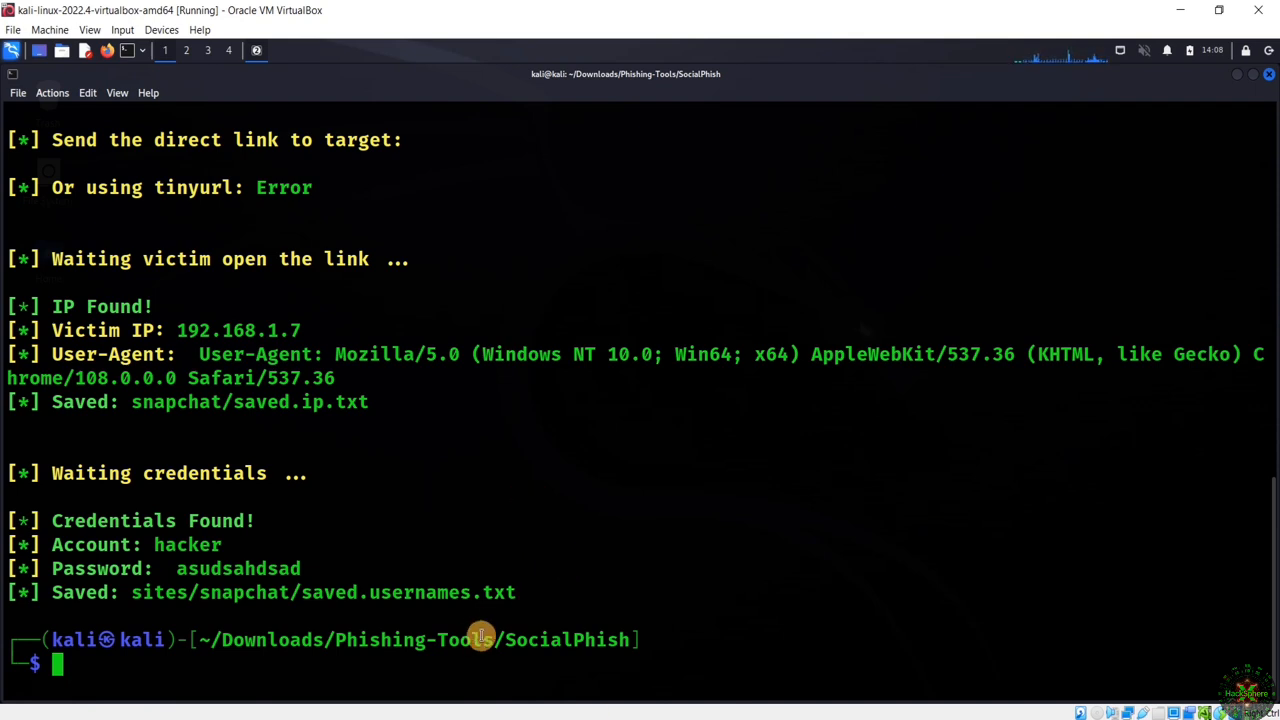
- Review the captured Snapchat credentials and saved.usernames.txt path in the terminal output
double_click(322, 592)
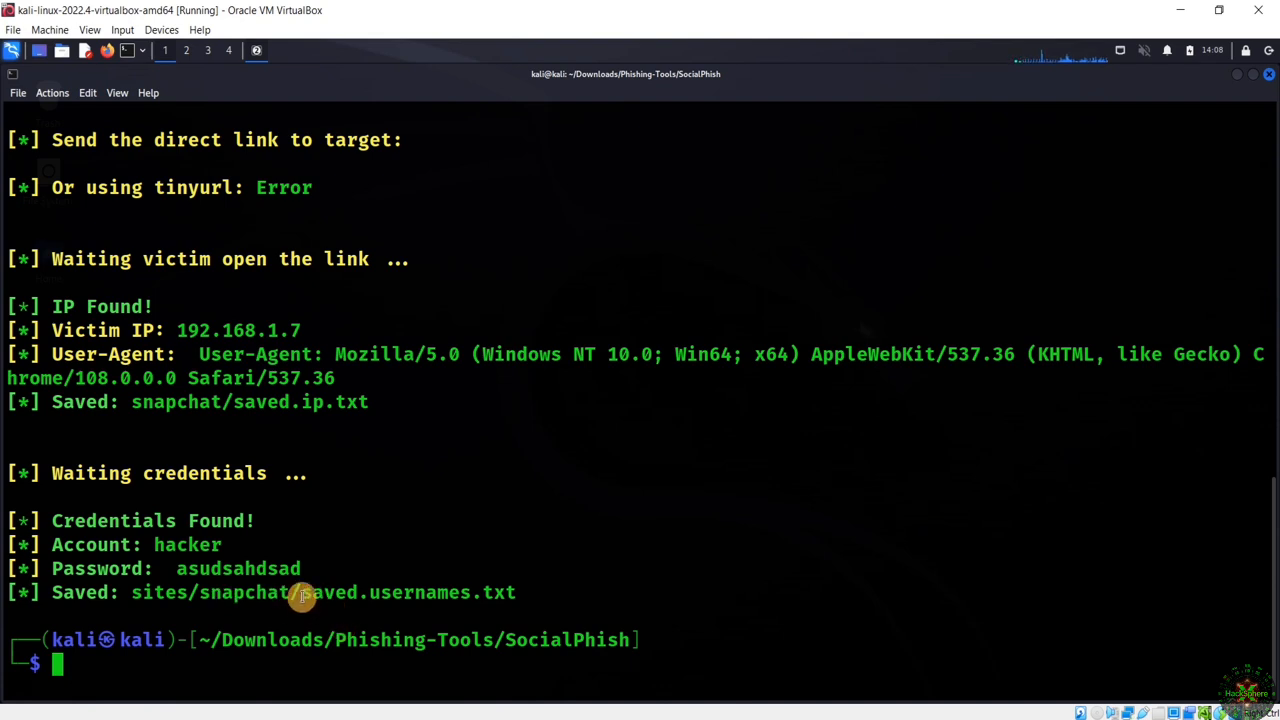
mouse_move(517, 592)
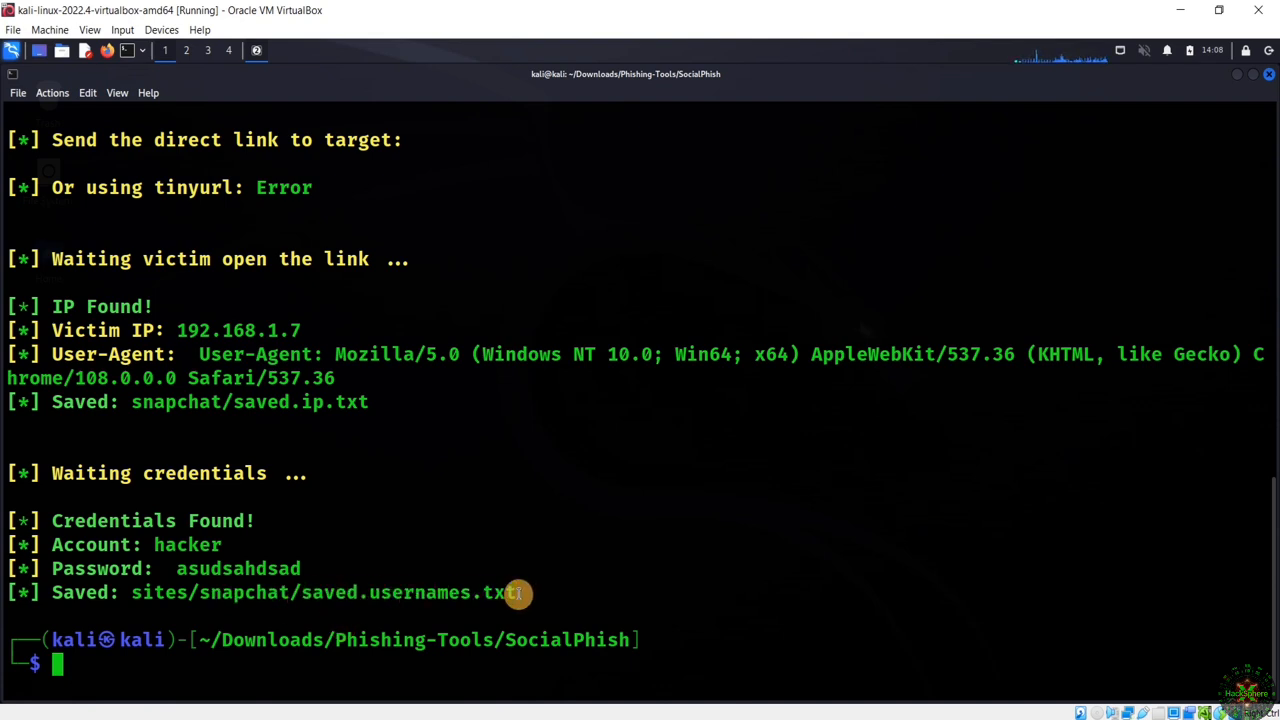
mouse_move(654, 580)
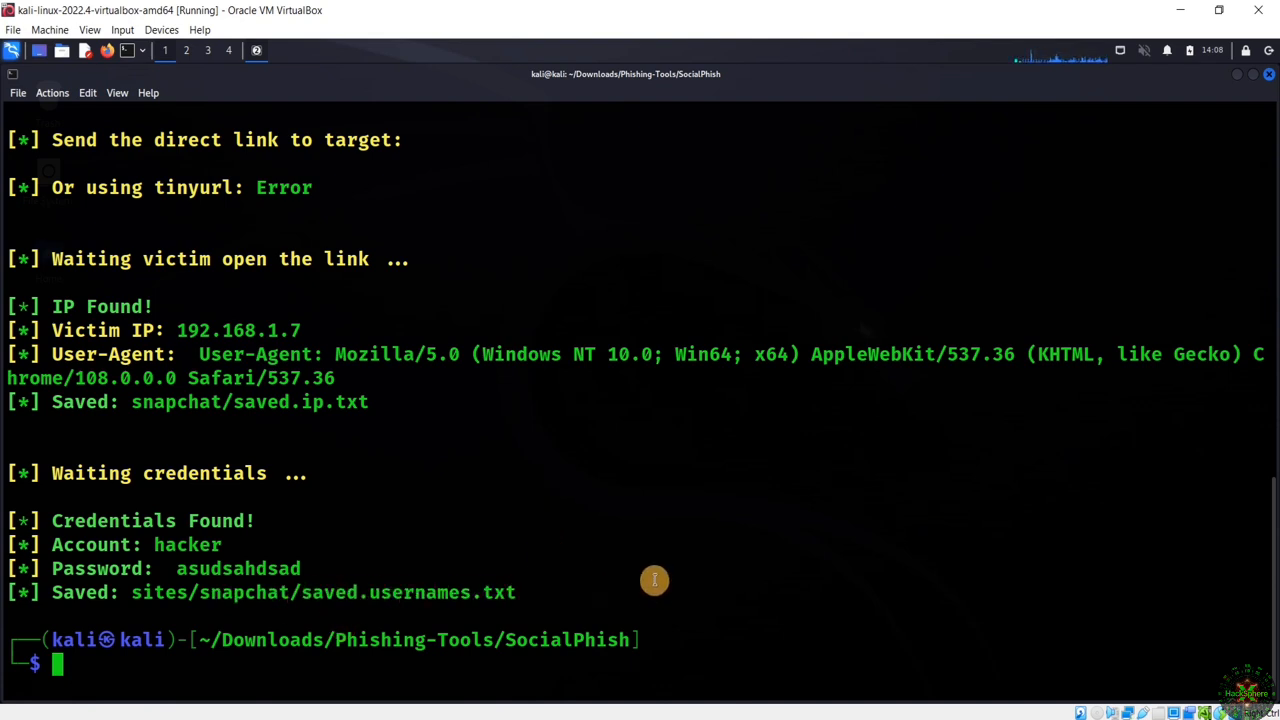
mouse_move(641, 547)
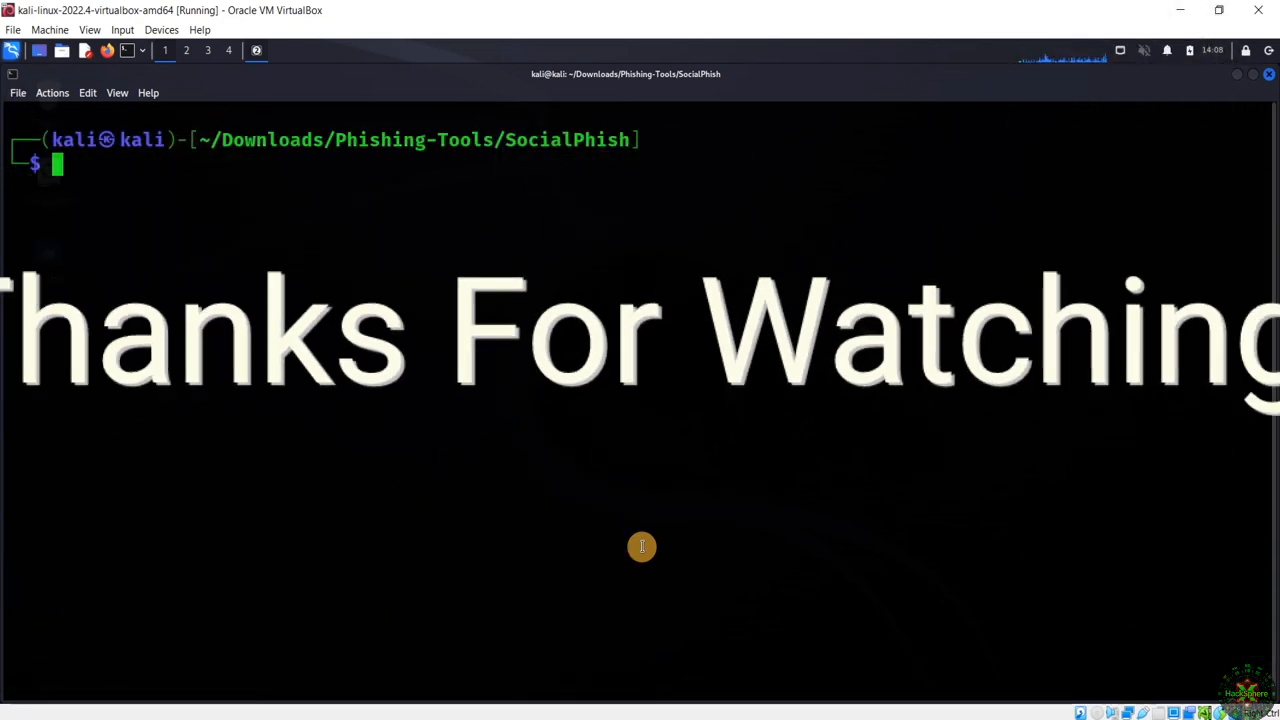
- Run 'sudo bash socialphish.sh' to bring back the phishing template menu
text(sudo bash socialphish.sh)
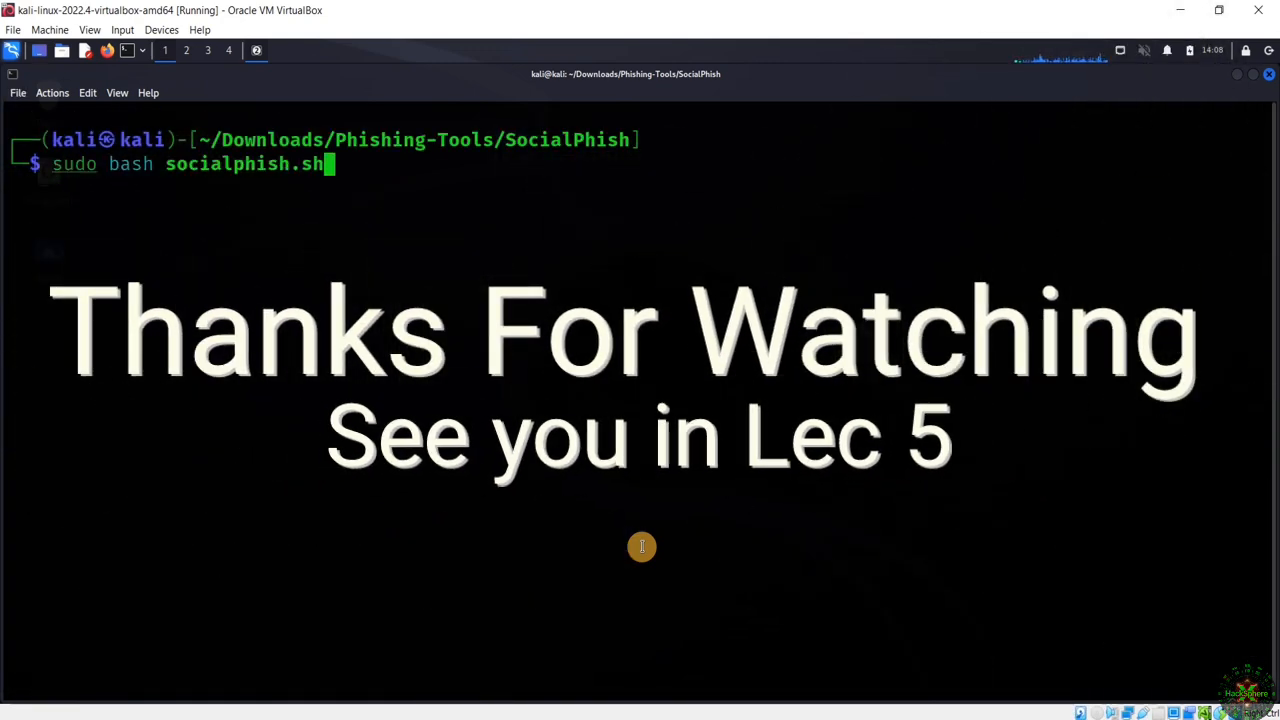
key(Return)
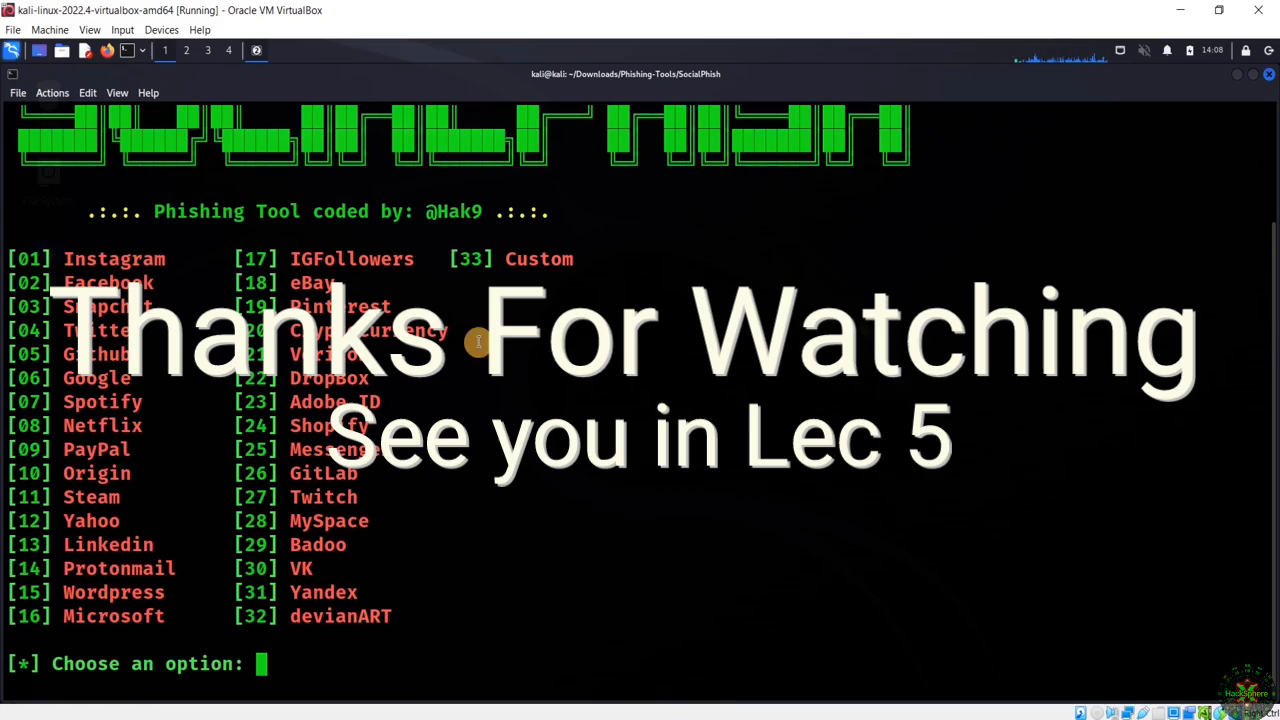